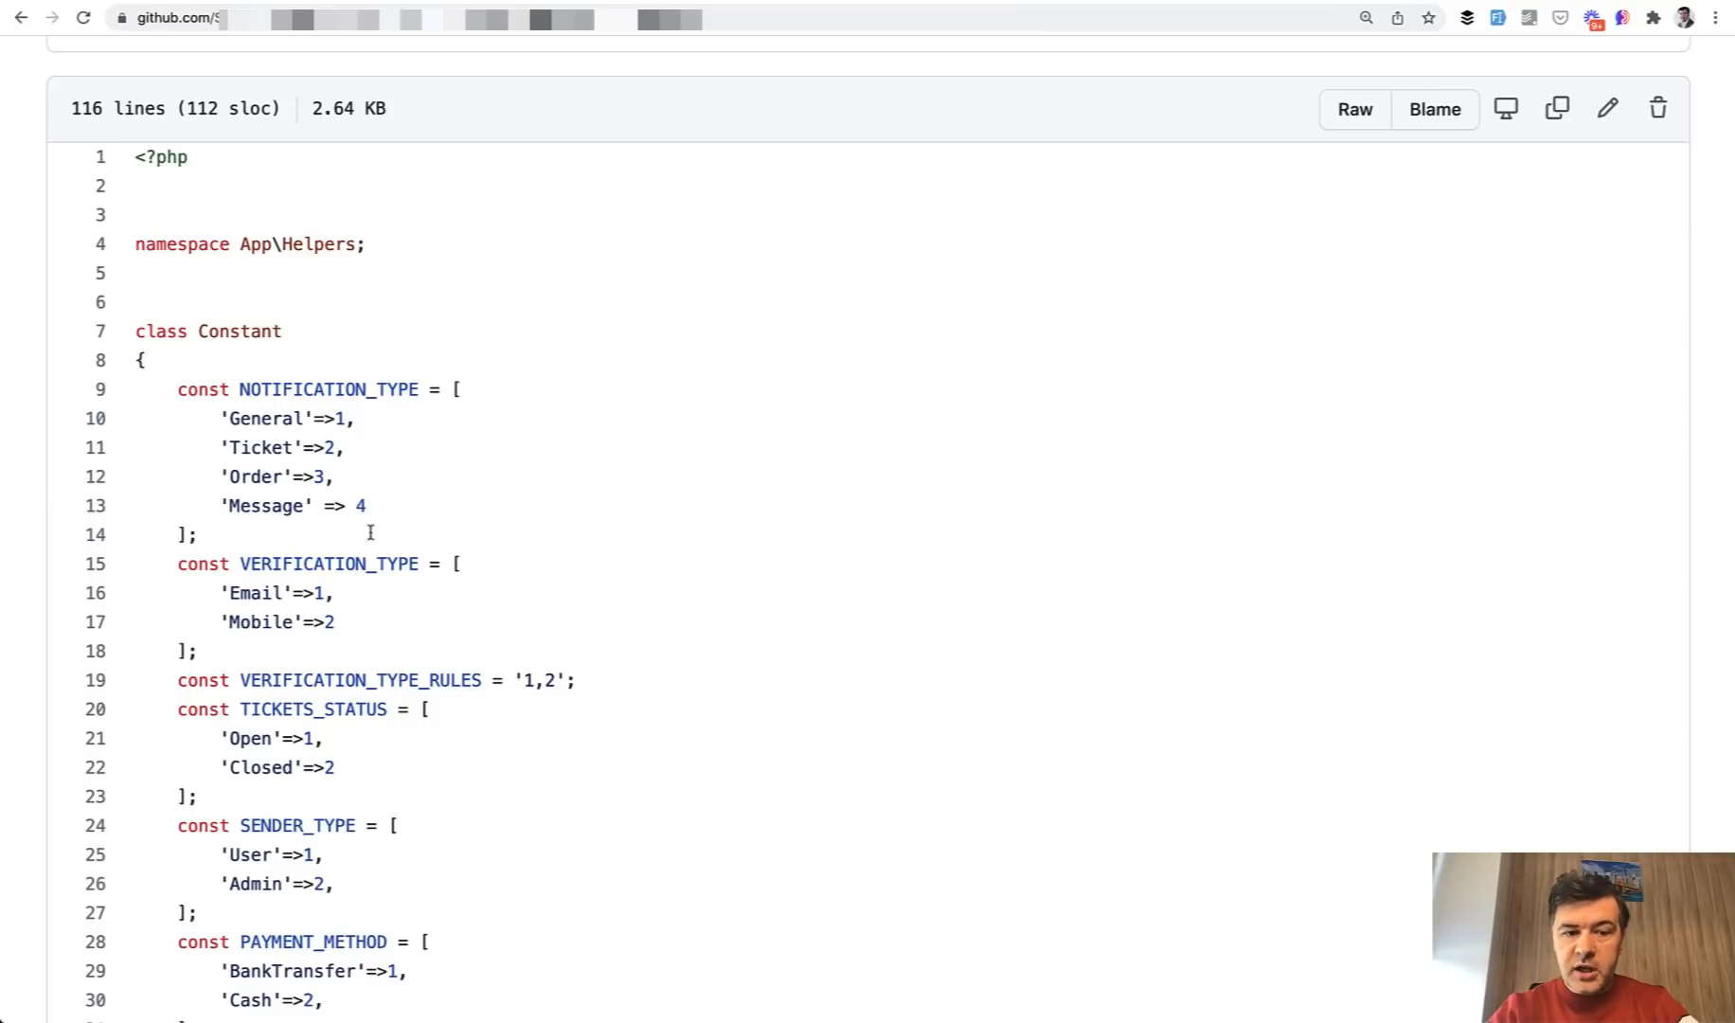
- Scroll down through the Laravel demo app to reach the ticket form
{"action": "scroll", "scroll_direction": "down", "scroll_amount": 3}
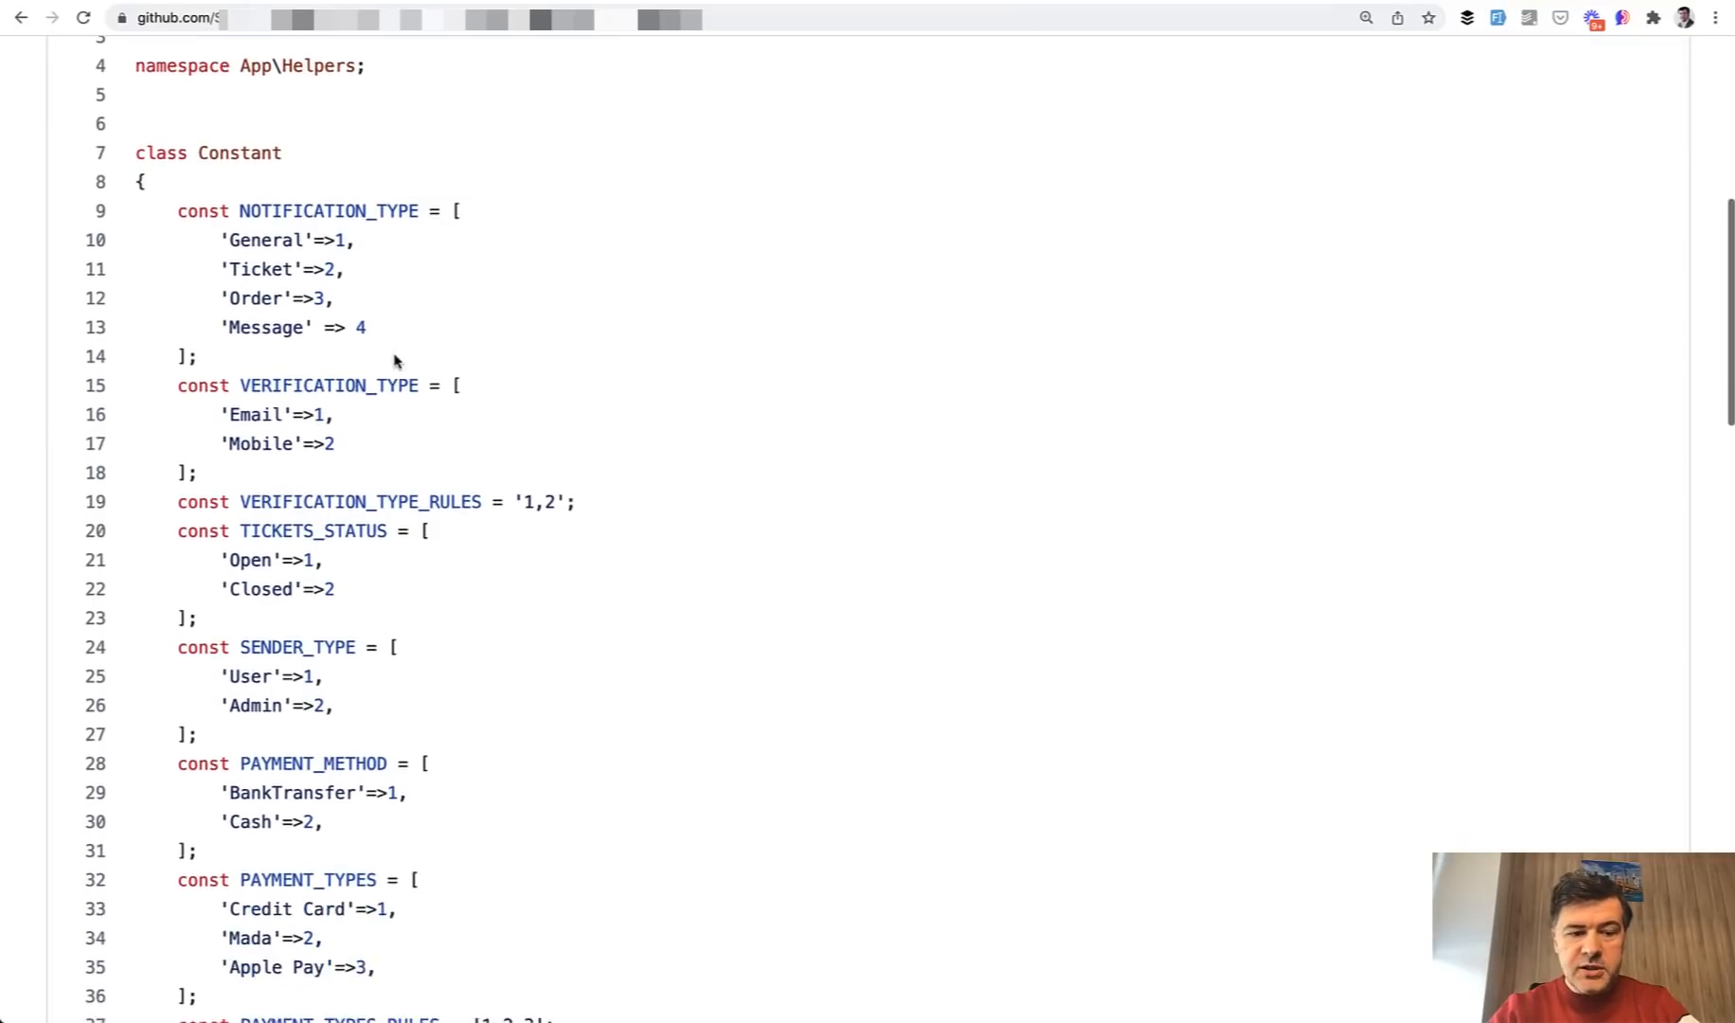
{"action": "scroll", "scroll_direction": "down", "scroll_amount": 3}
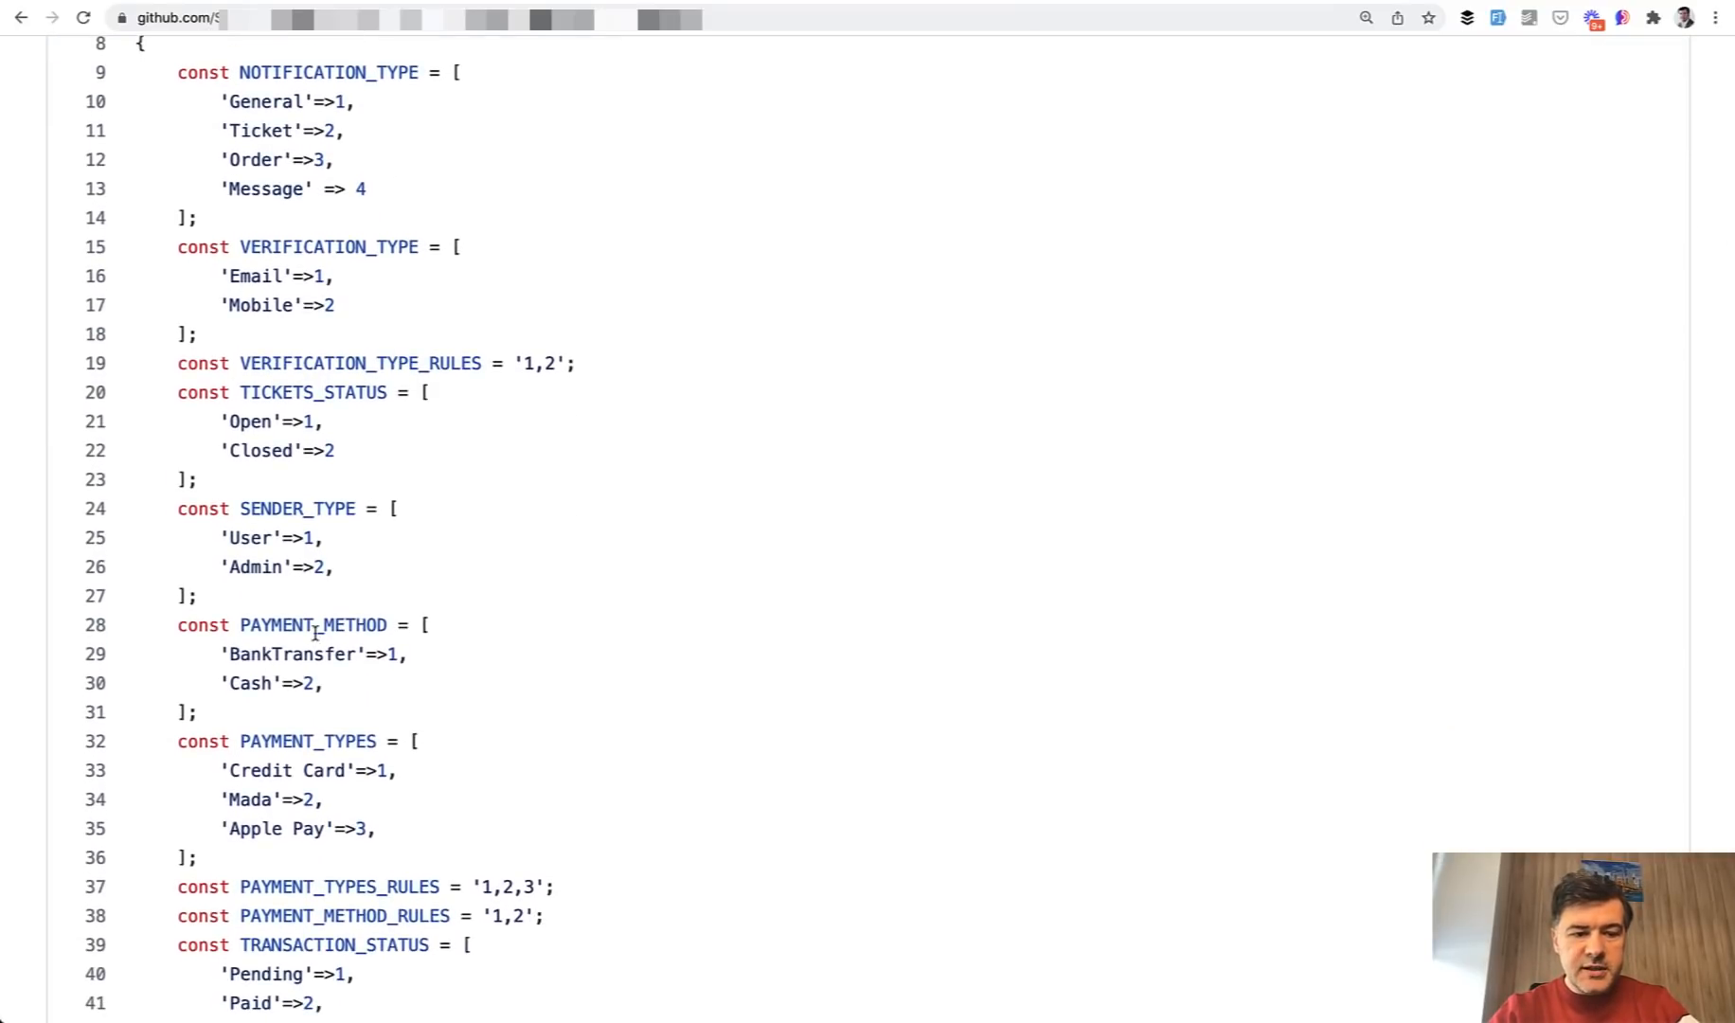
{"action": "scroll", "scroll_direction": "down", "scroll_amount": 3}
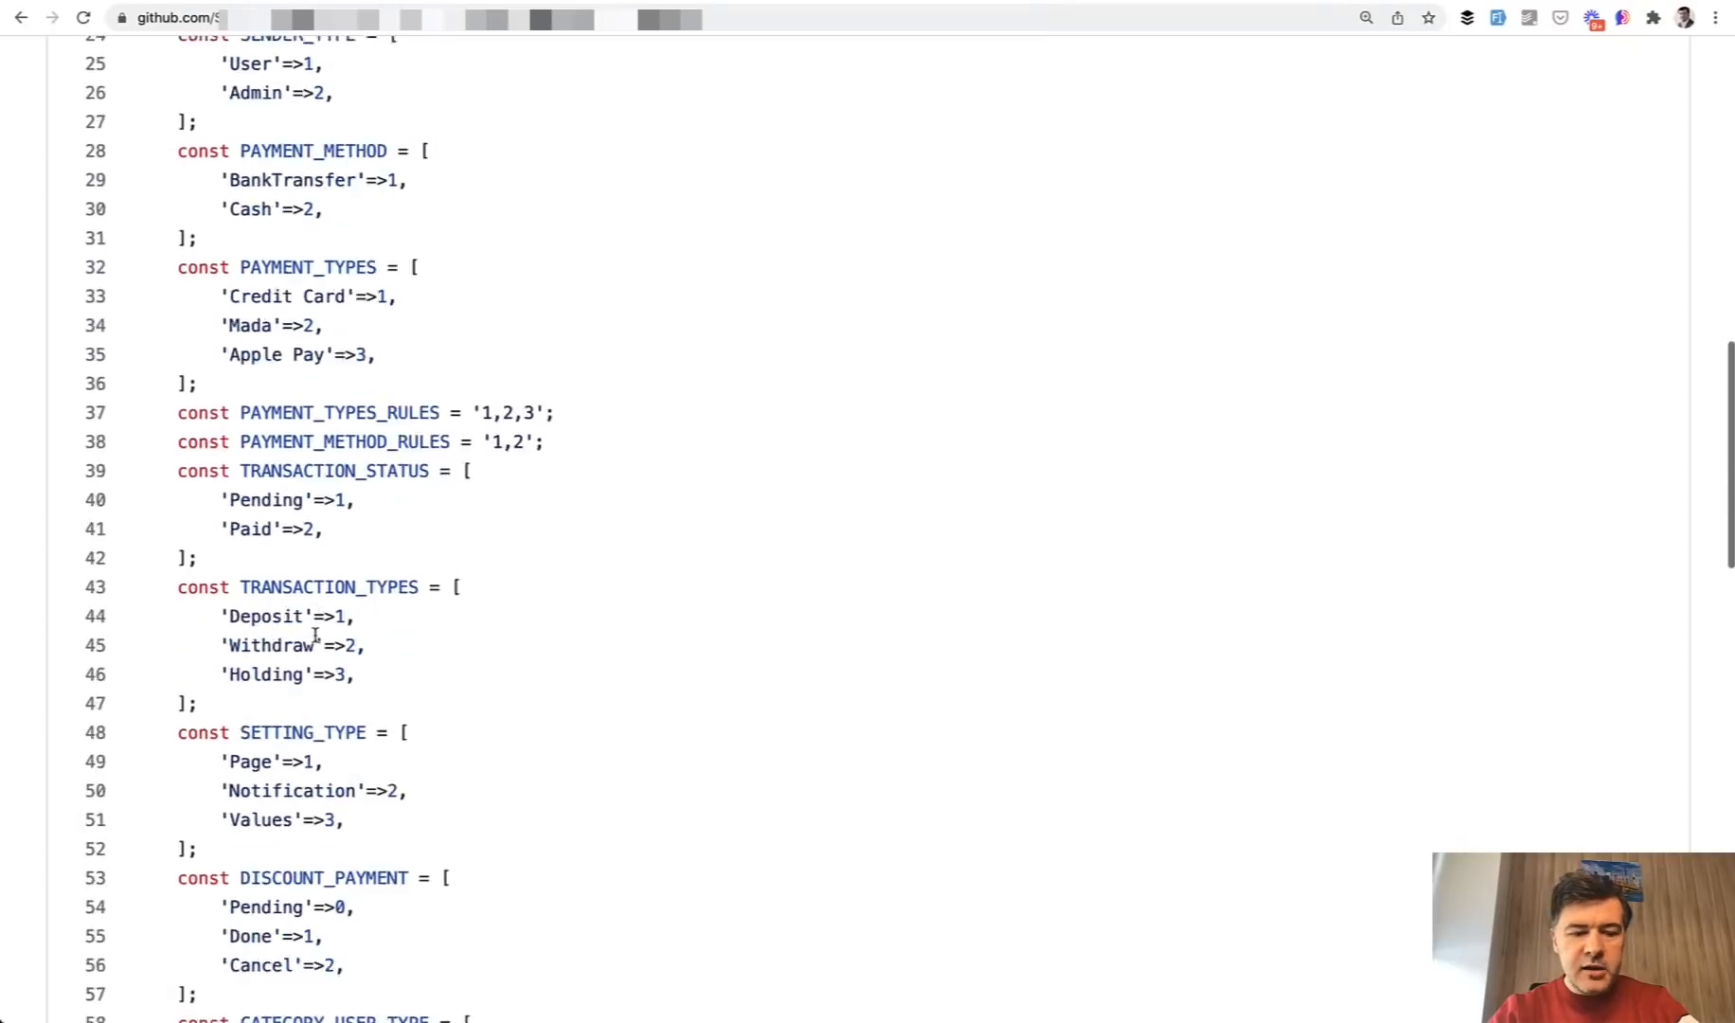
{"action": "scroll", "scroll_direction": "down", "scroll_amount": 3}
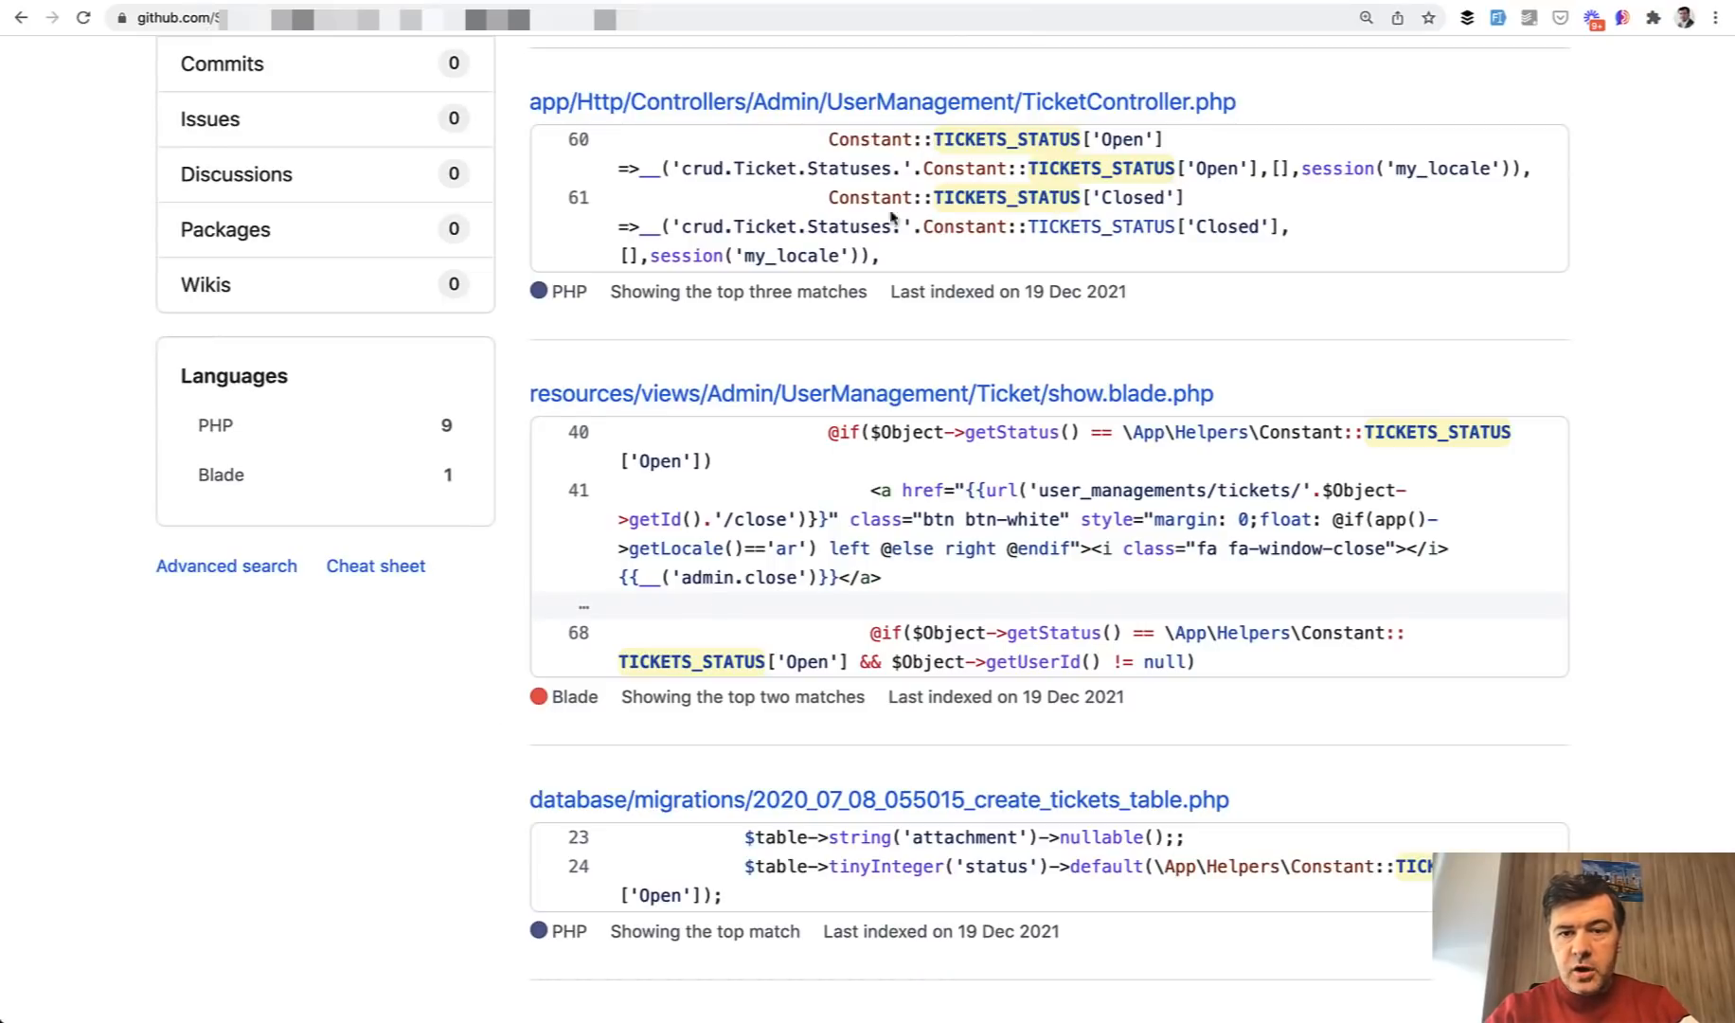
{"action": "scroll", "scroll_direction": "down", "scroll_amount": 3}
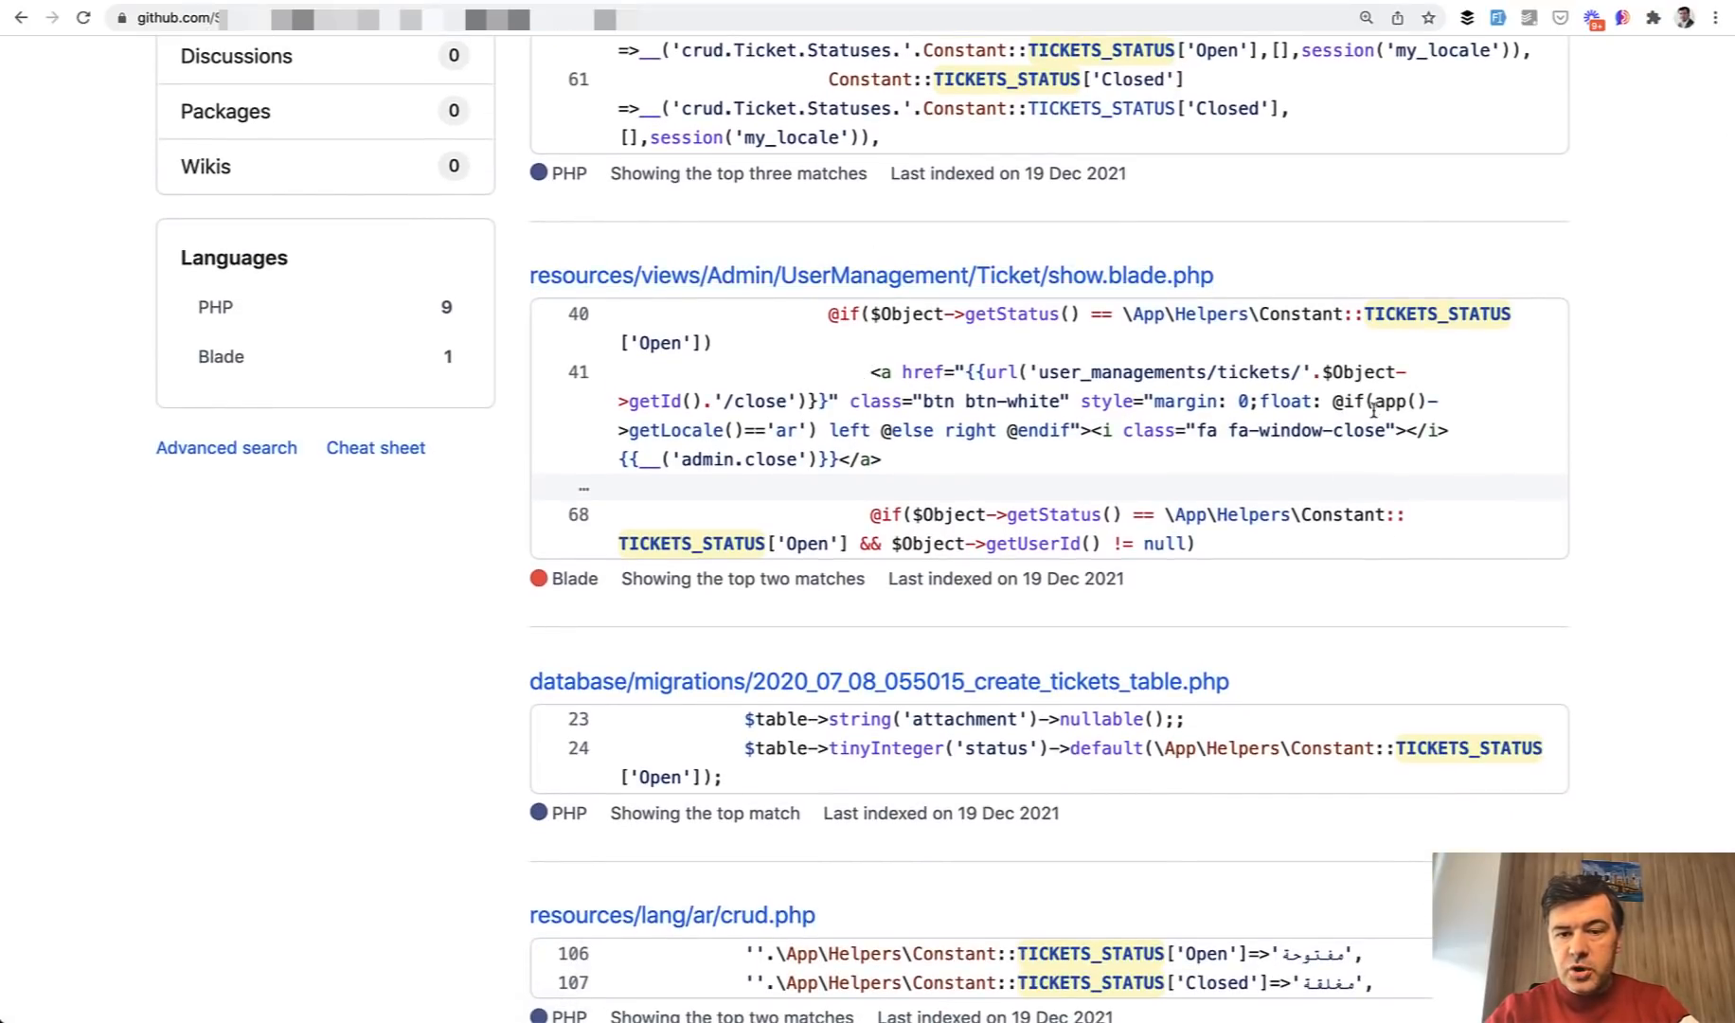
{"action": "mouse_move", "coordinate": [1555, 313]}
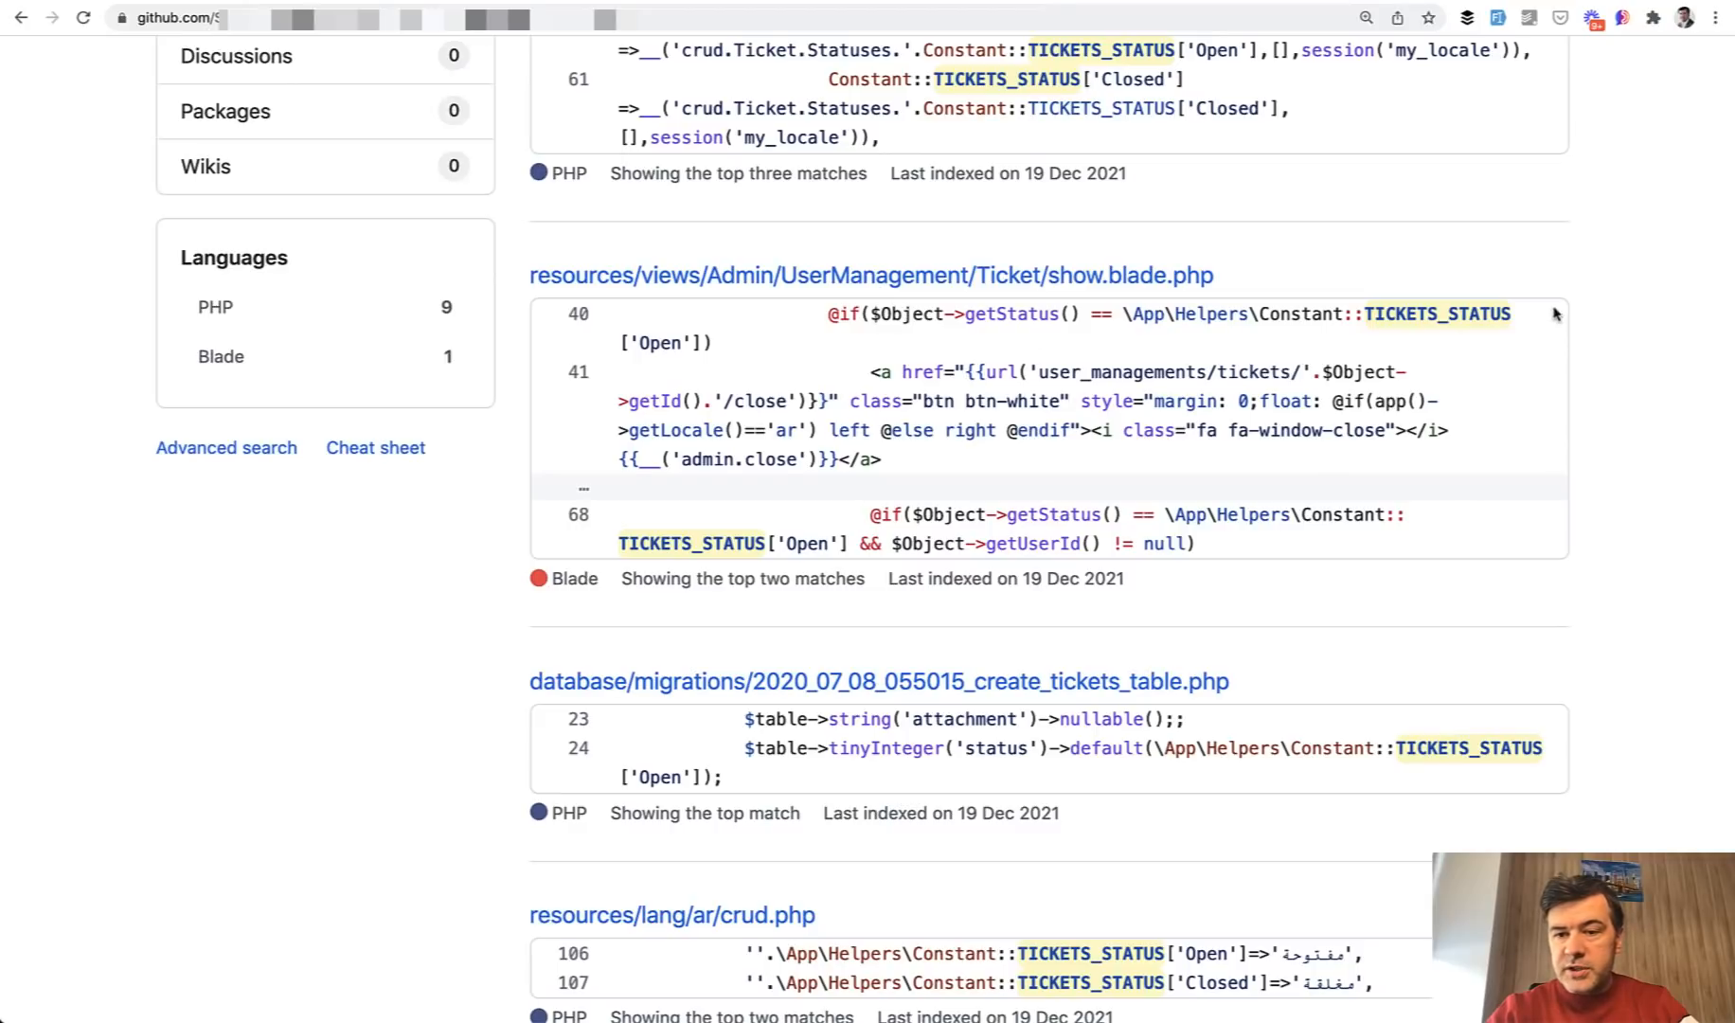
{"action": "scroll", "scroll_direction": "down", "scroll_amount": 3}
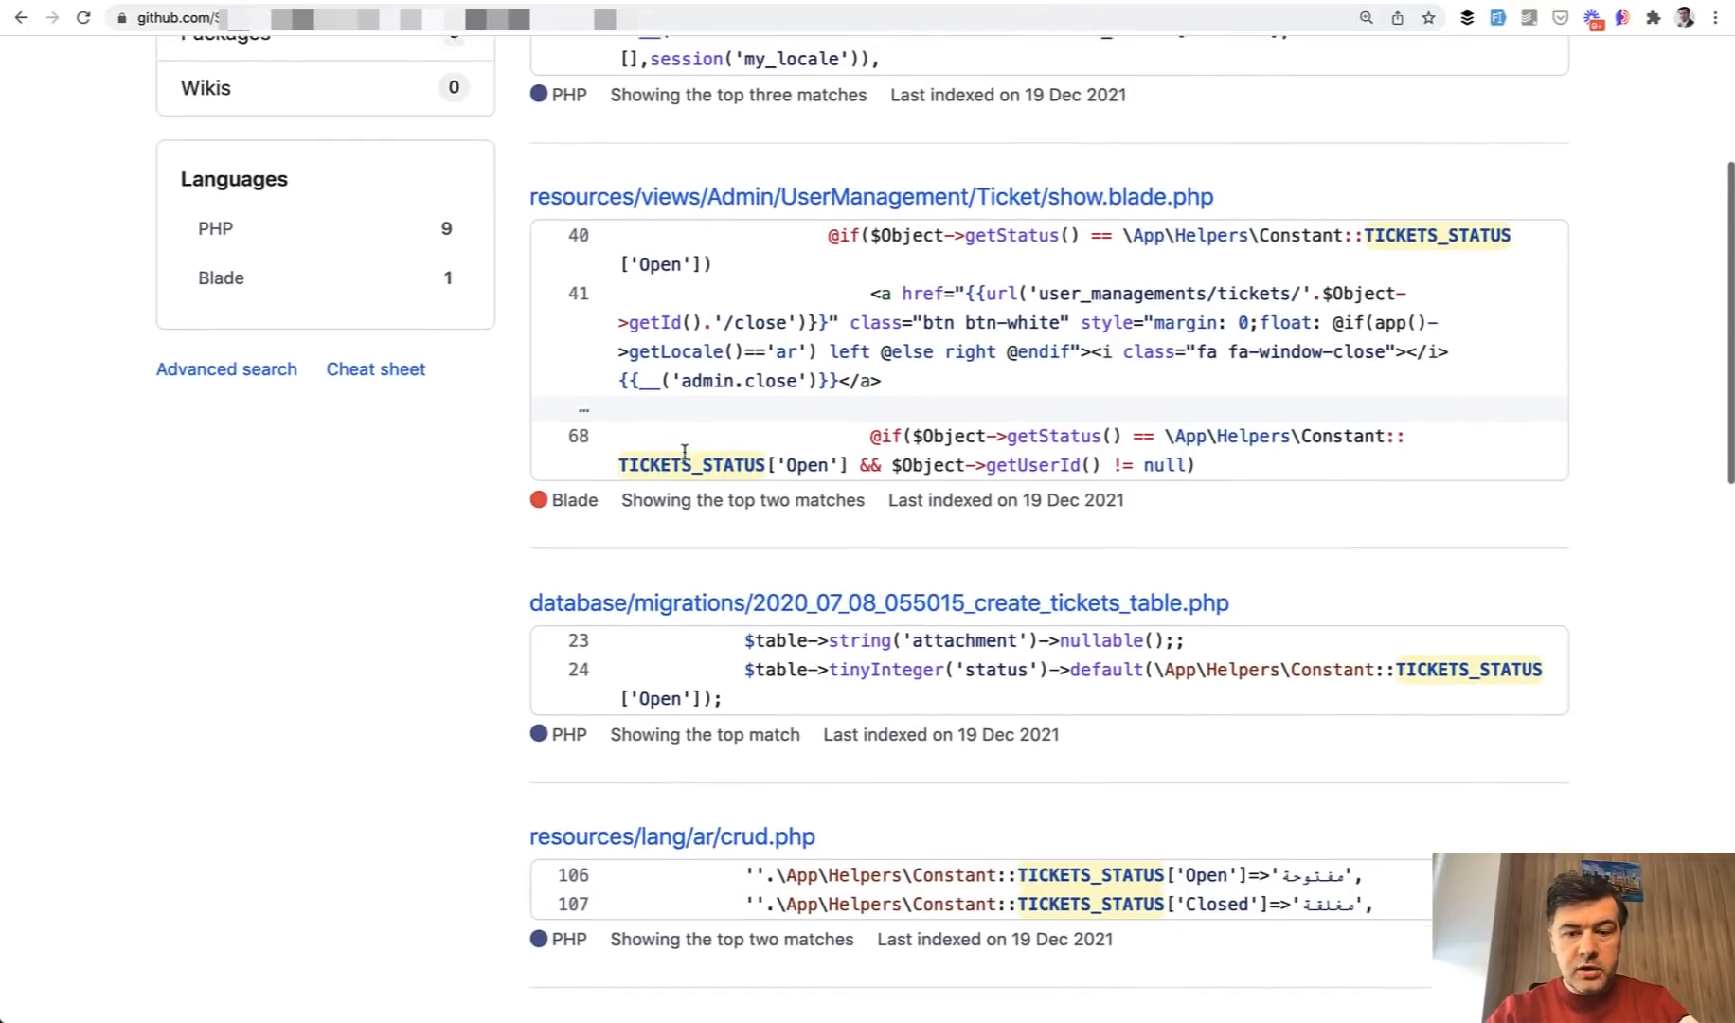
{"action": "scroll", "scroll_direction": "down", "scroll_amount": 3}
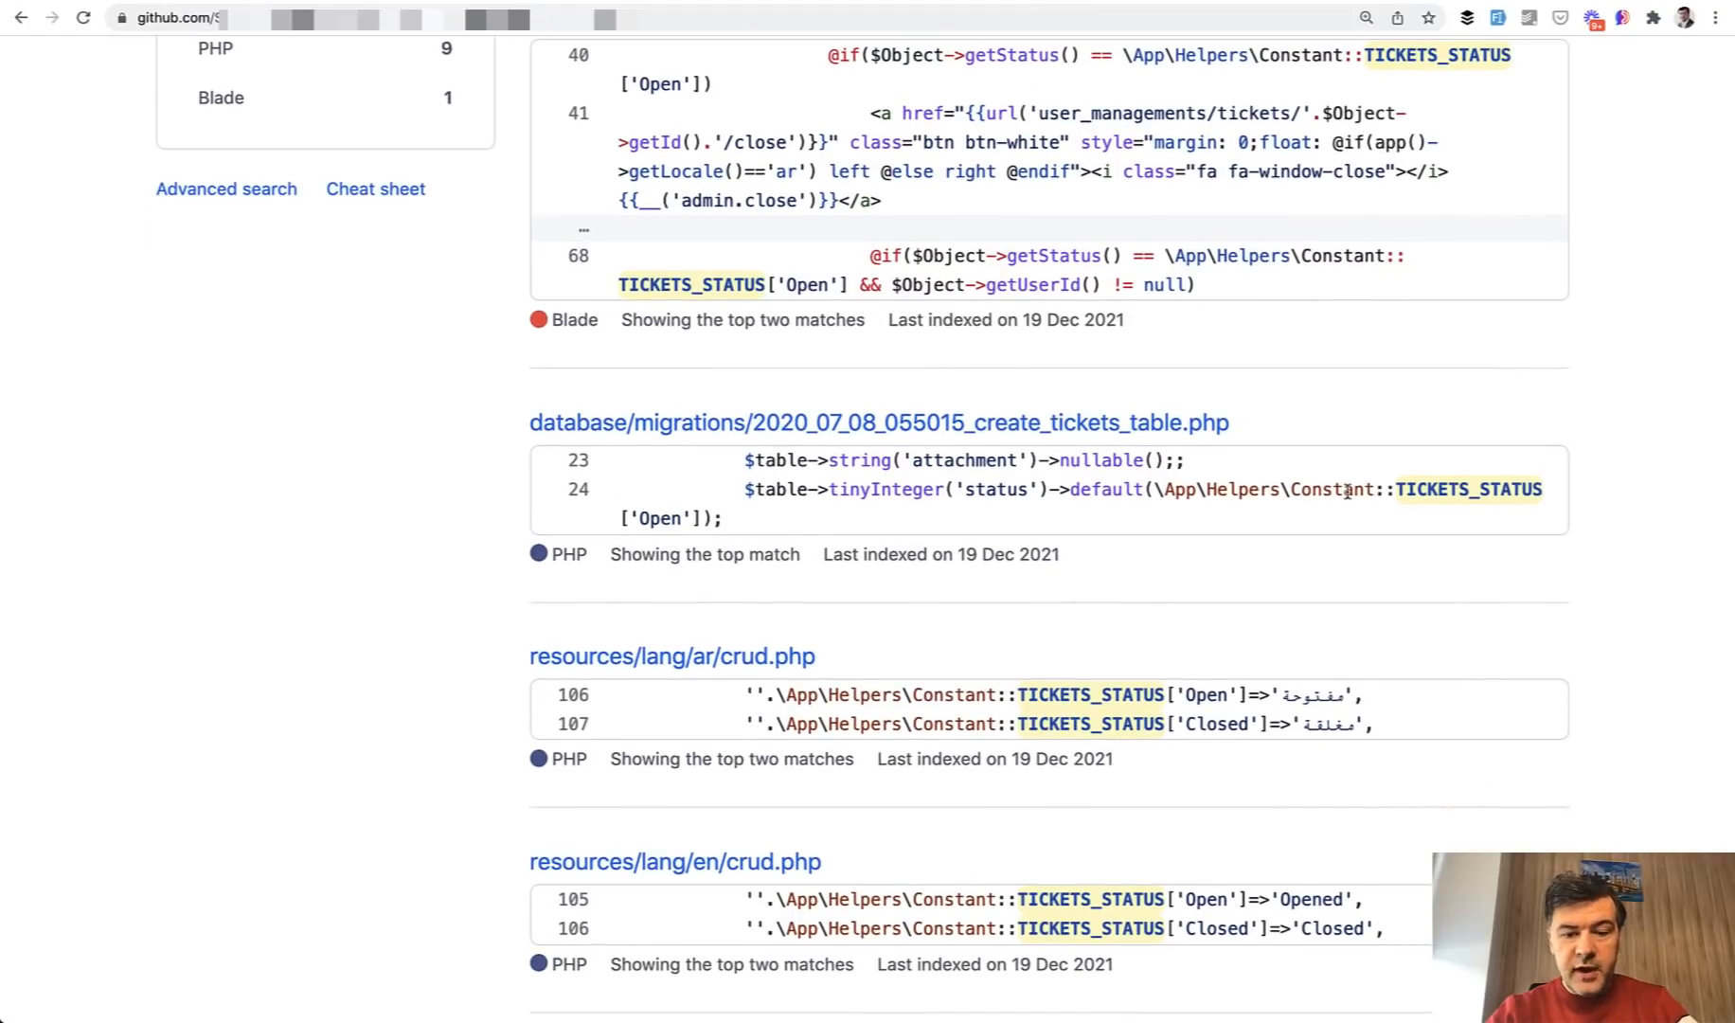
{"action": "scroll", "scroll_direction": "down", "scroll_amount": 3}
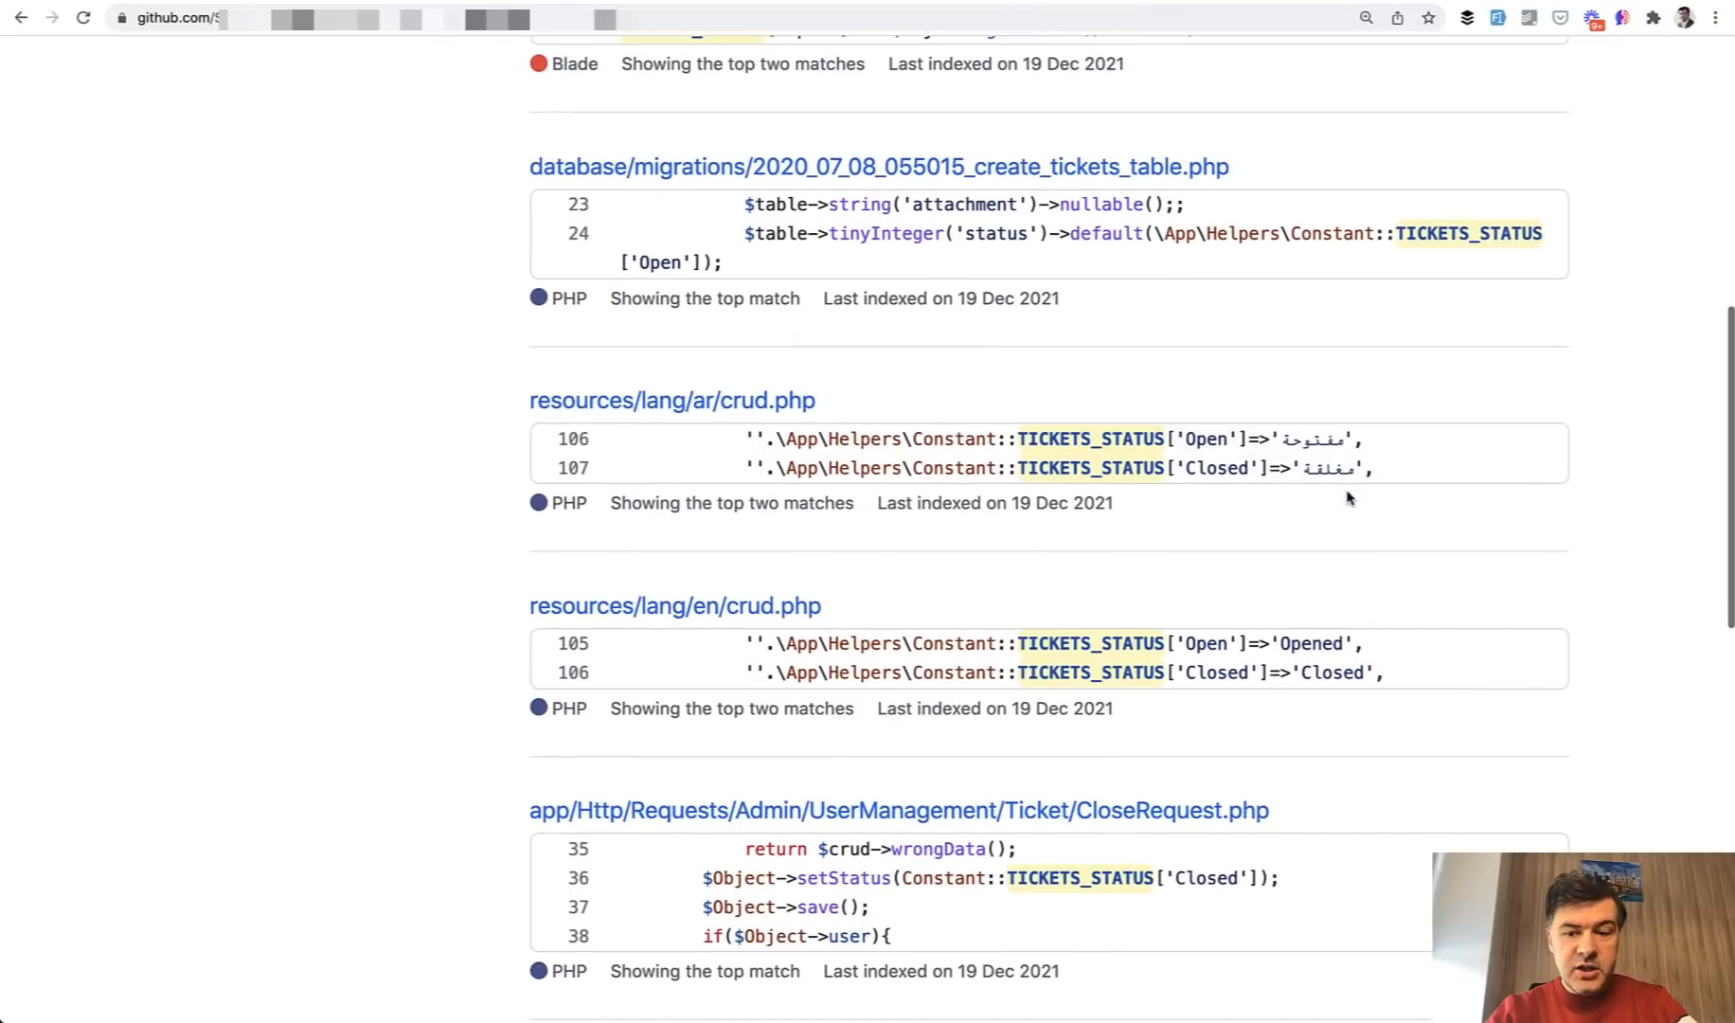
{"action": "scroll", "scroll_direction": "down", "scroll_amount": 3}
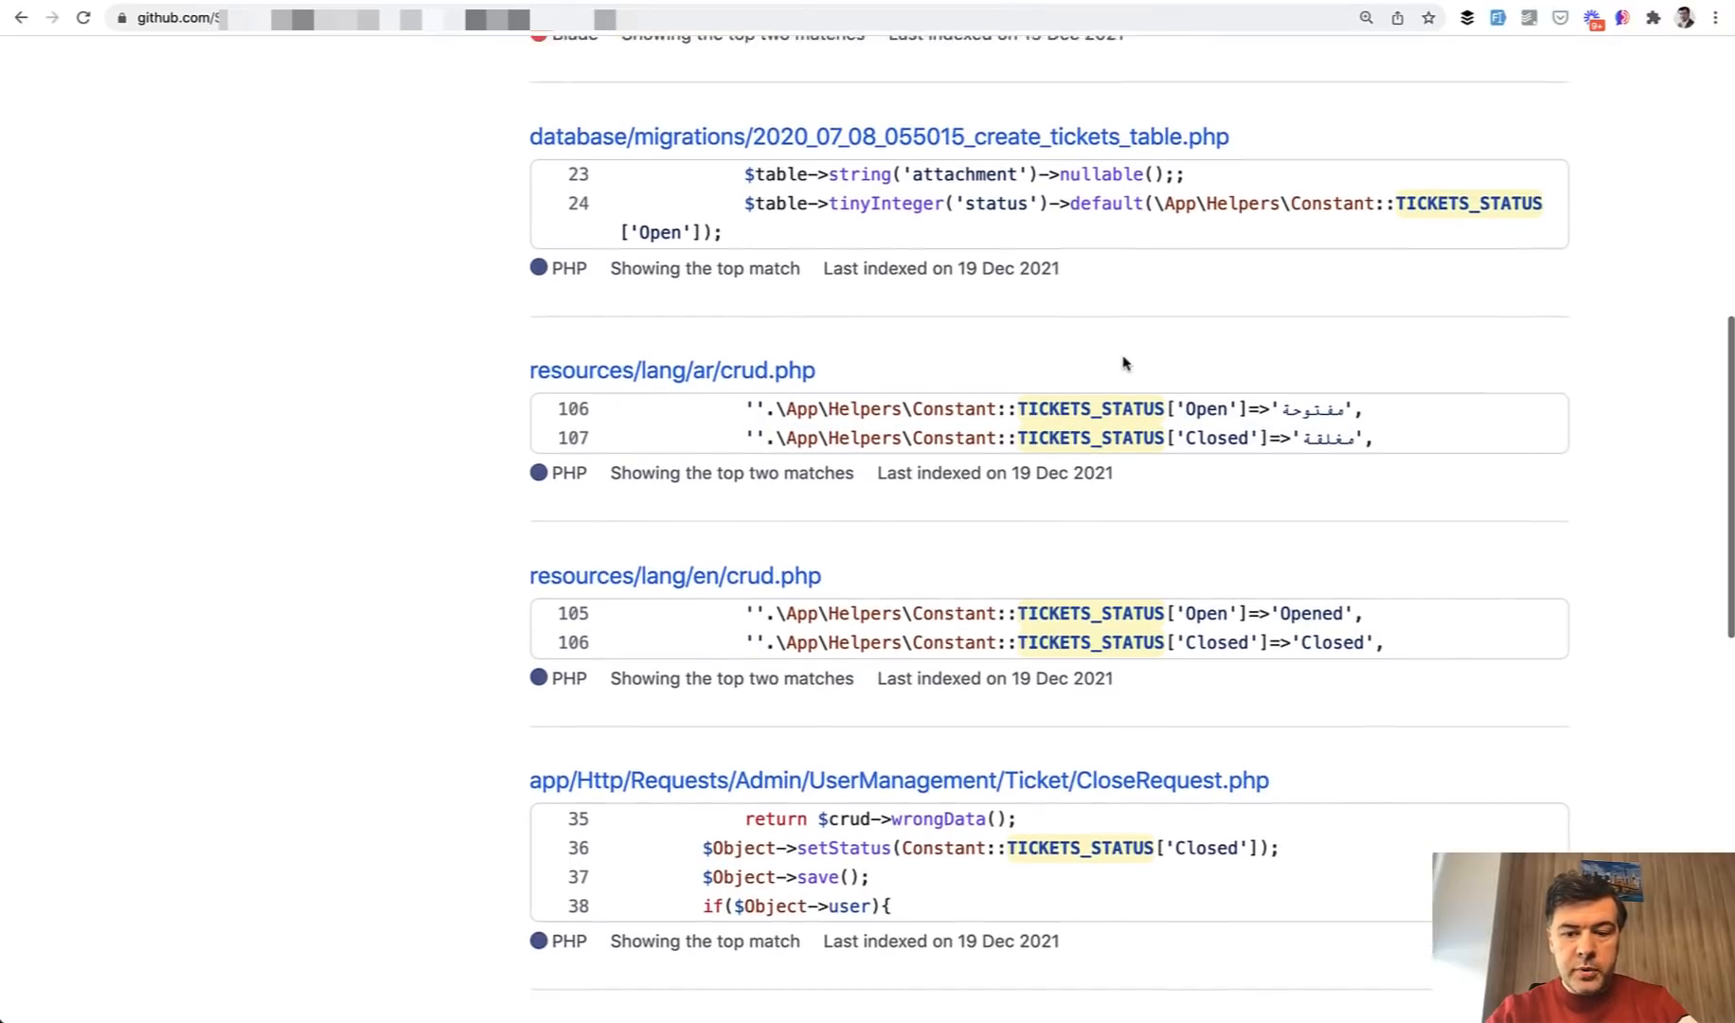
{"action": "scroll", "scroll_direction": "down", "scroll_amount": 3}
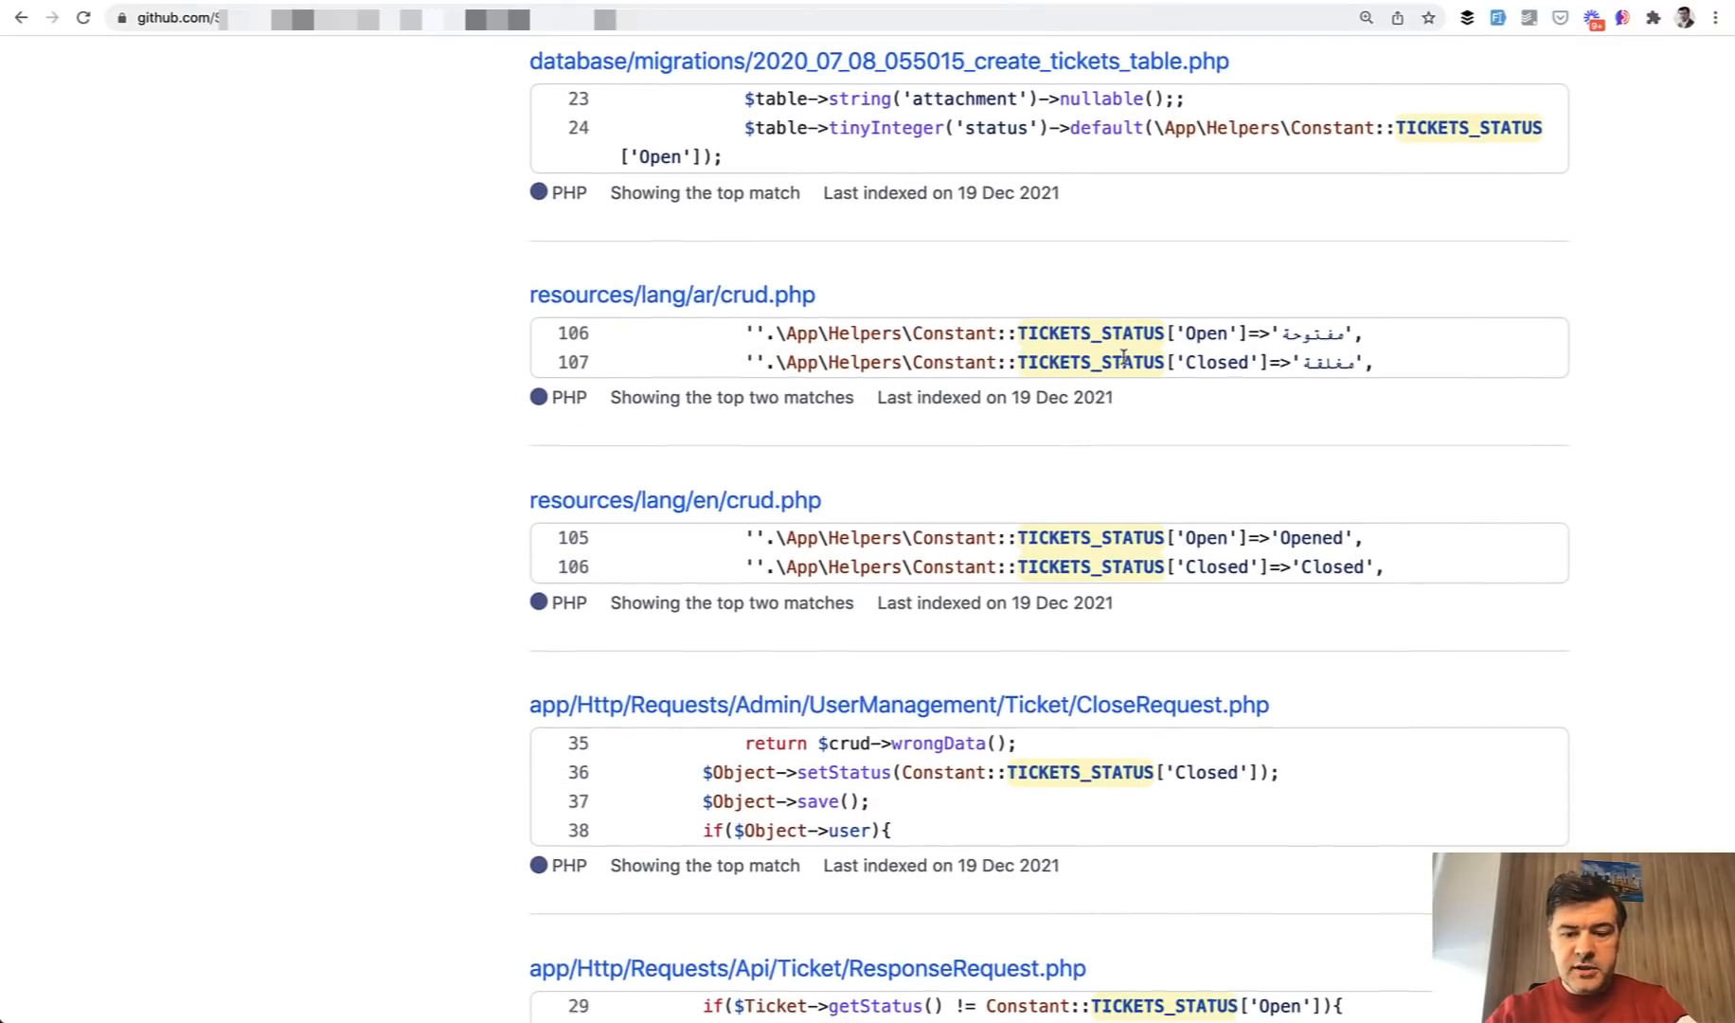
{"action": "scroll", "scroll_direction": "down", "scroll_amount": 3}
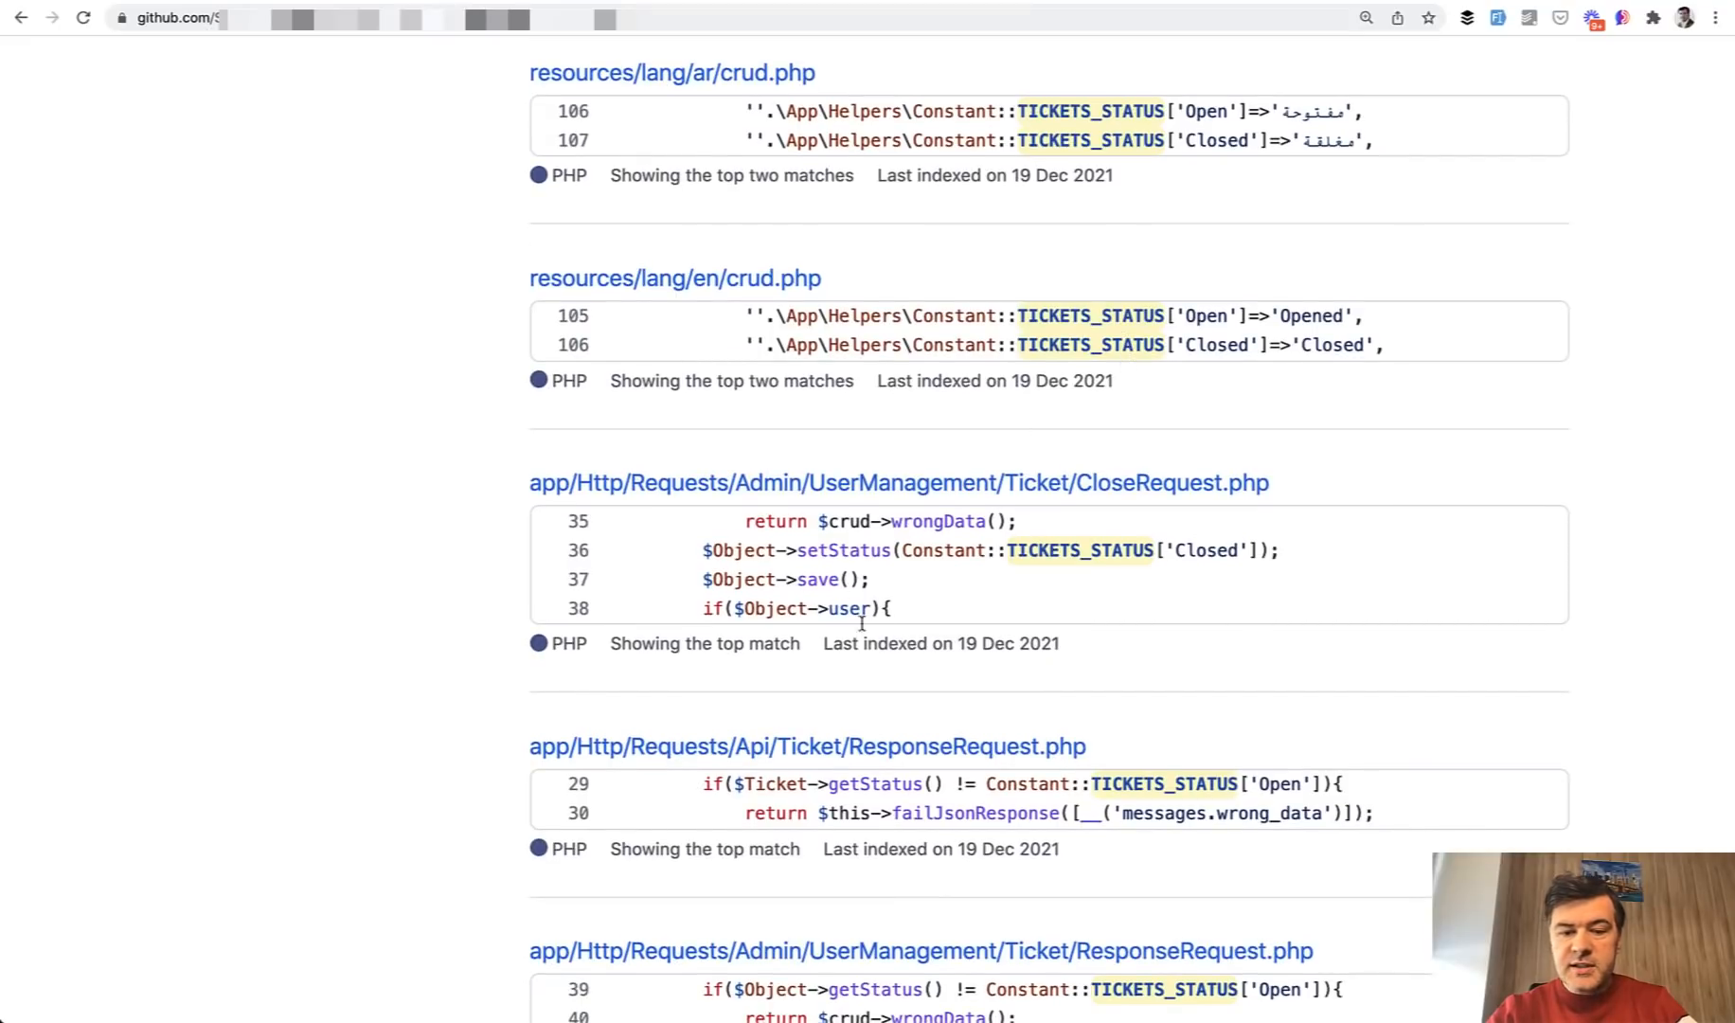
{"action": "mouse_move", "coordinate": [1145, 592]}
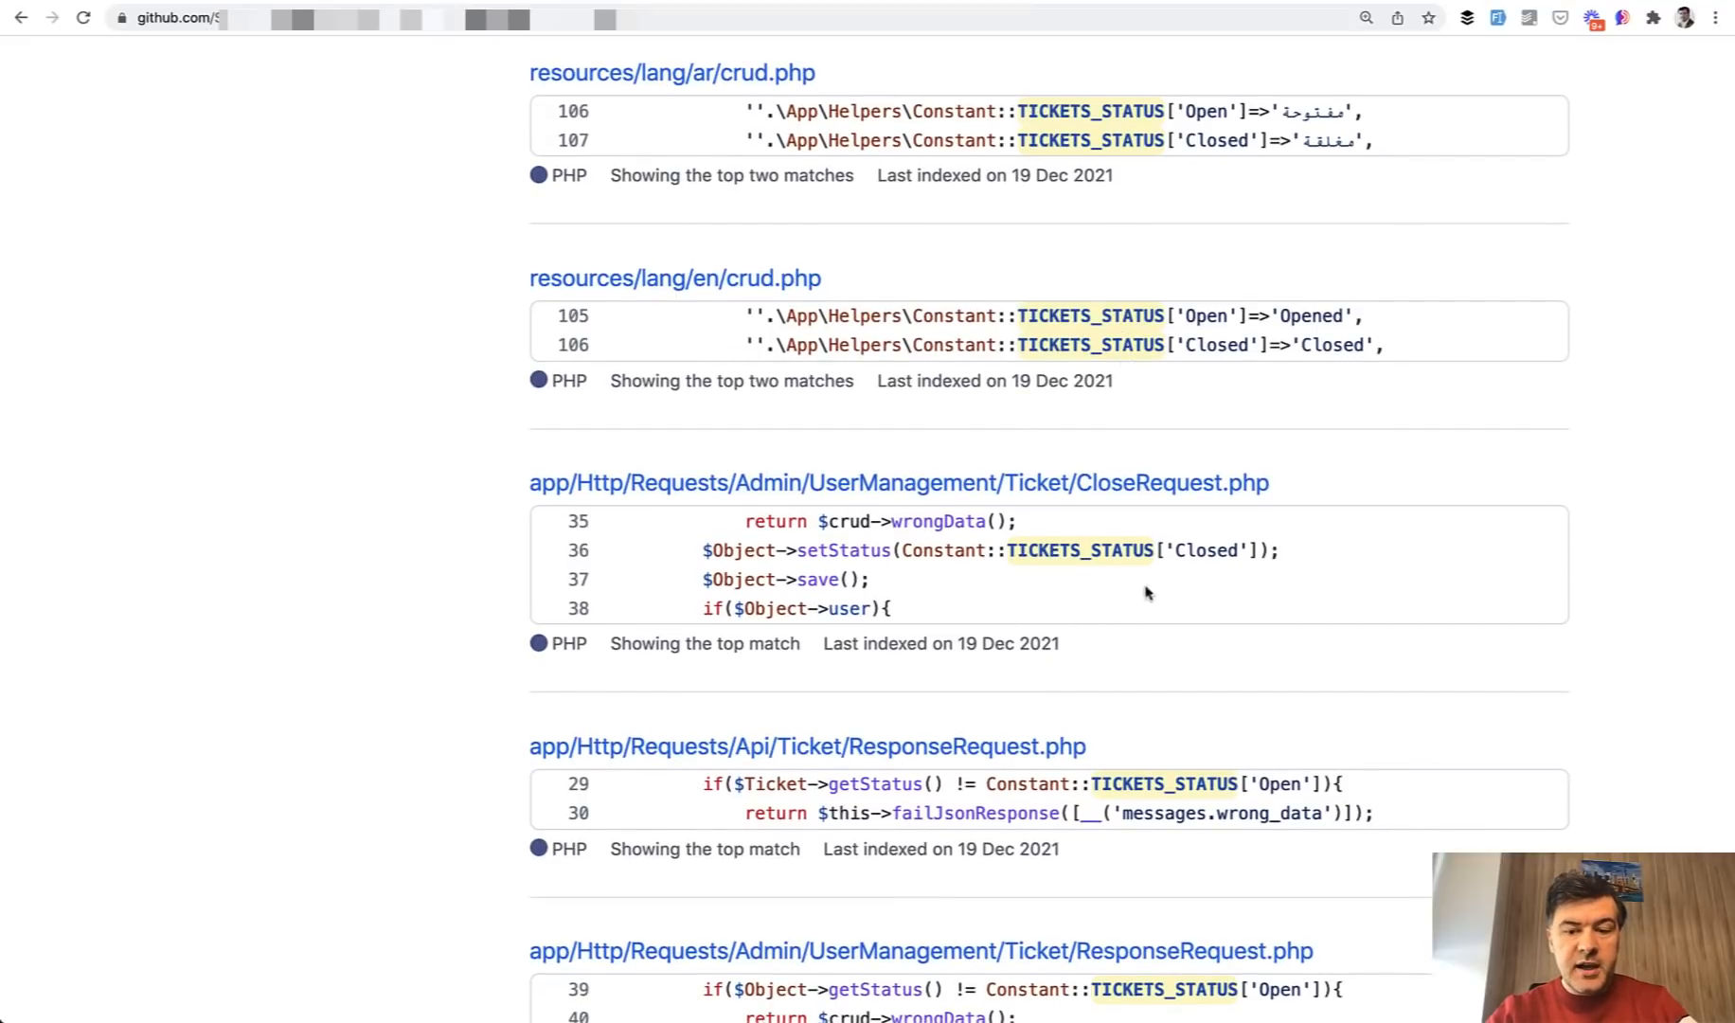
{"action": "mouse_move", "coordinate": [1099, 592]}
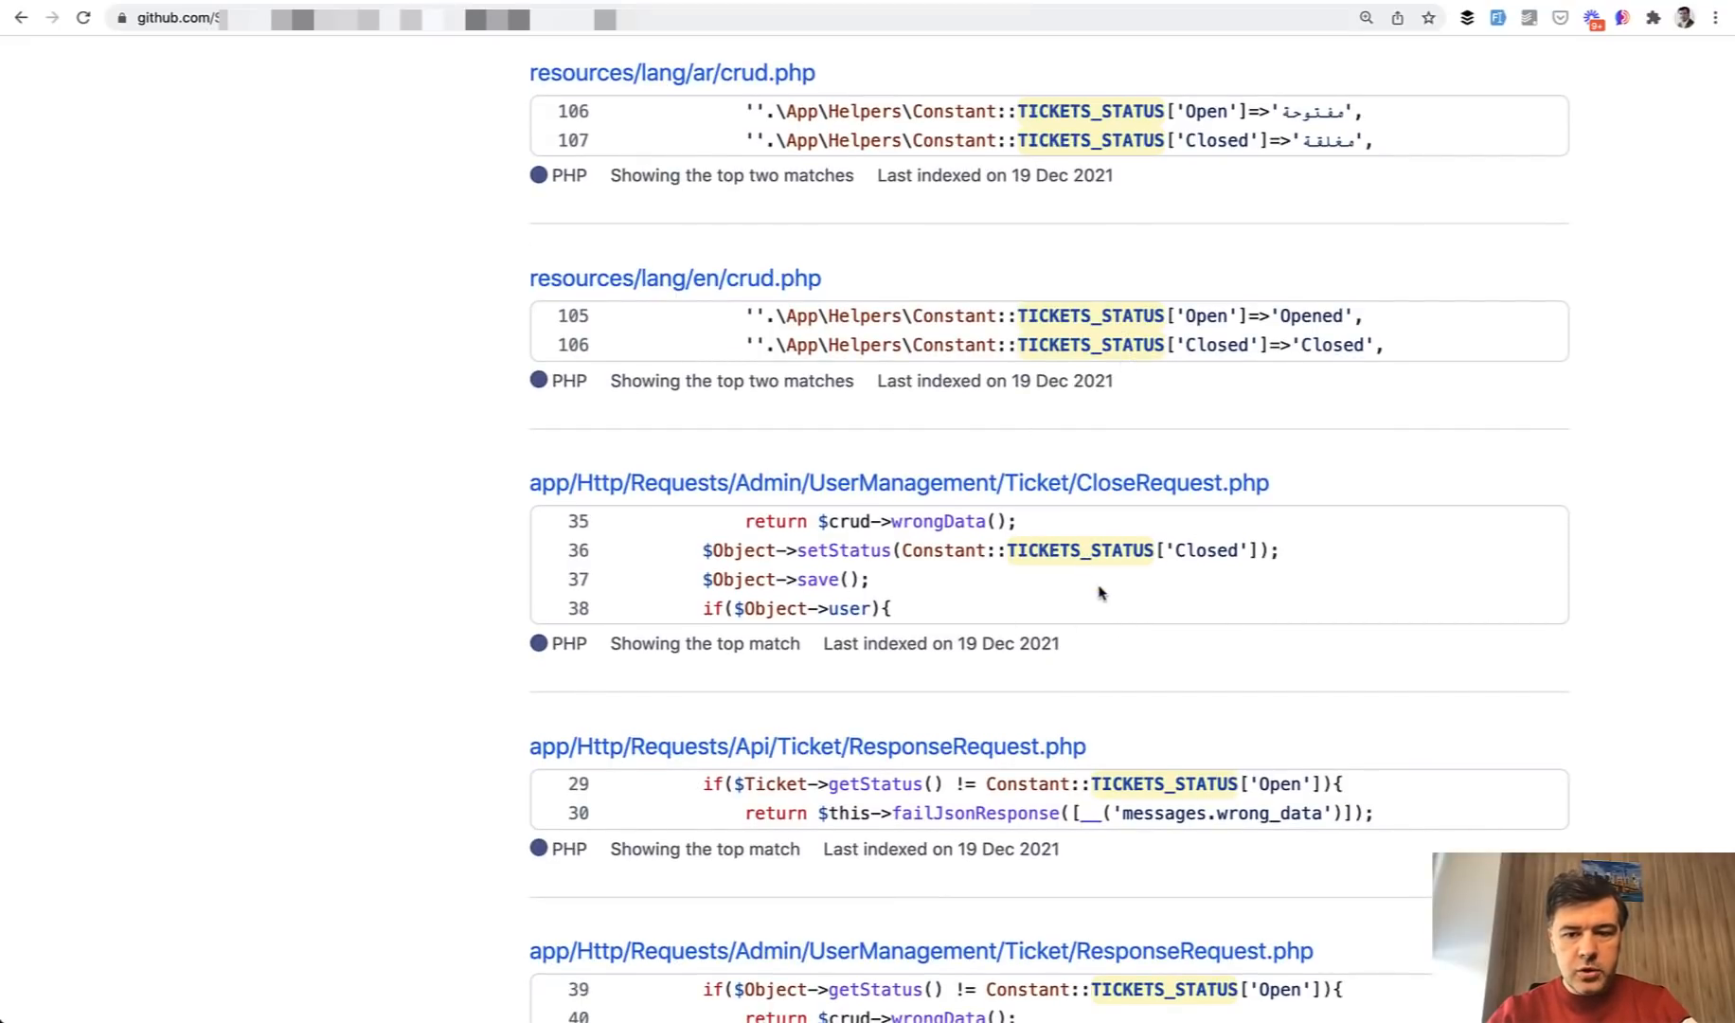
{"action": "scroll", "scroll_direction": "down", "scroll_amount": 3}
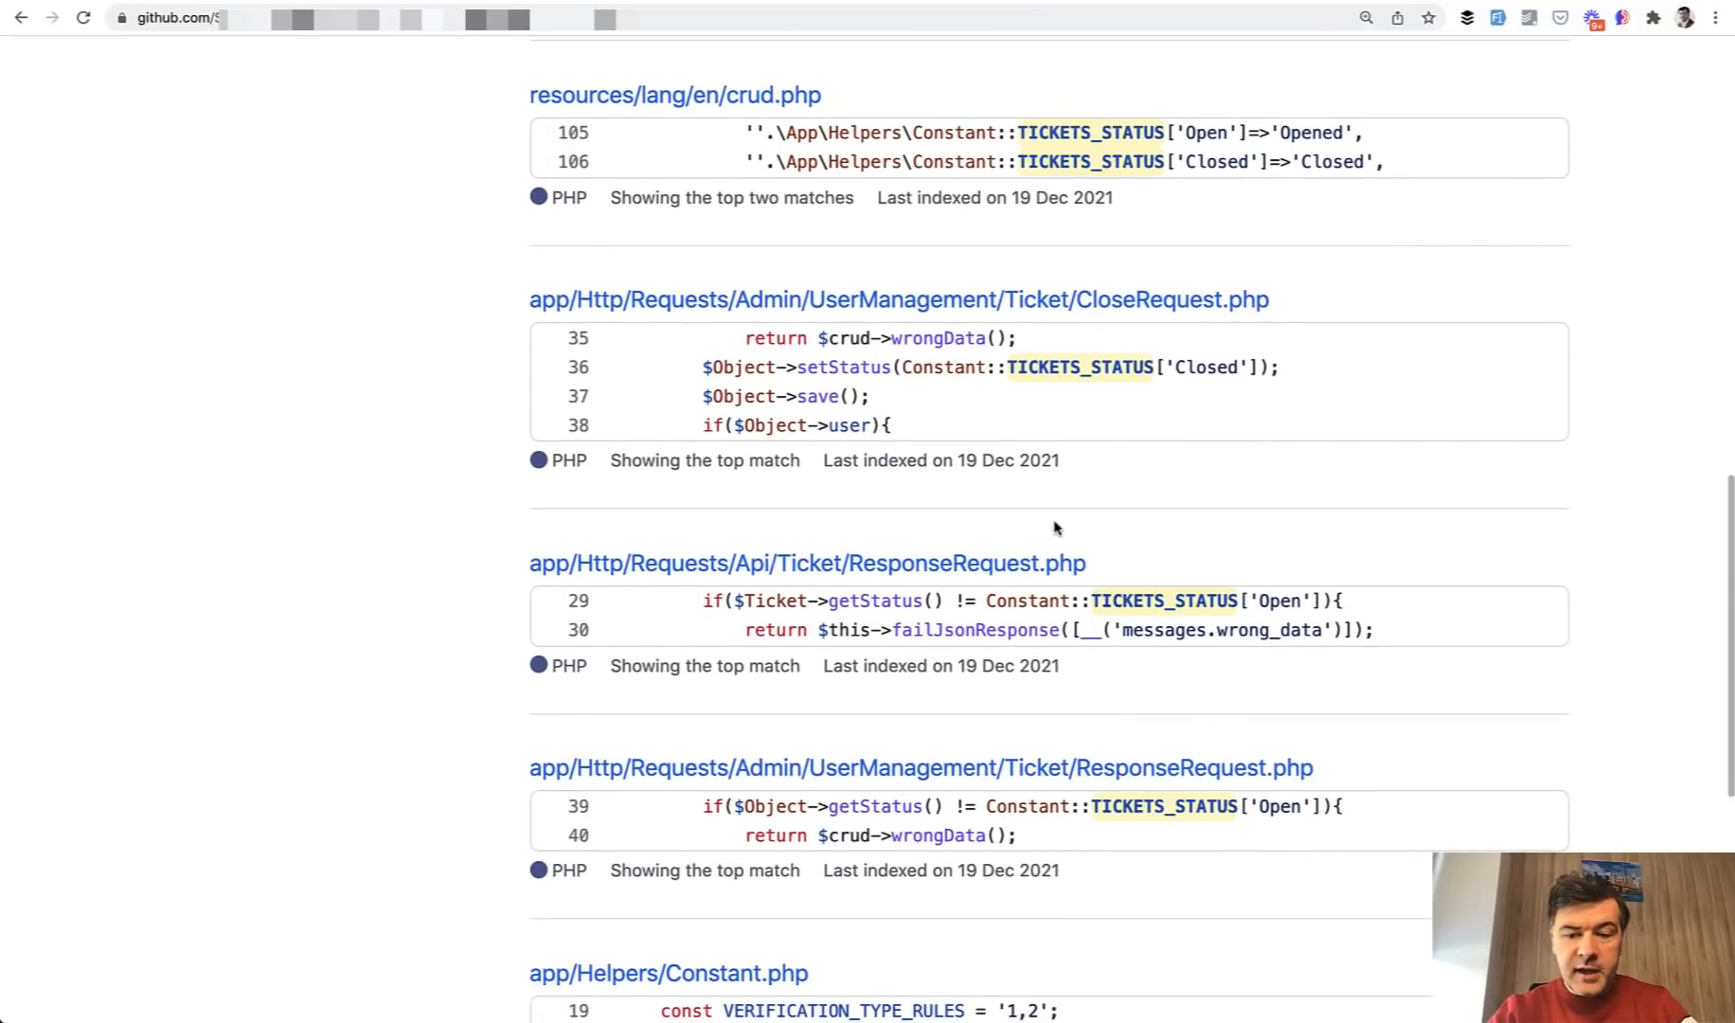
{"action": "scroll", "scroll_direction": "down", "scroll_amount": 3}
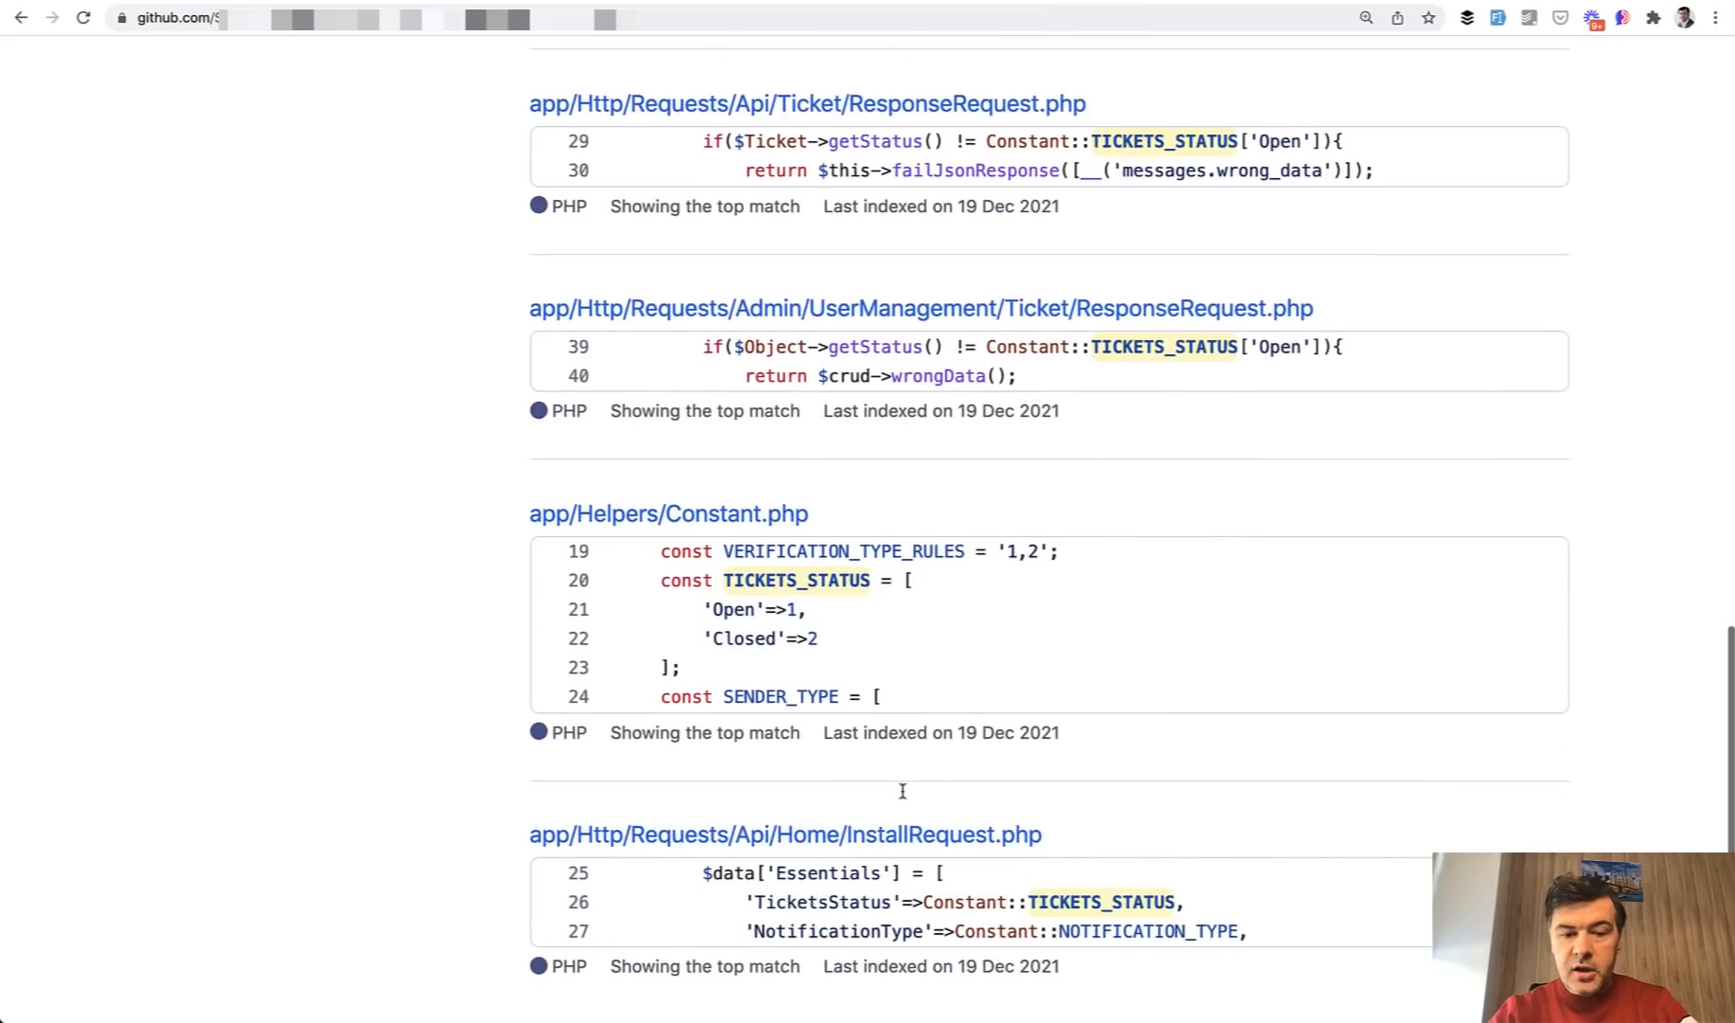
{"action": "scroll", "scroll_direction": "down", "scroll_amount": 3}
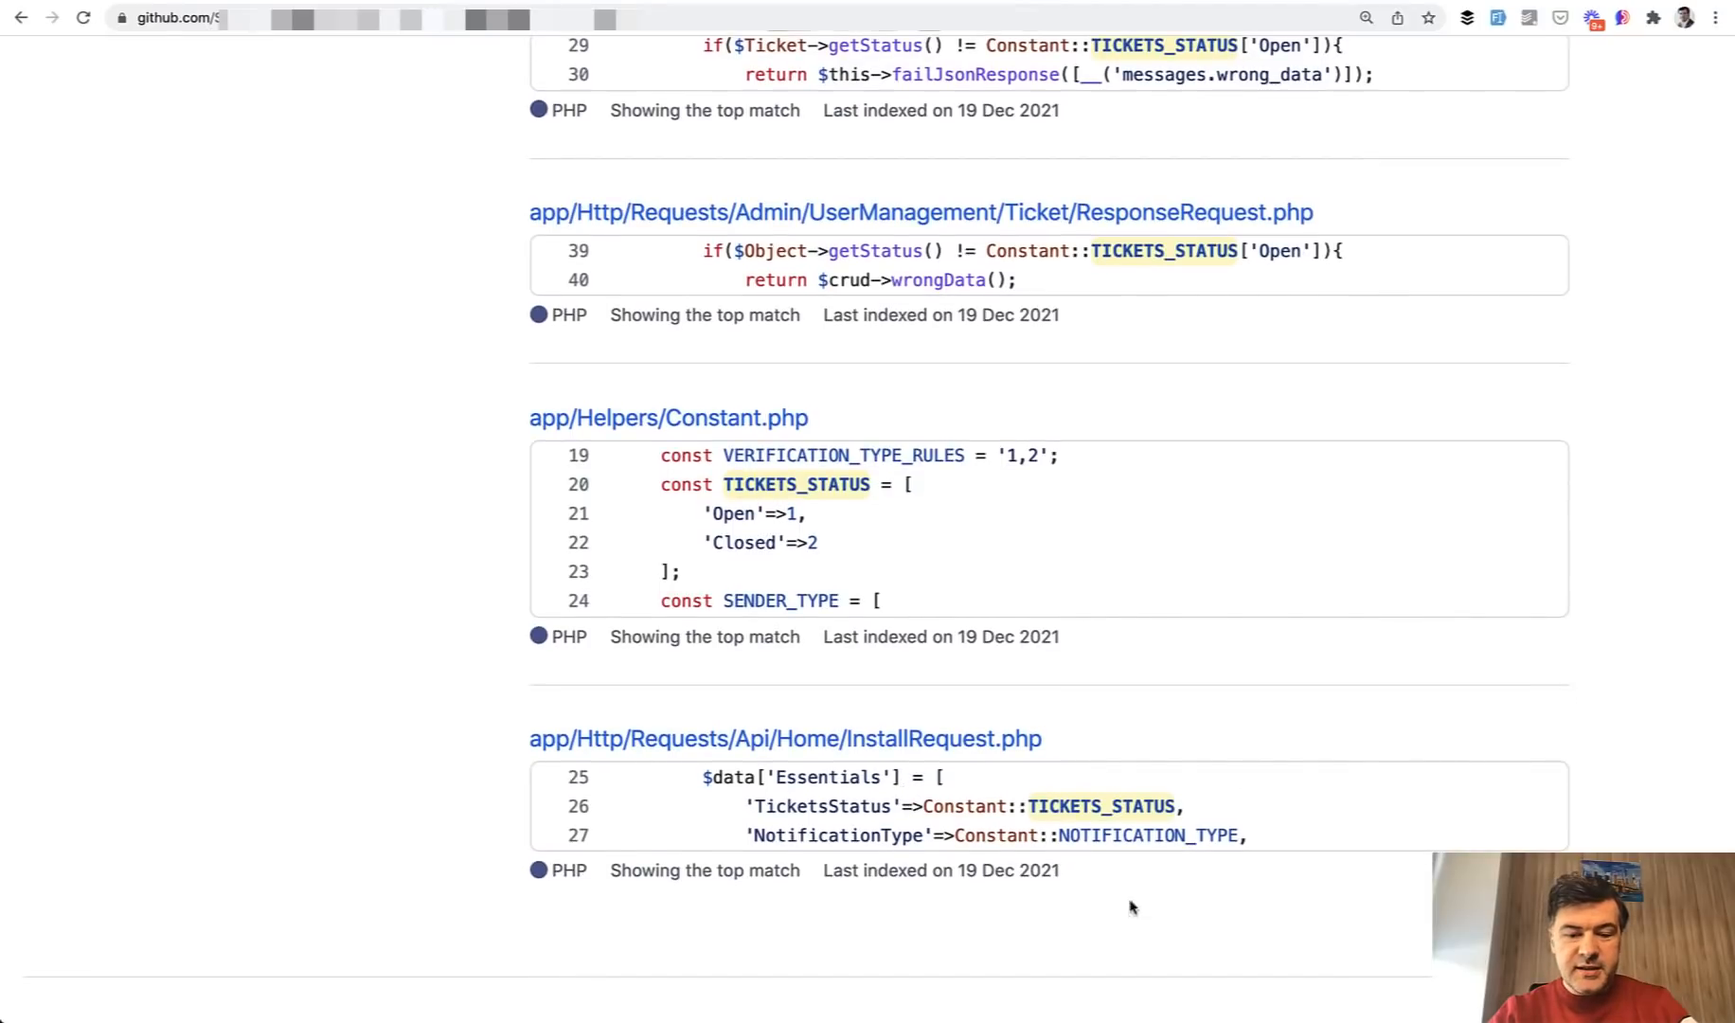
{"action": "mouse_move", "coordinate": [1184, 909]}
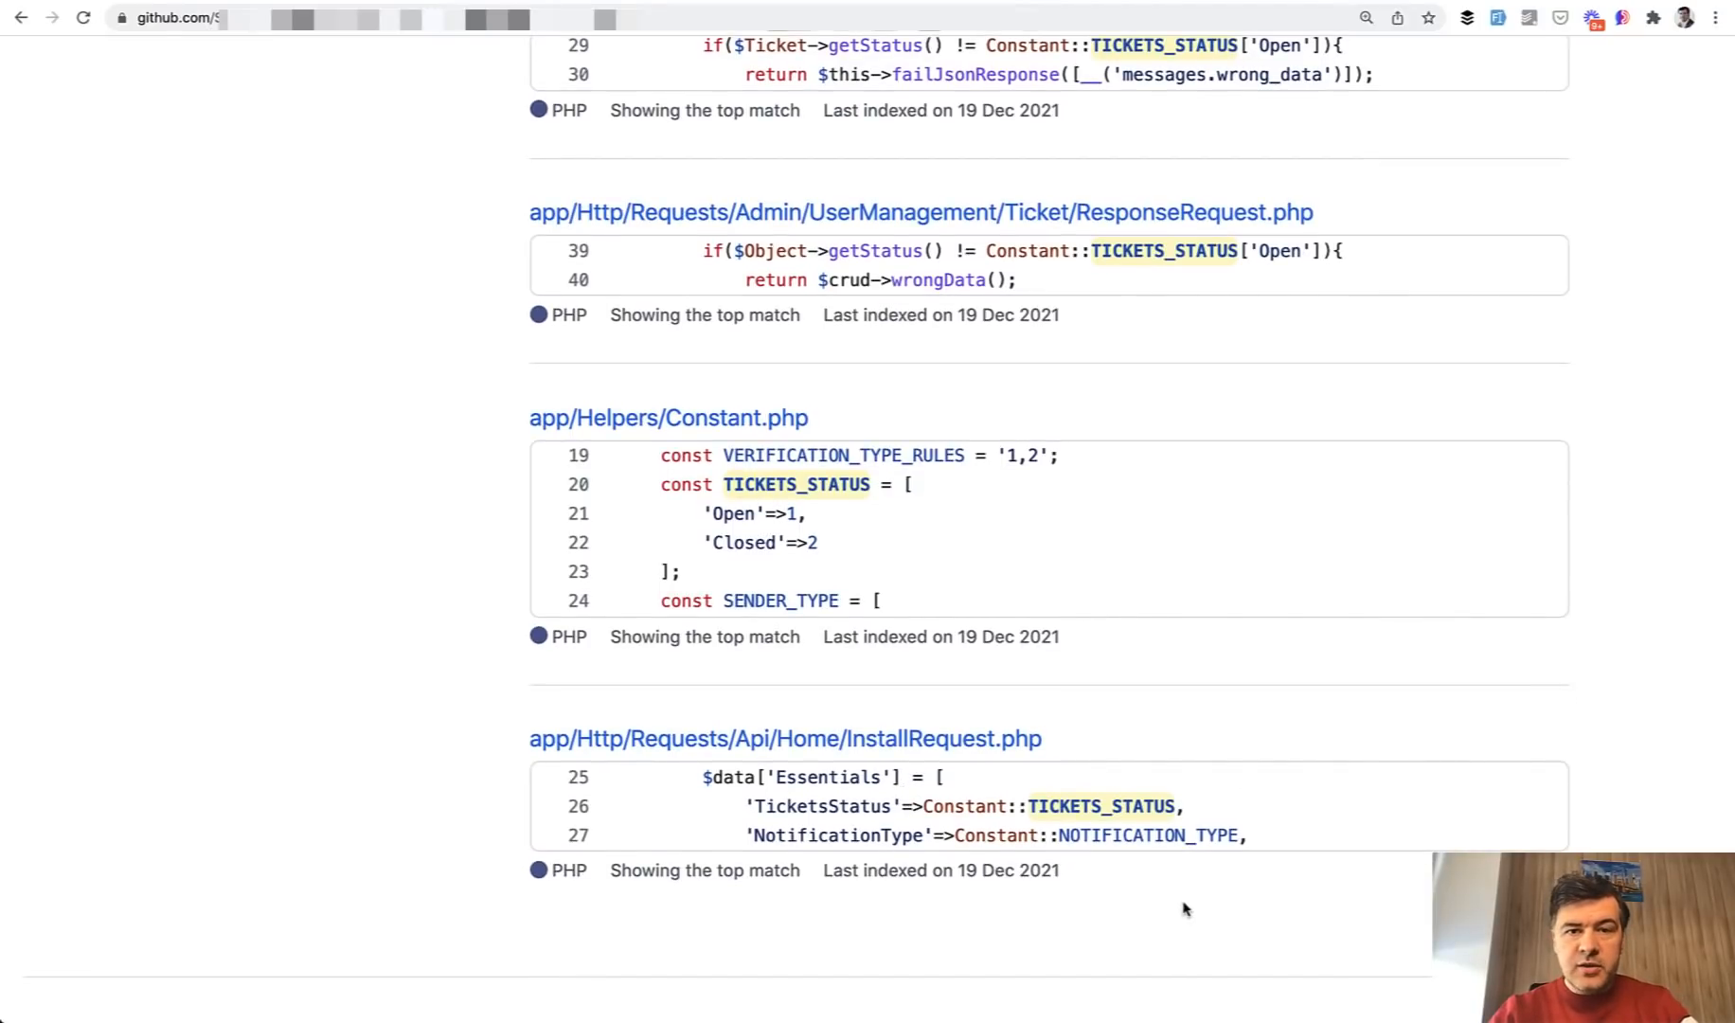
{"action": "mouse_move", "coordinate": [1248, 420]}
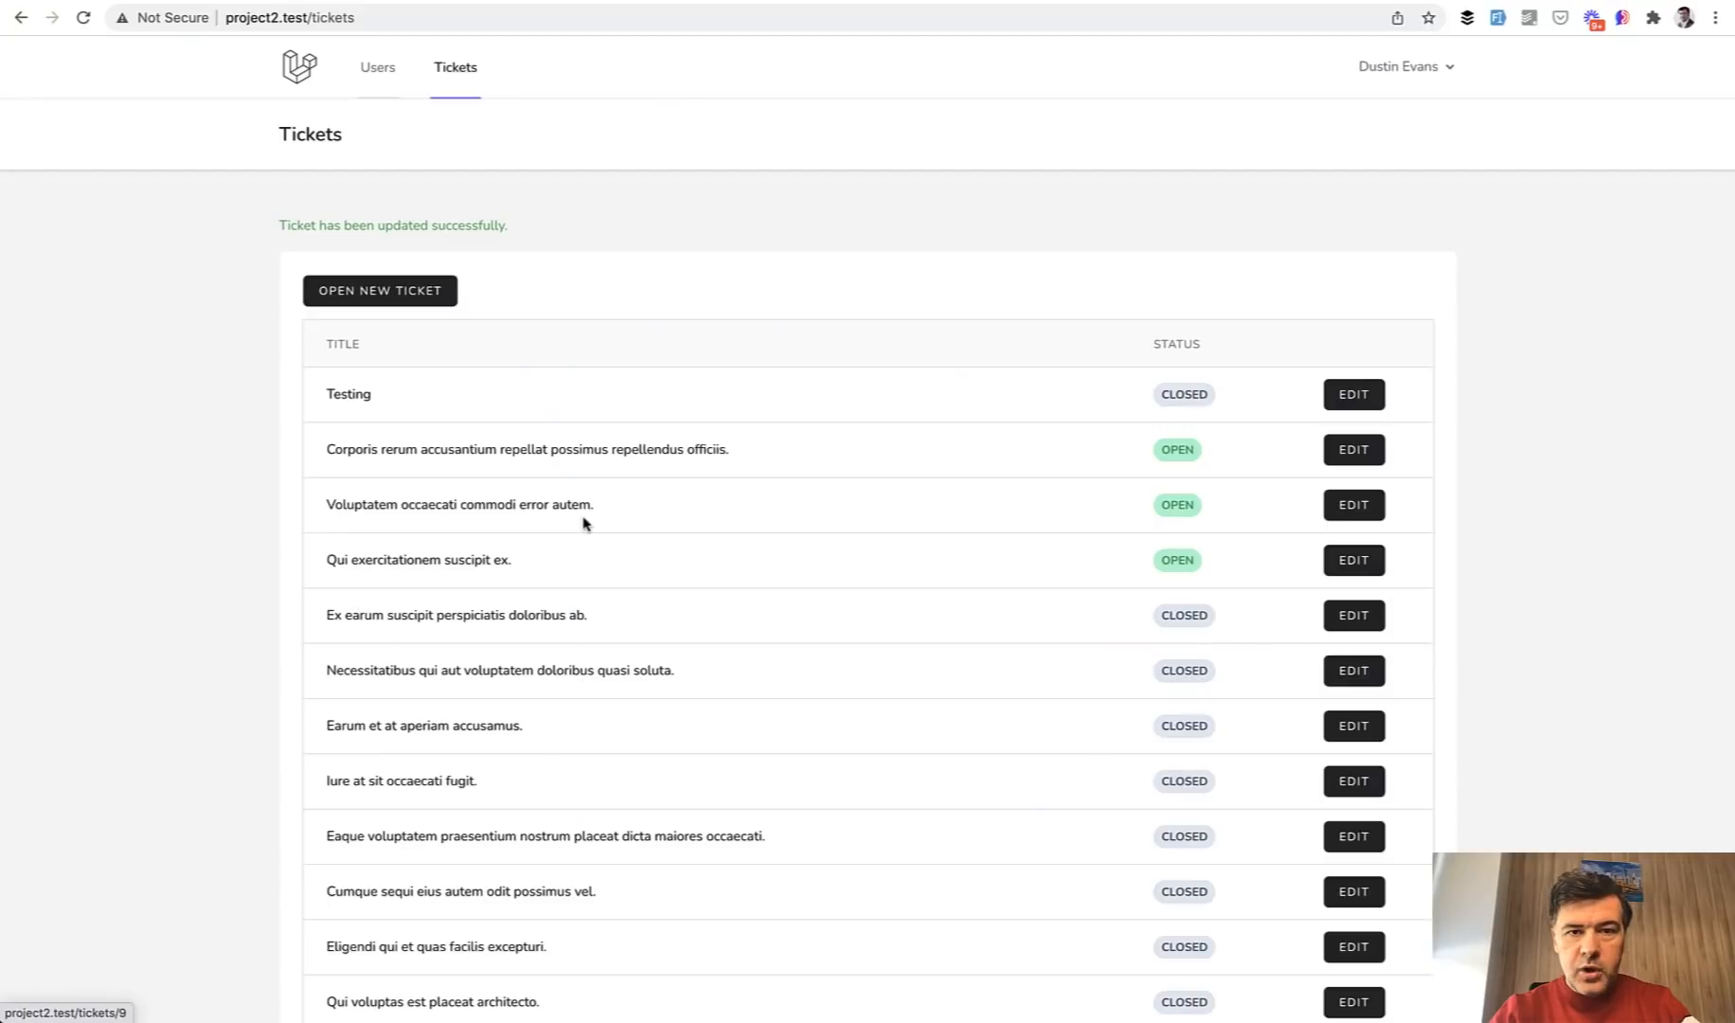
- Fill the new ticket's title and choose Closed from the Status dropdown
{"action": "left_click", "coordinate": [379, 290]}
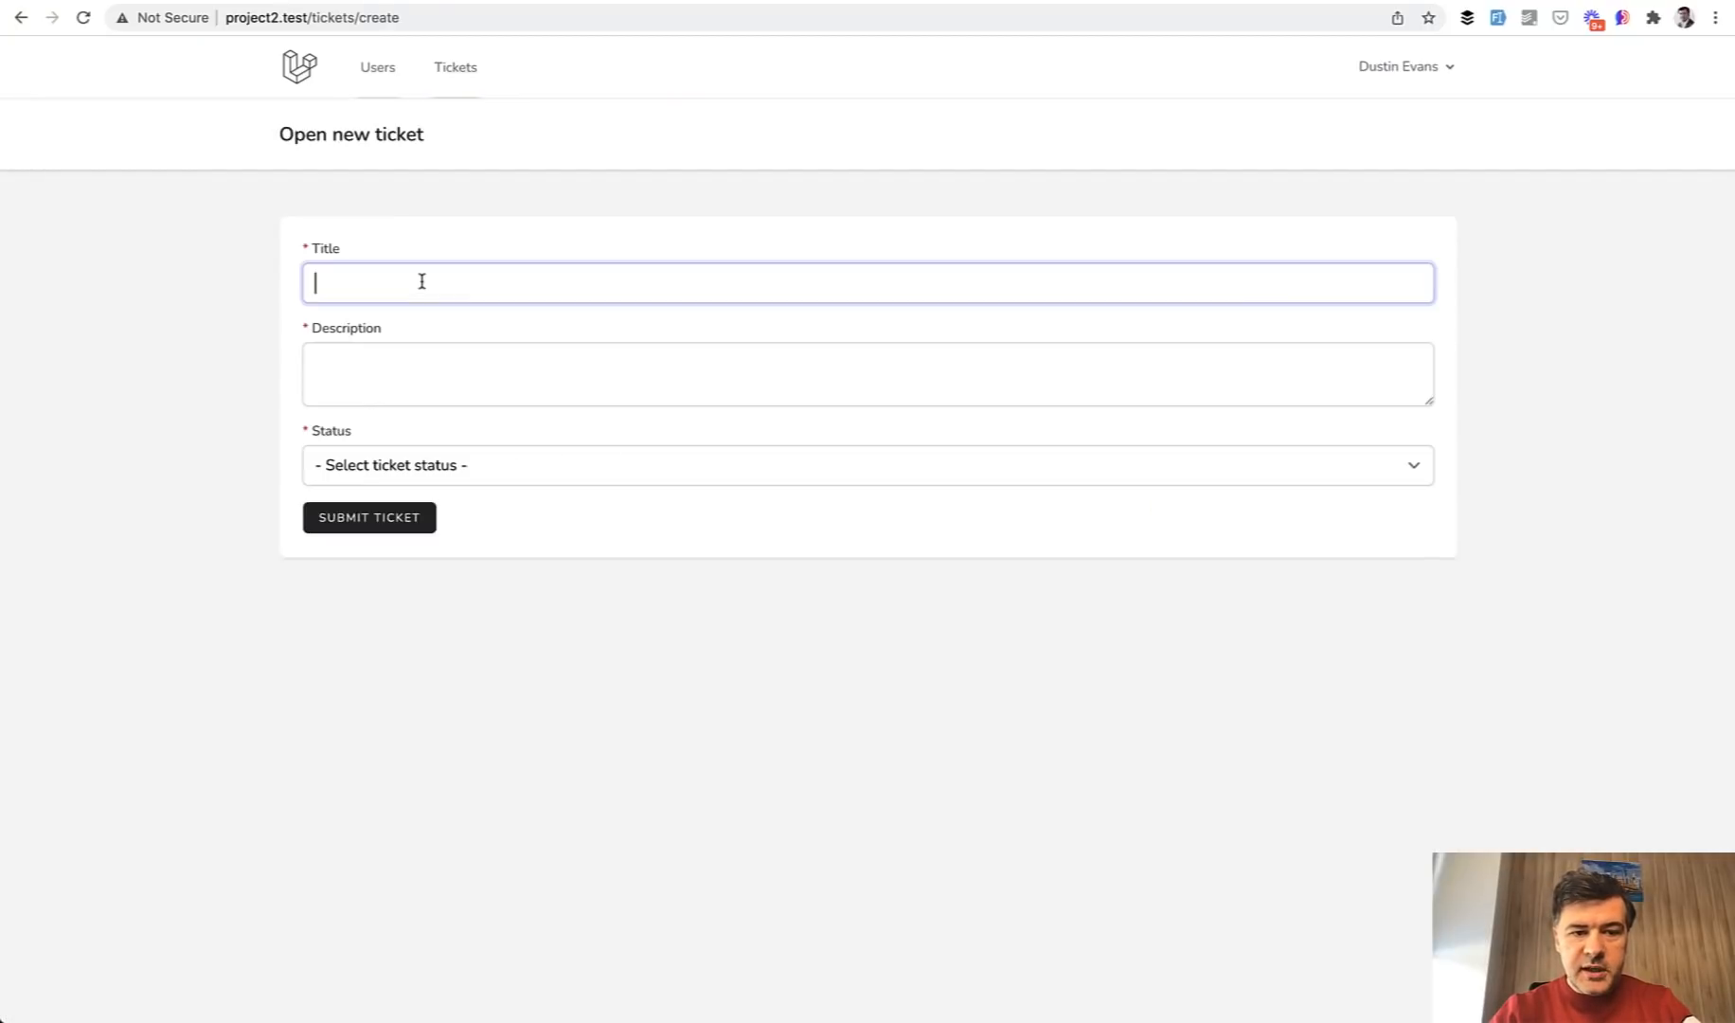
{"action": "type", "text": "gfff"}
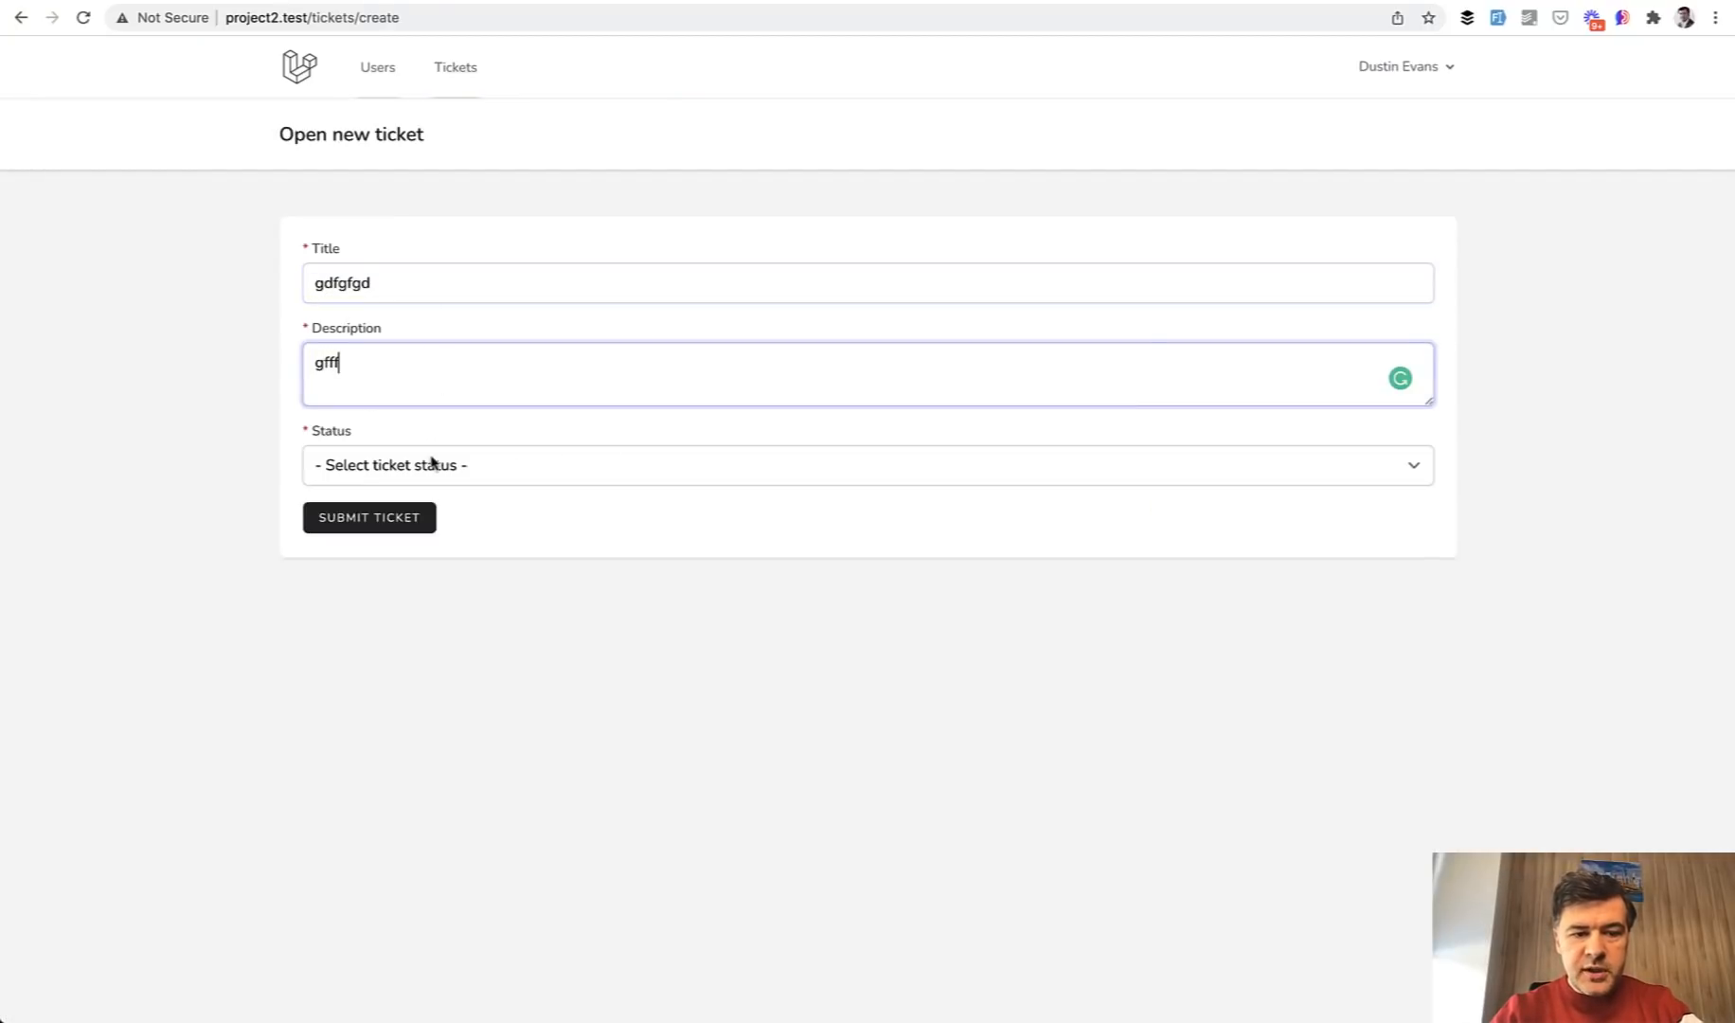
{"action": "left_click", "coordinate": [866, 464]}
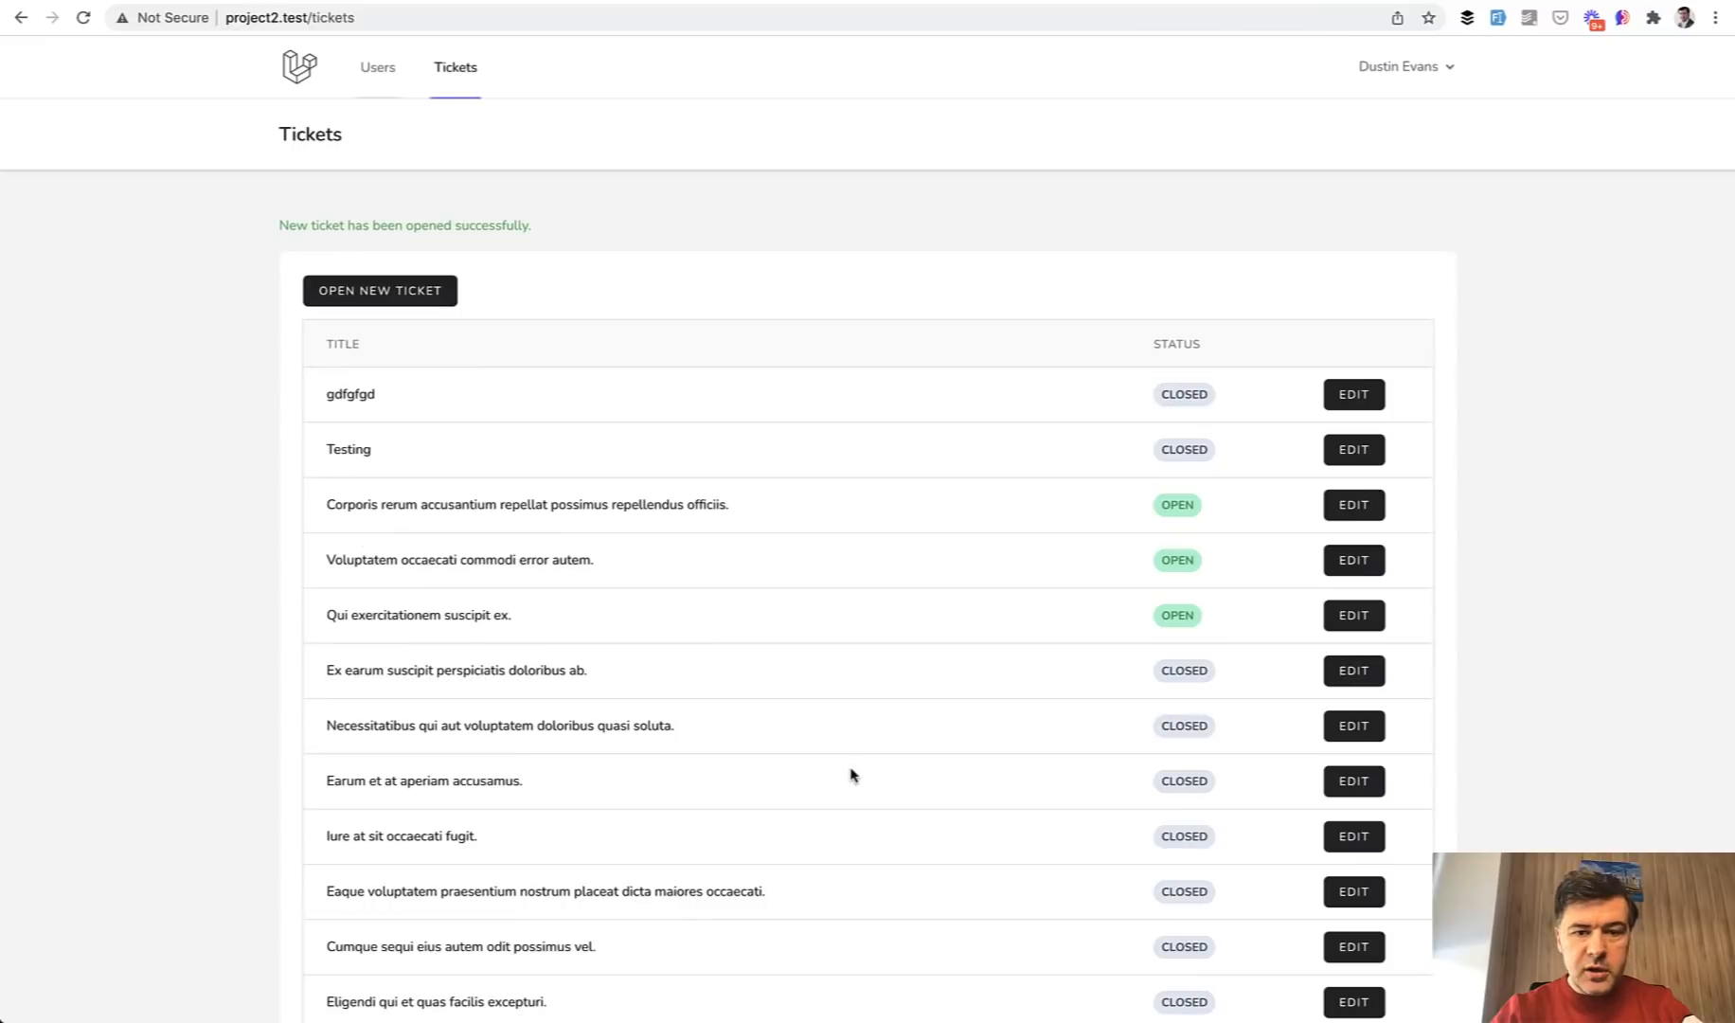
{"action": "mouse_move", "coordinate": [778, 584]}
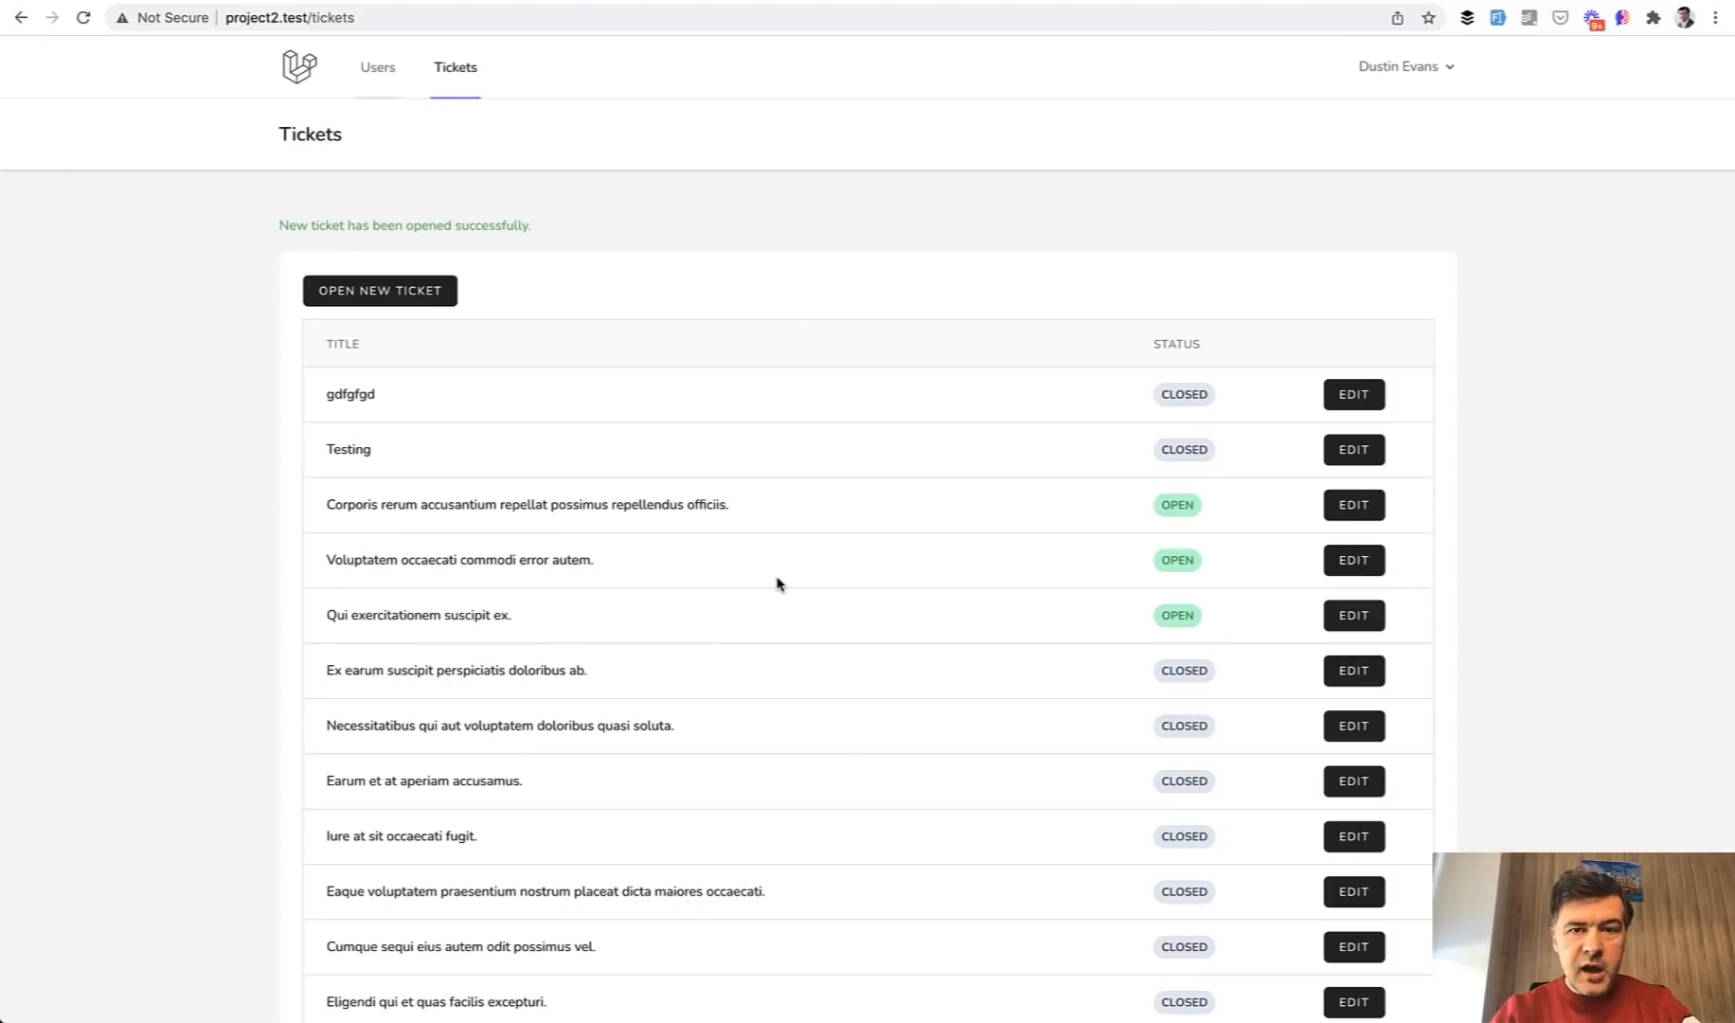
{"action": "mouse_move", "coordinate": [837, 587]}
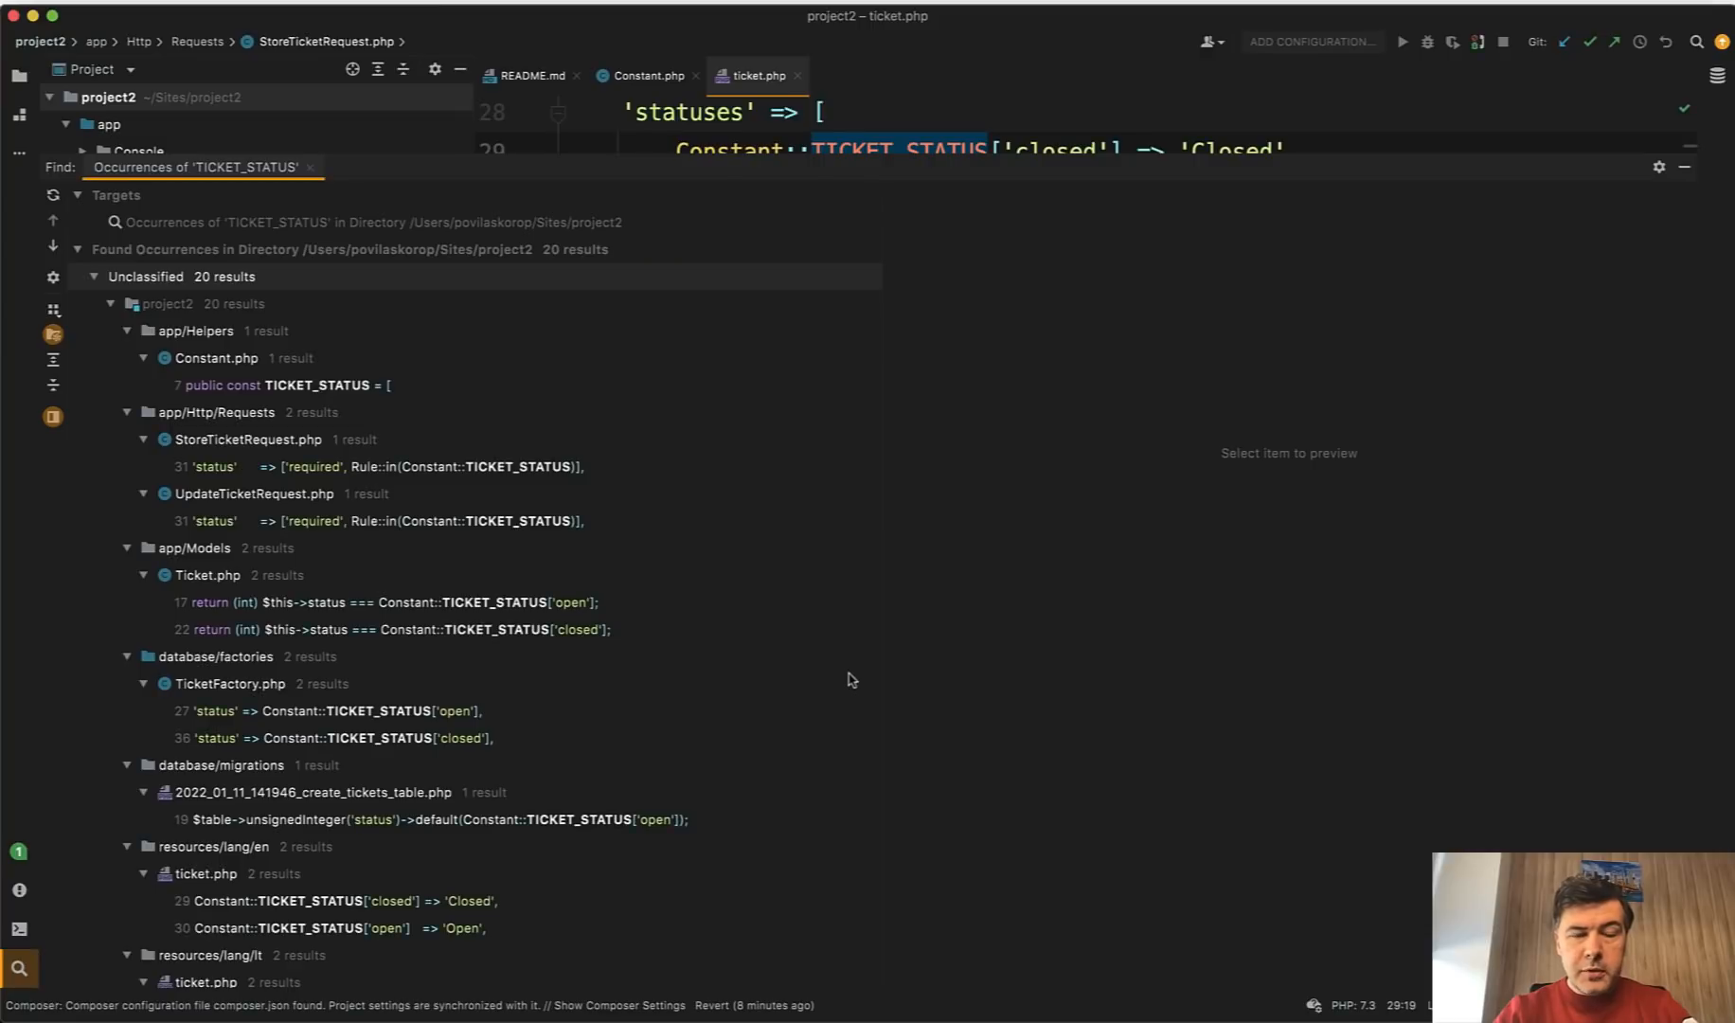
- Scroll through the 20 TICKET_STATUS results in the Find tool window
{"action": "scroll", "scroll_direction": "down", "scroll_amount": 3}
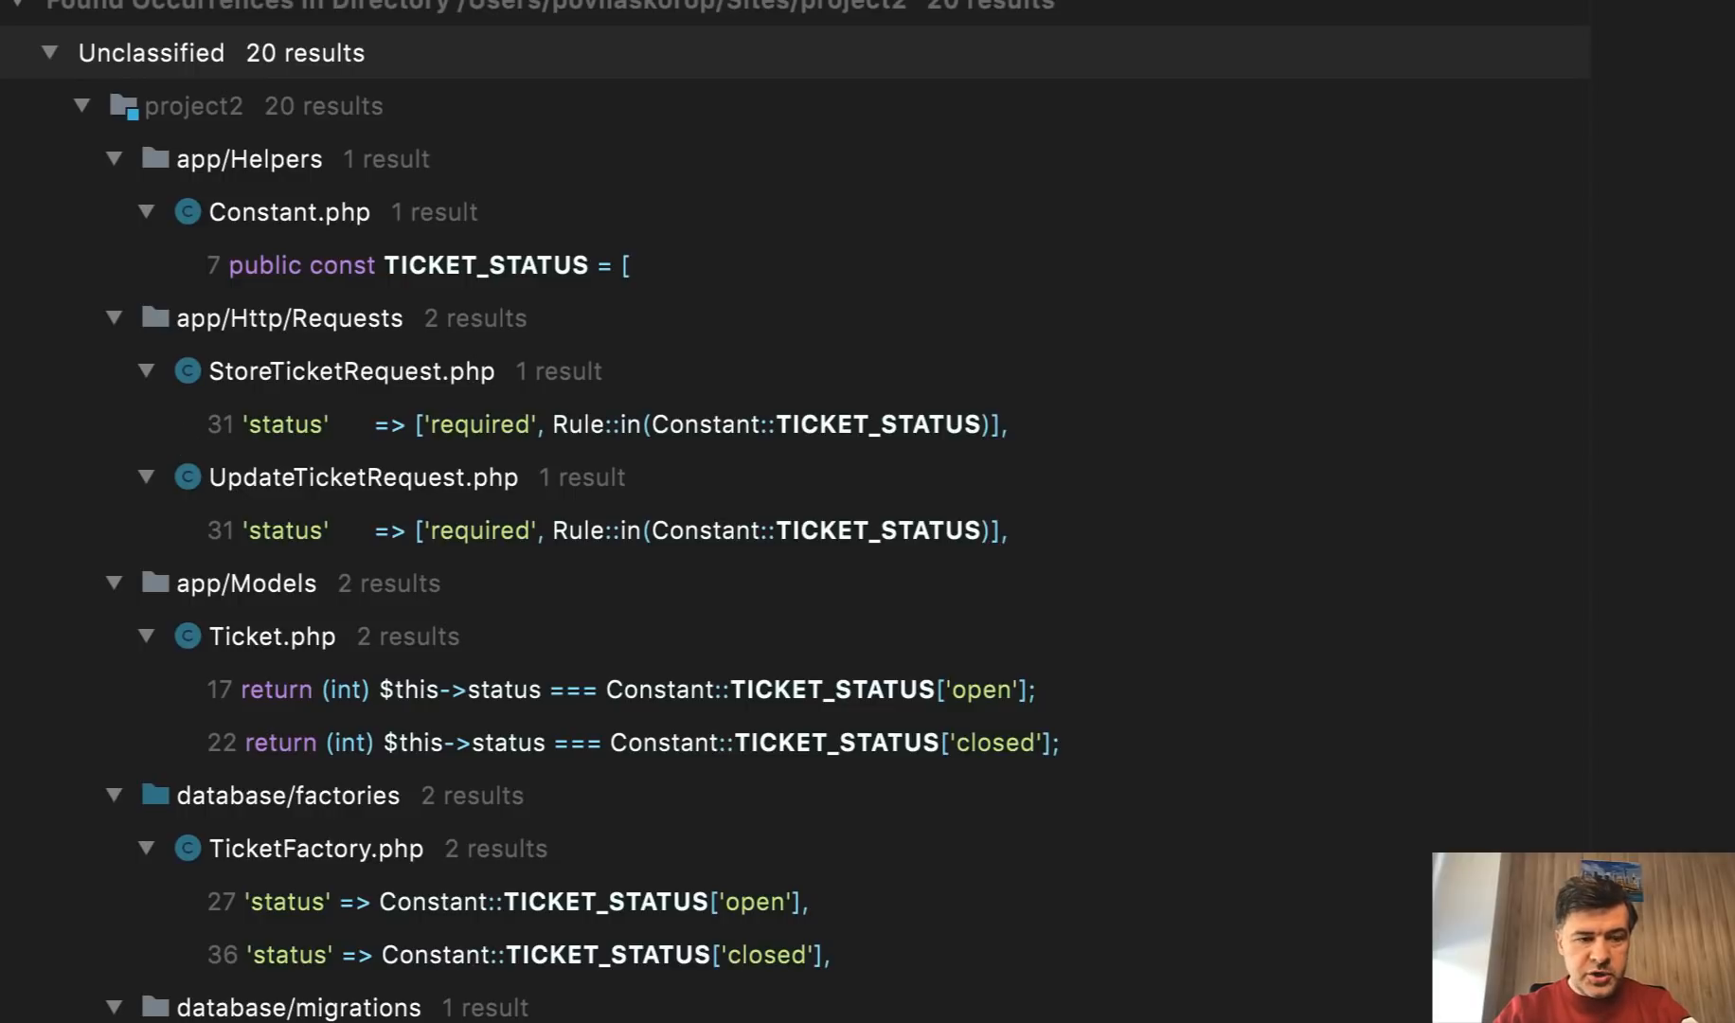
{"action": "mouse_move", "coordinate": [511, 580]}
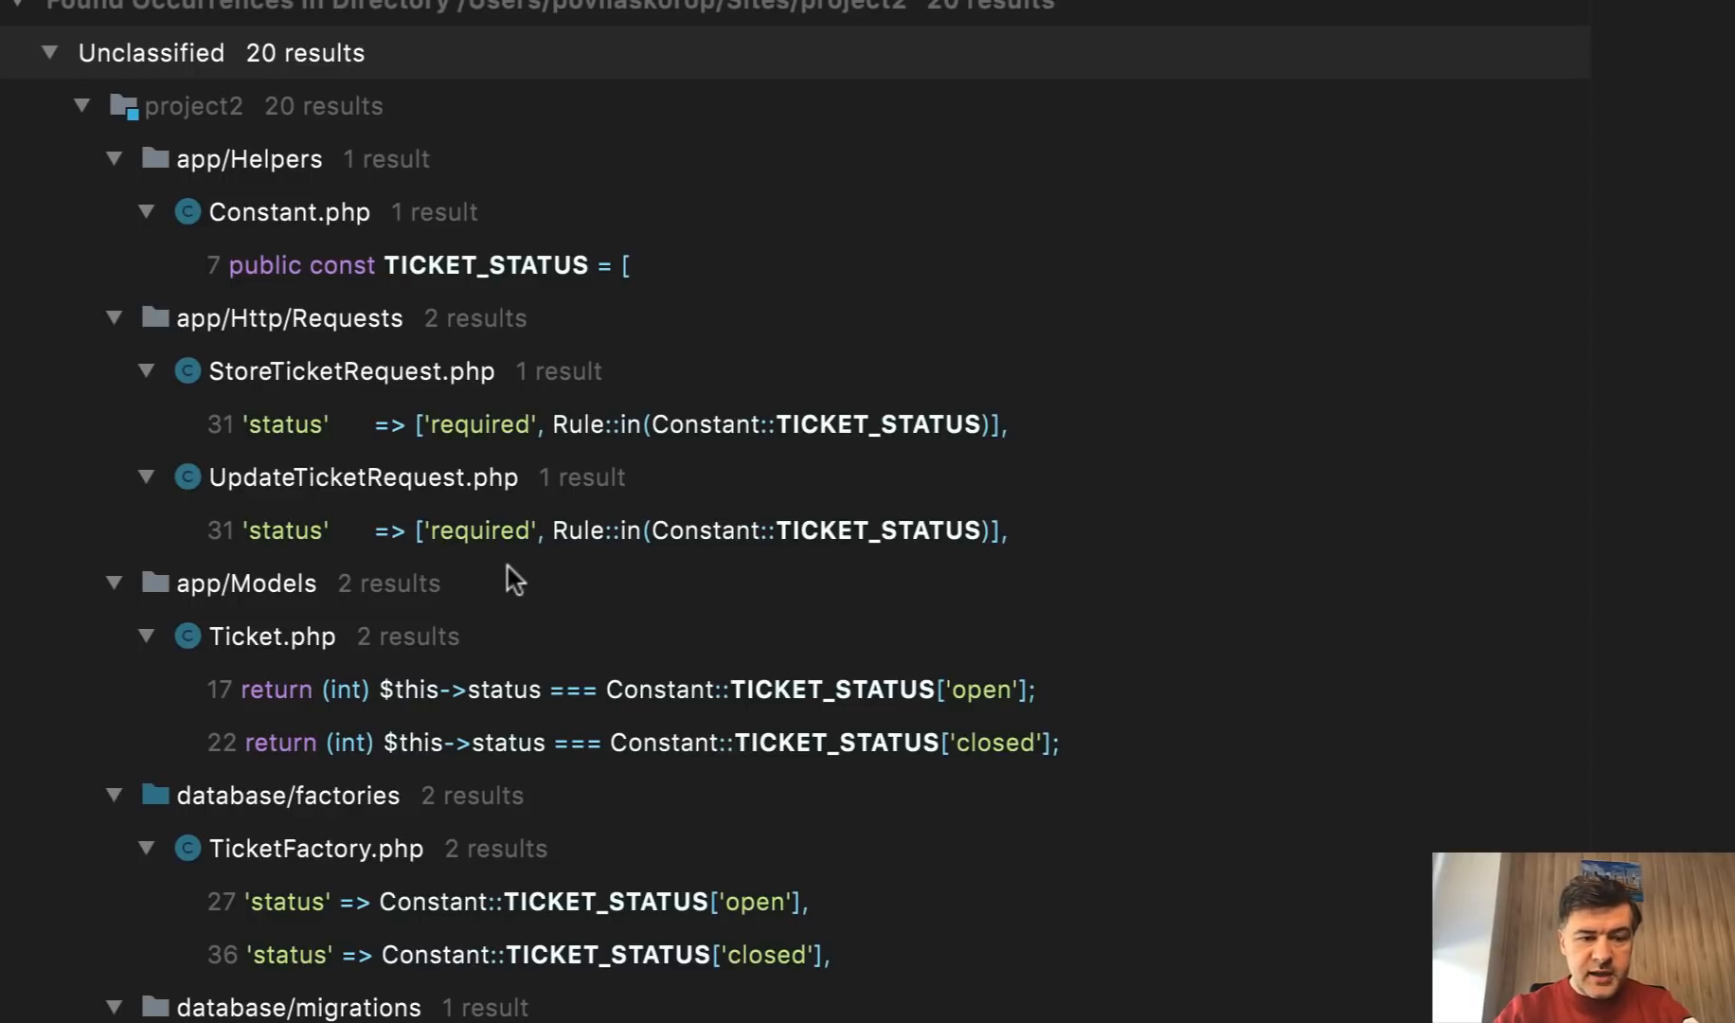
{"action": "mouse_move", "coordinate": [449, 558]}
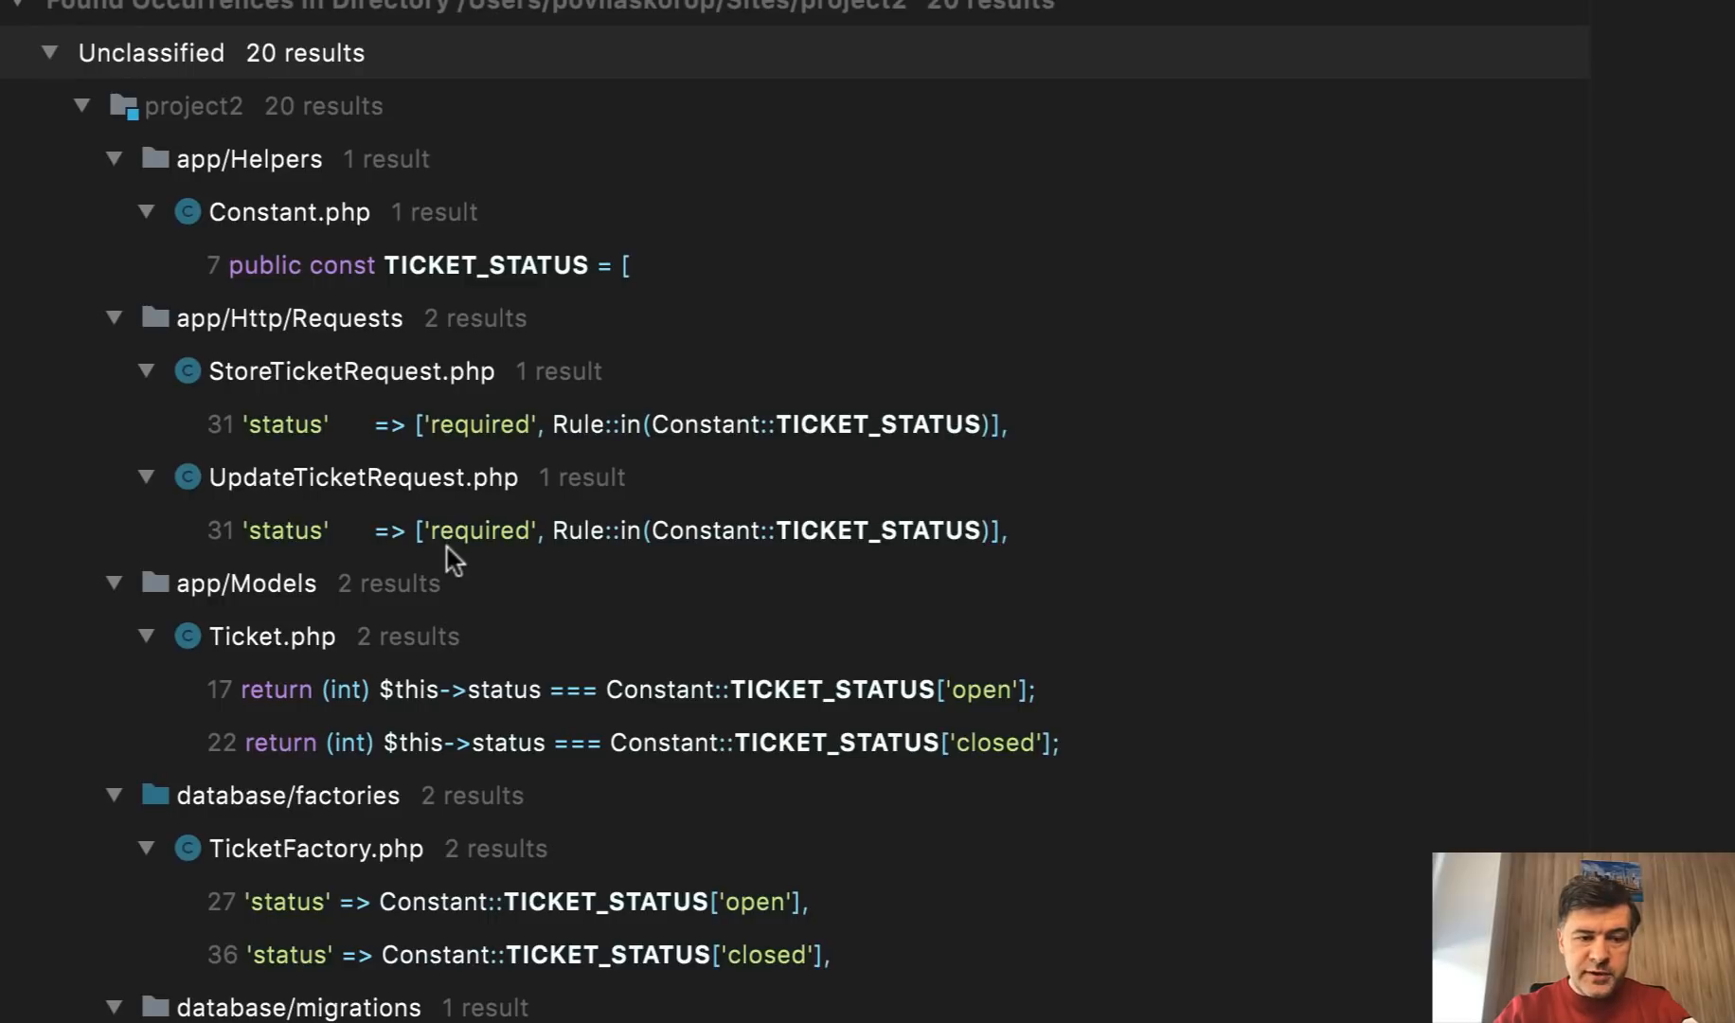
{"action": "scroll", "scroll_direction": "down", "scroll_amount": 3}
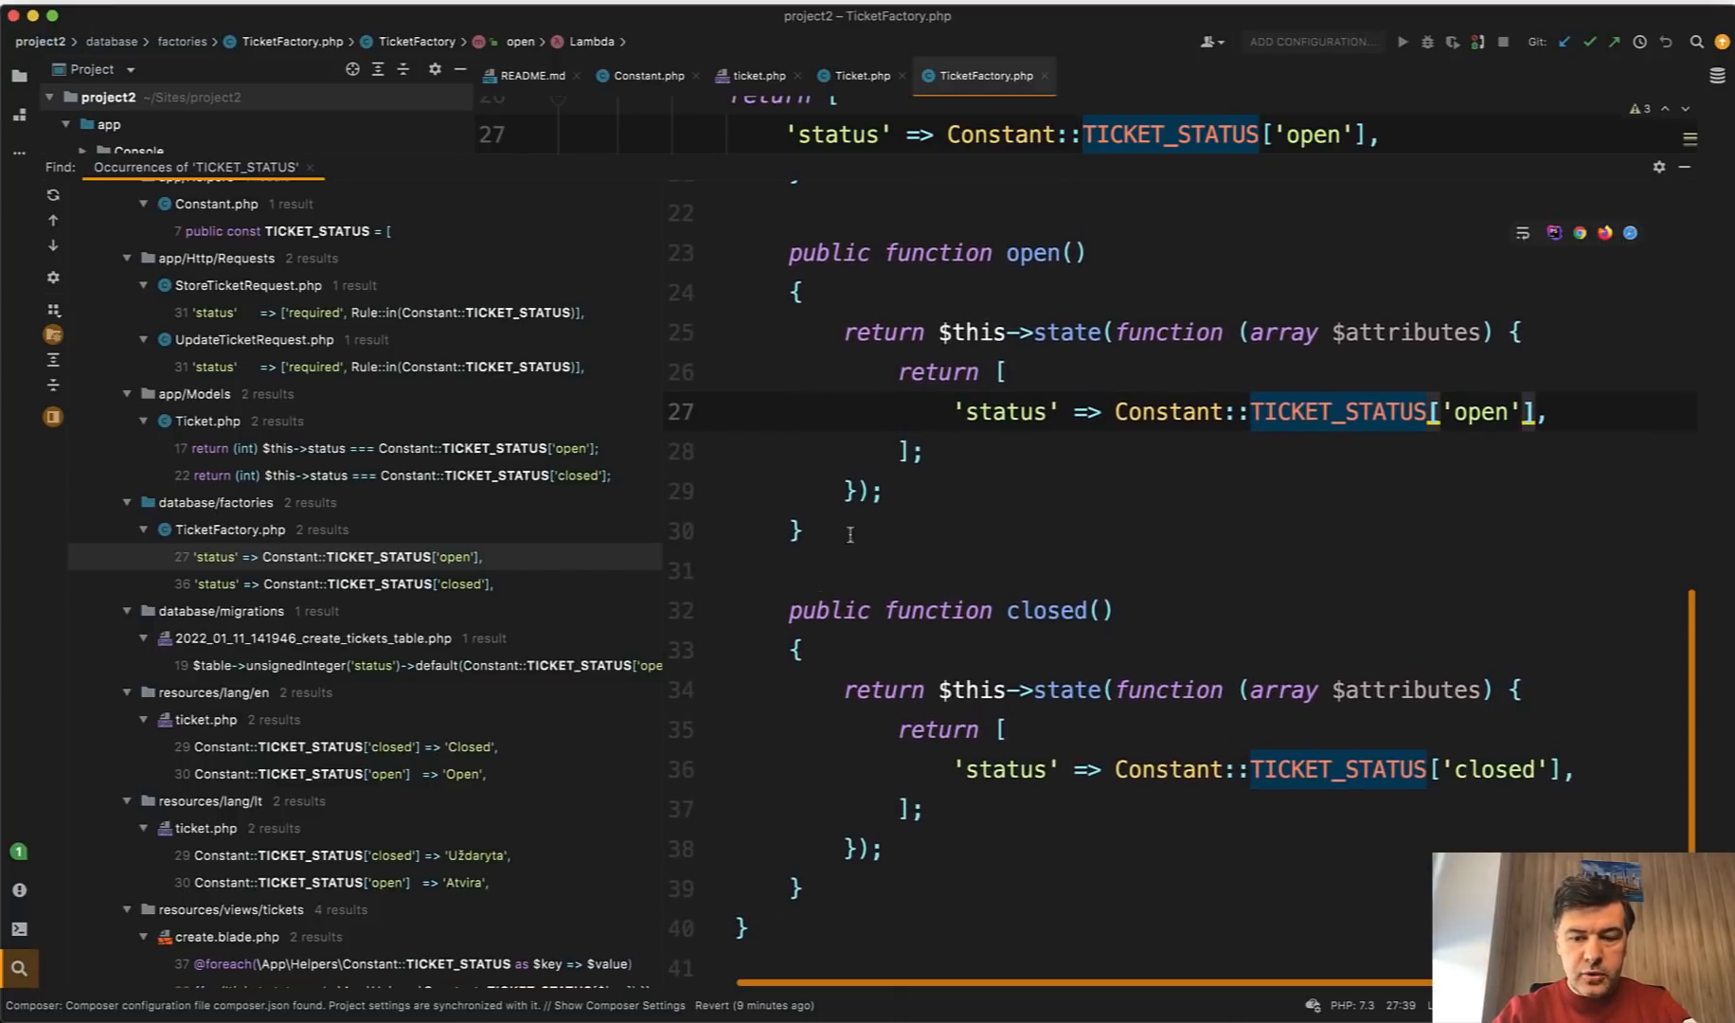
- Jump to the TICKET_STATUS usages in TicketFactory.php and the Lithuanian ticket.php translations
{"action": "left_click", "coordinate": [398, 665]}
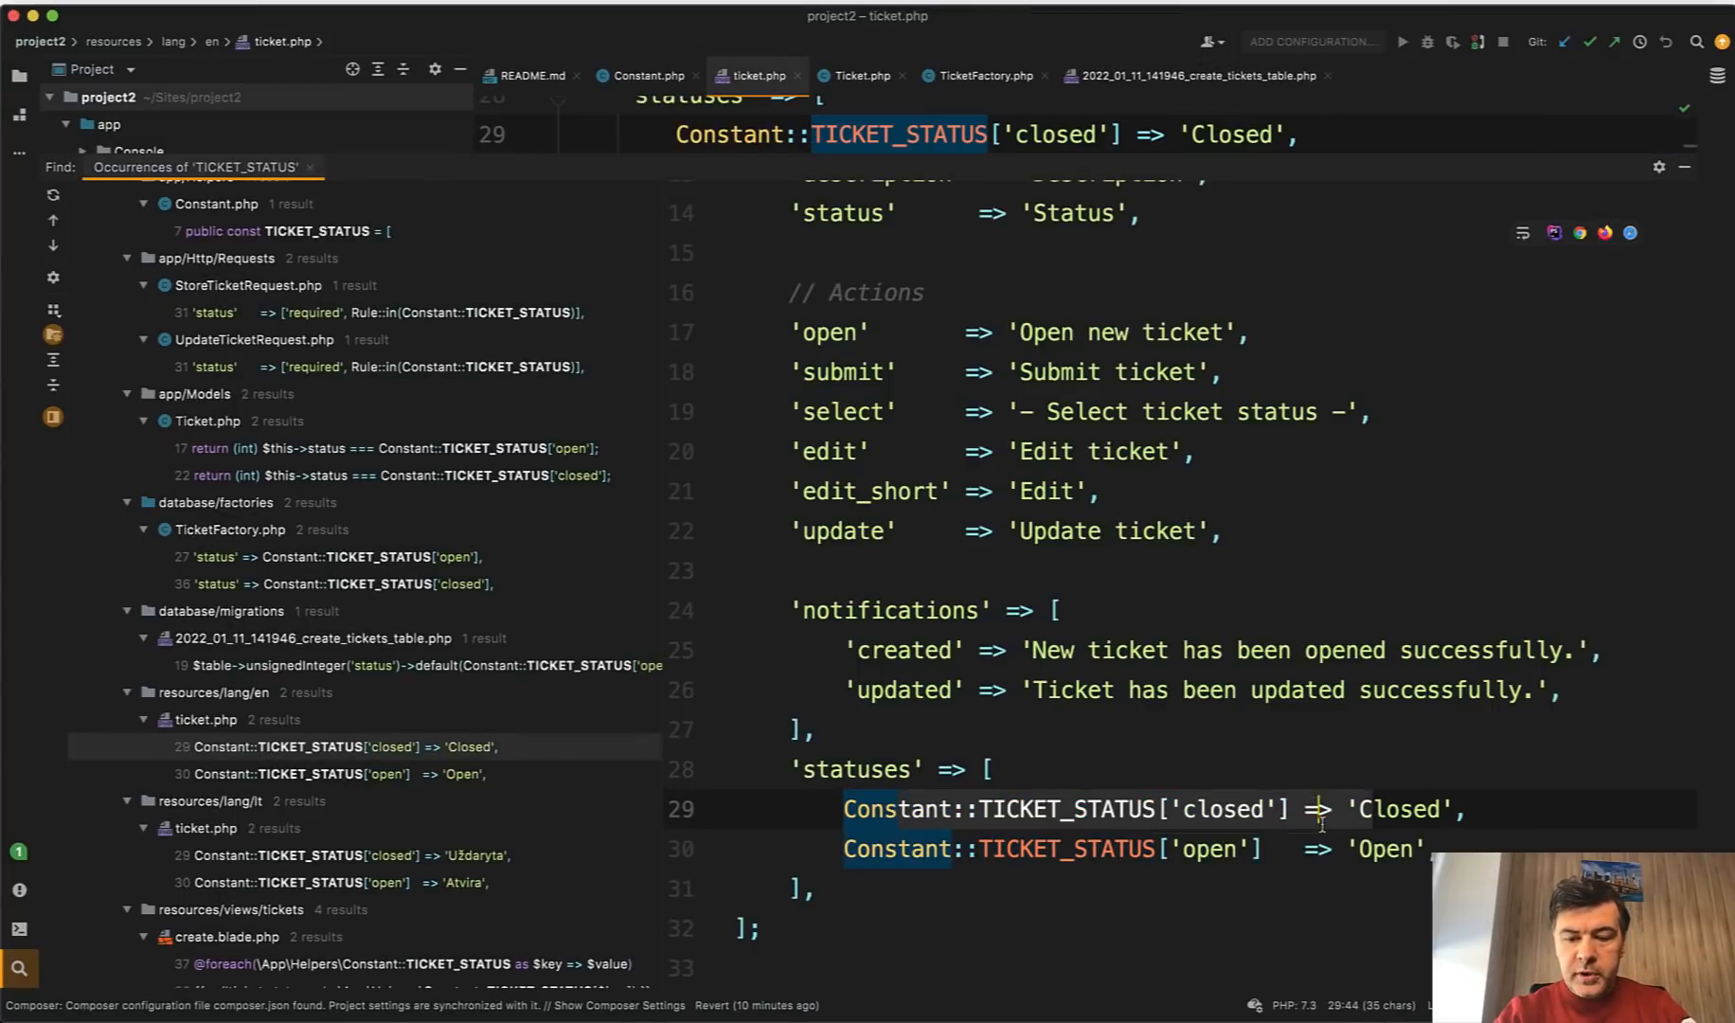
{"action": "left_click", "coordinate": [205, 854]}
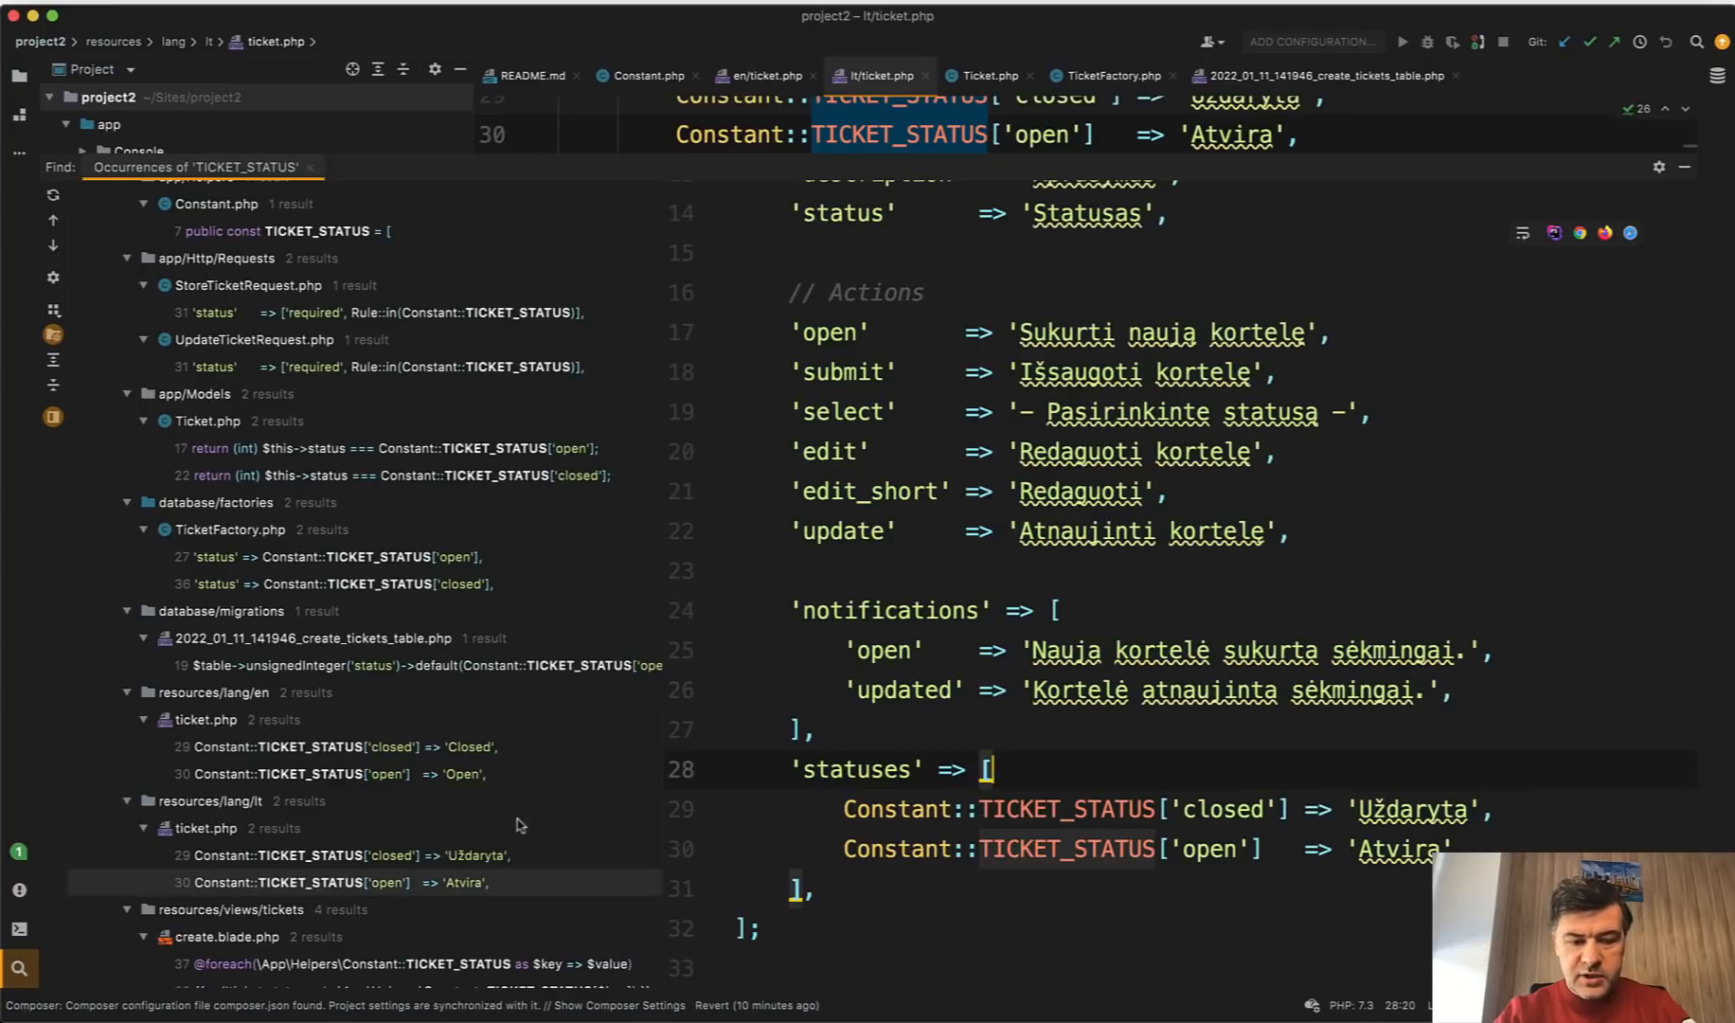
{"action": "mouse_move", "coordinate": [765, 889]}
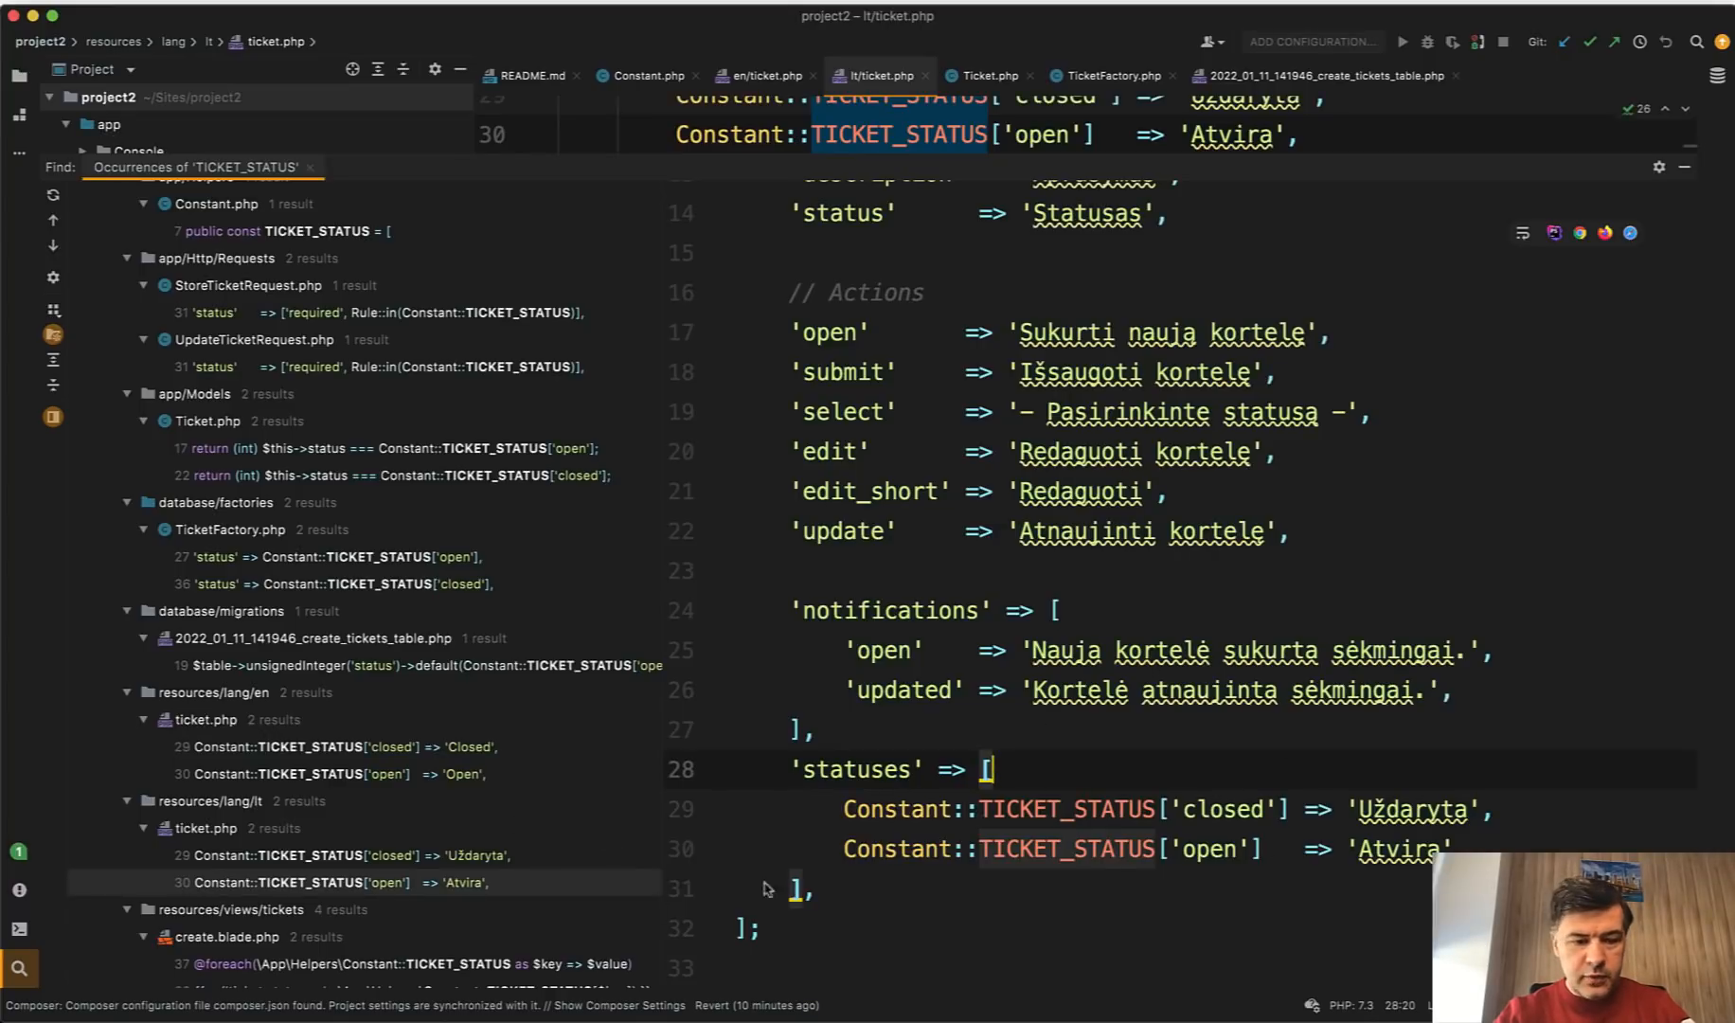
{"action": "scroll", "scroll_direction": "down", "scroll_amount": 3}
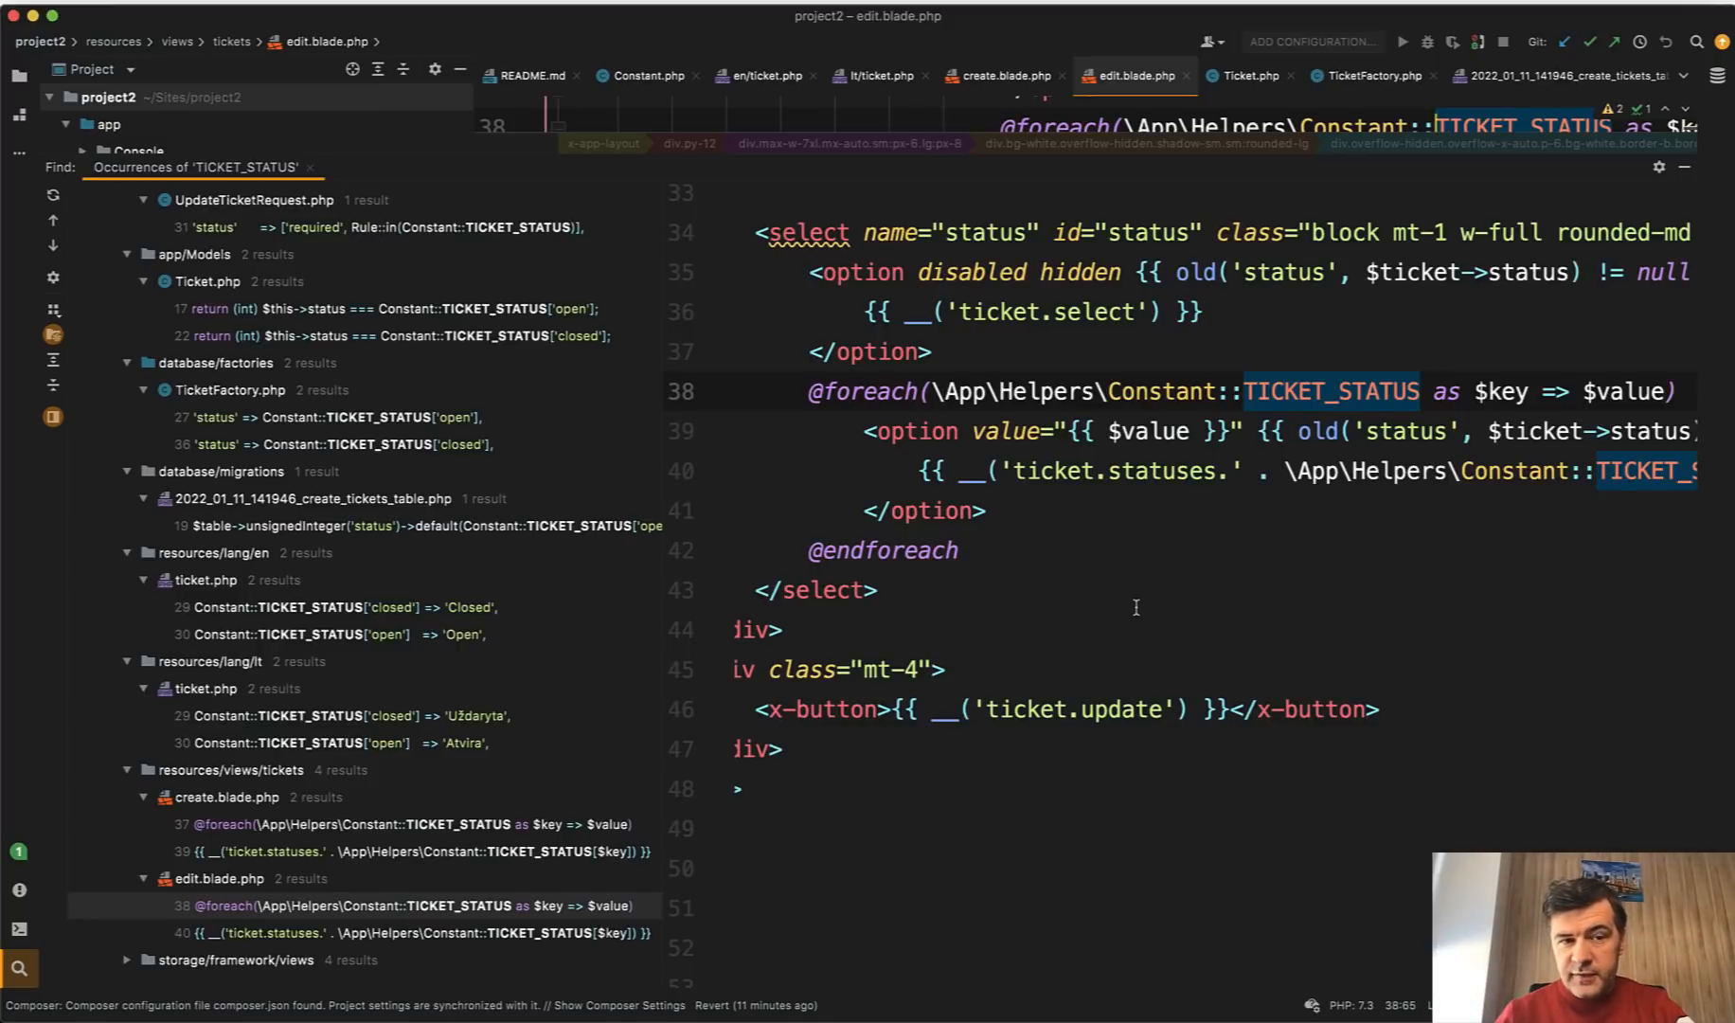
{"action": "mouse_move", "coordinate": [848, 473]}
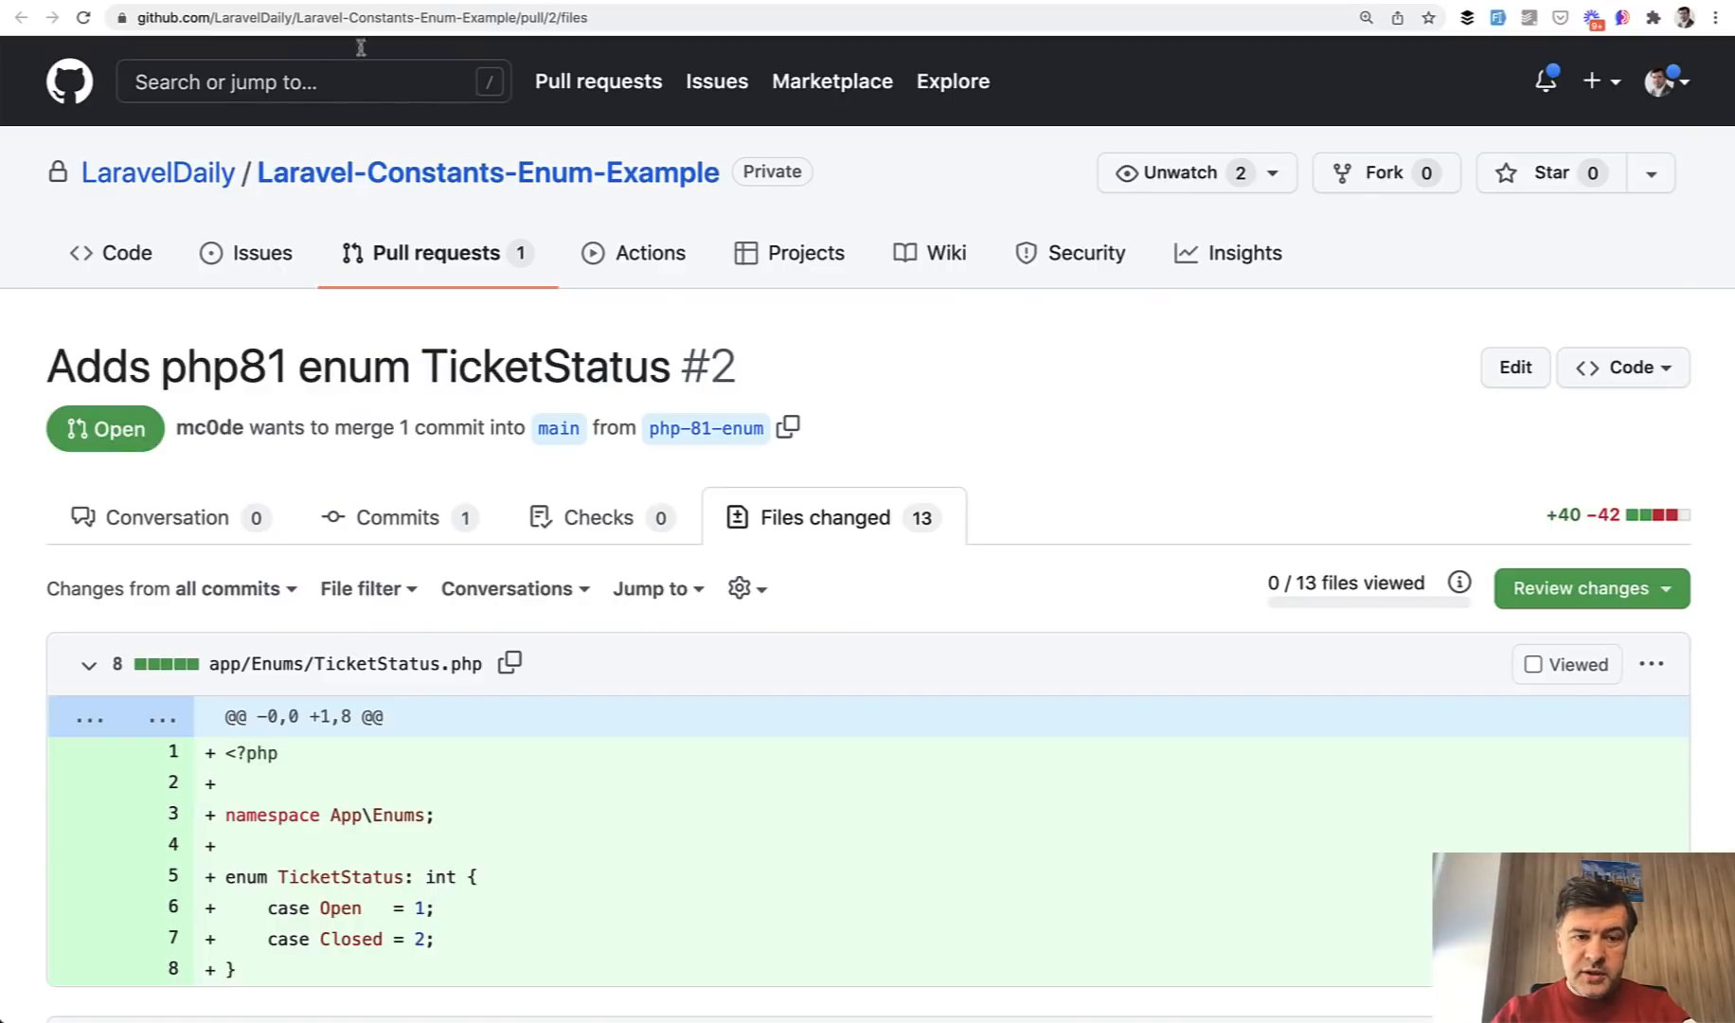
{"action": "mouse_move", "coordinate": [415, 330]}
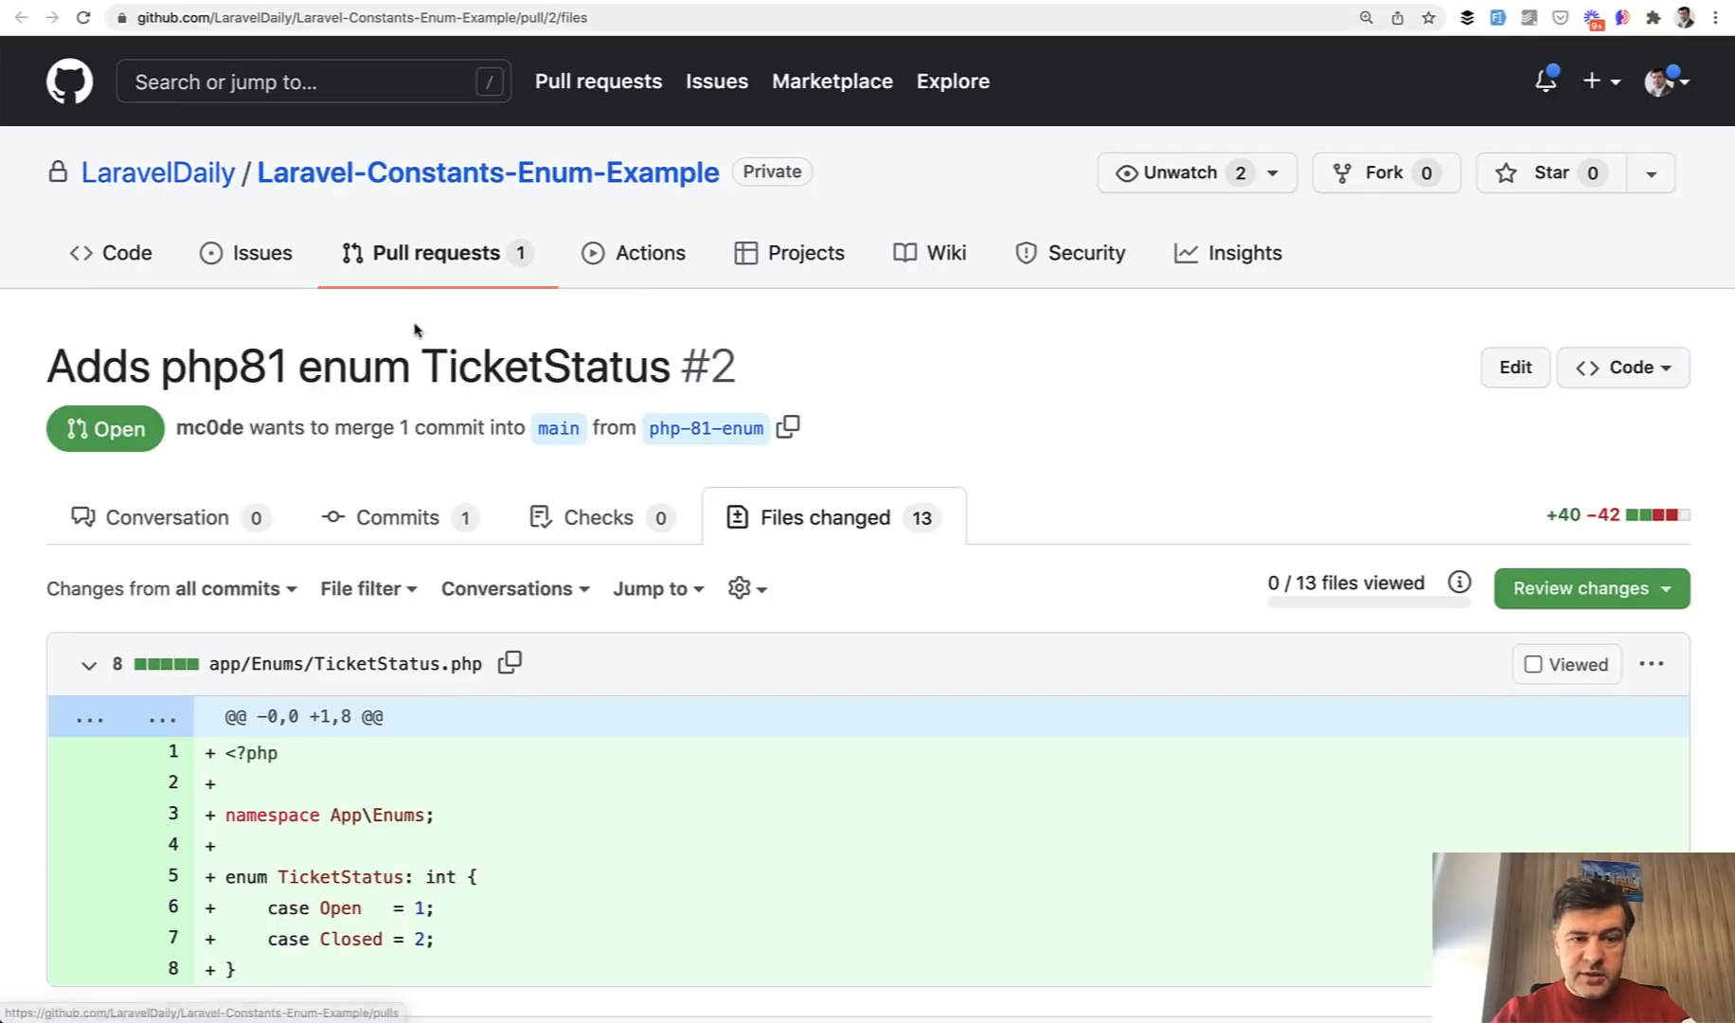
- Scroll the pull request diff through the new TicketStatus enum file
{"action": "scroll", "scroll_direction": "down", "scroll_amount": 3}
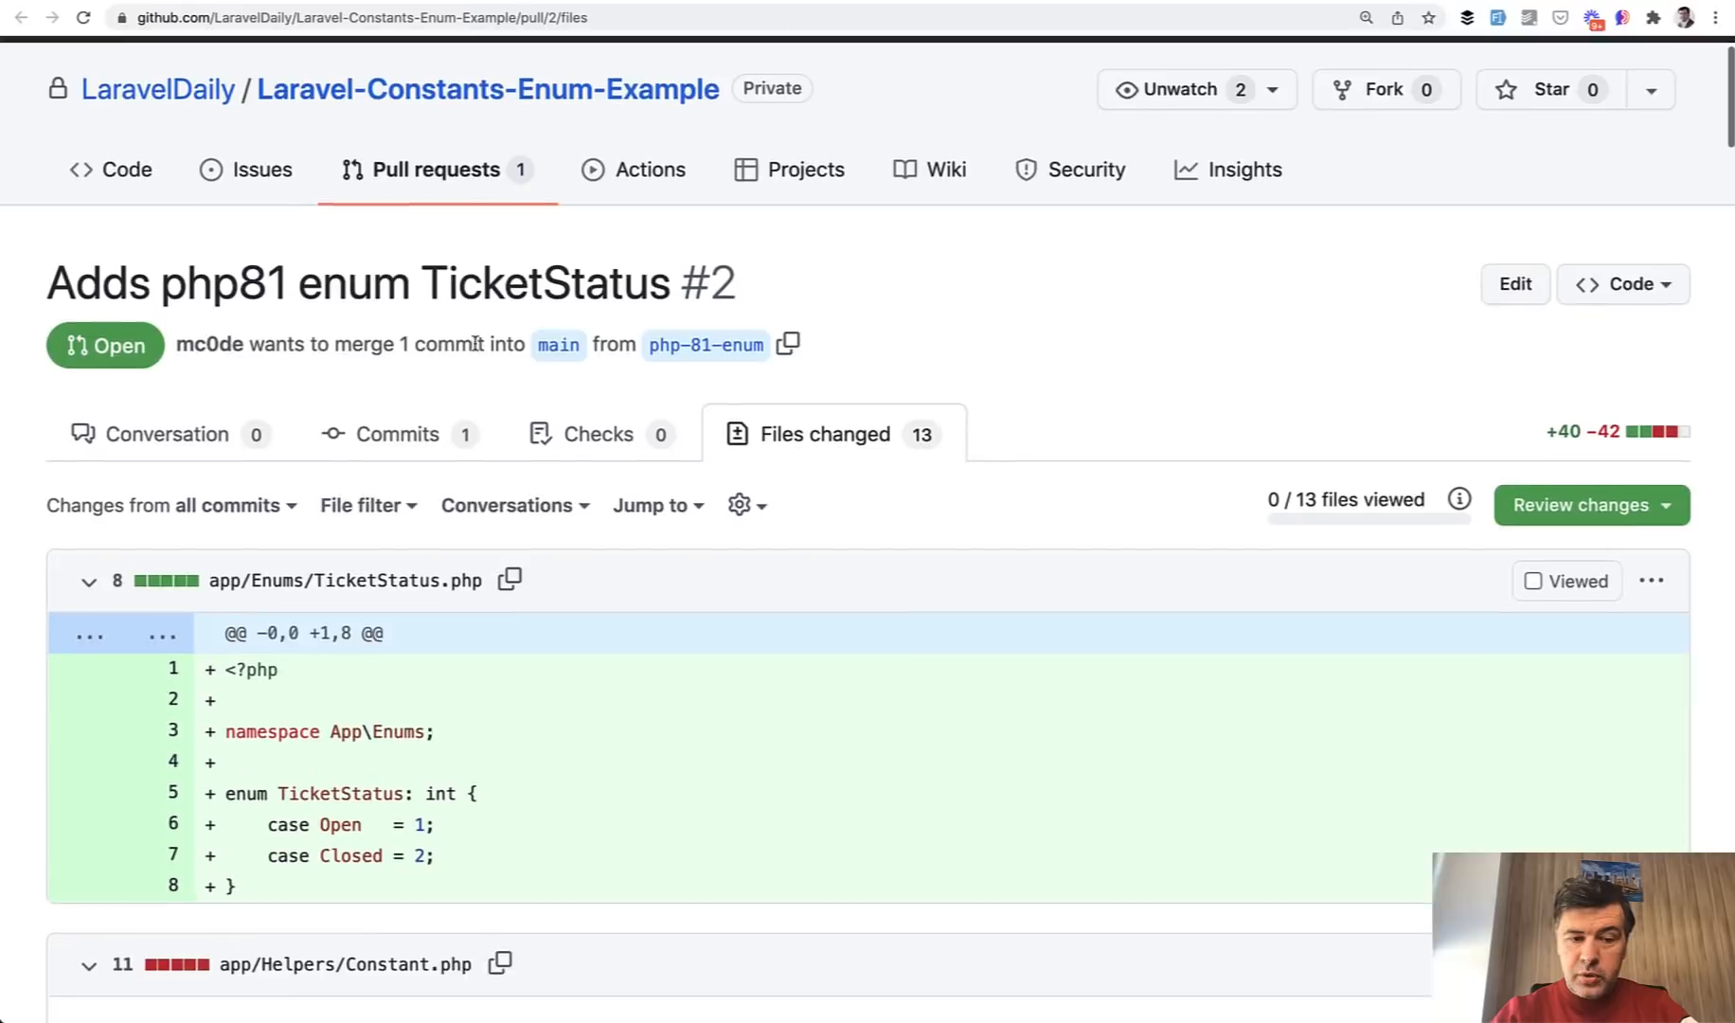
{"action": "scroll", "scroll_direction": "down", "scroll_amount": 3}
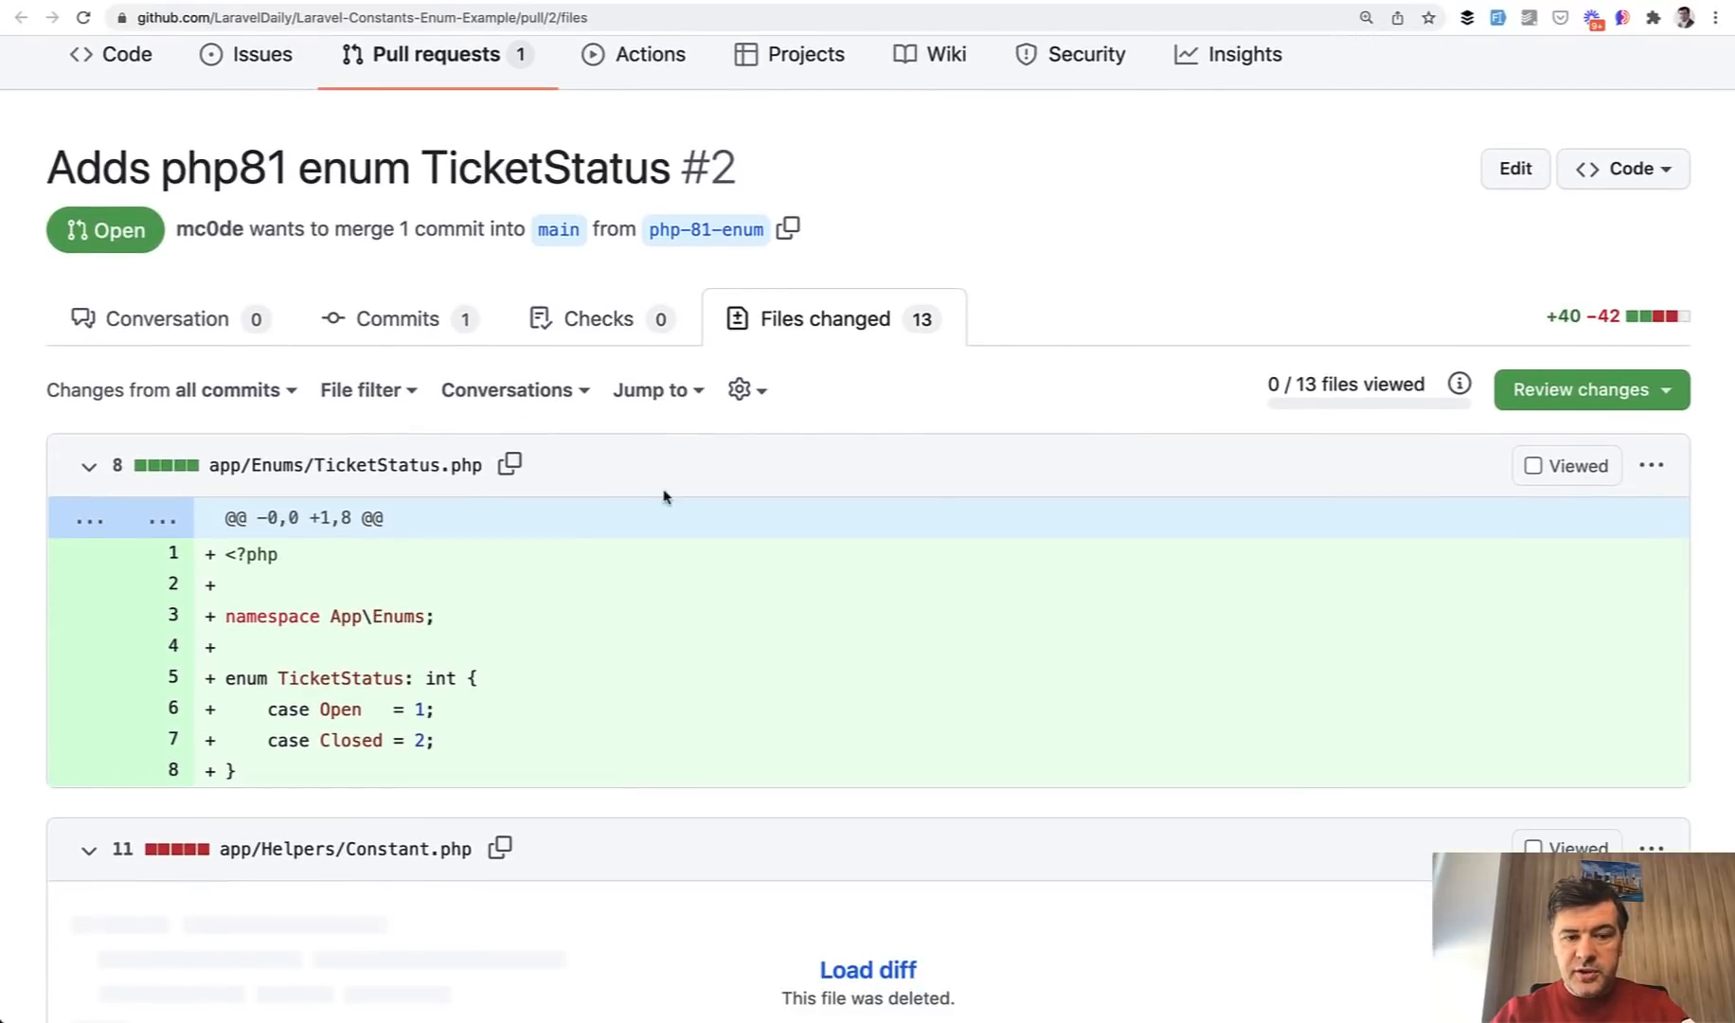
{"action": "scroll", "scroll_direction": "down", "scroll_amount": 3}
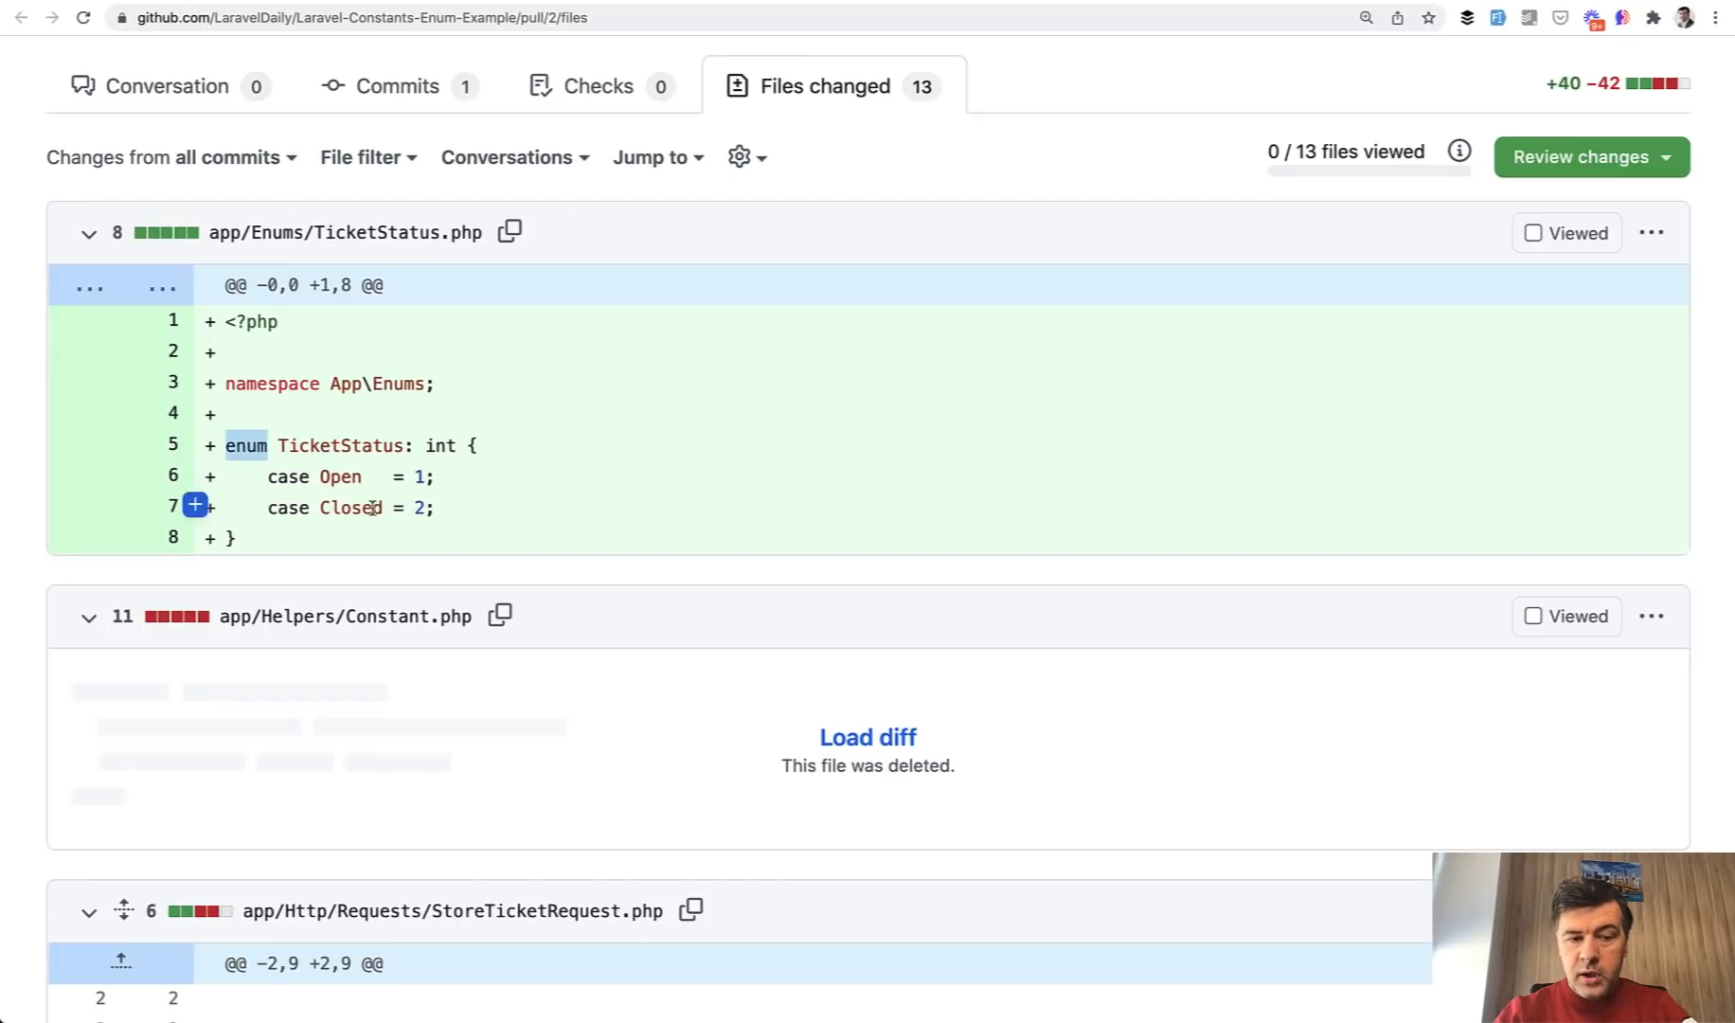
{"action": "mouse_move", "coordinate": [530, 619]}
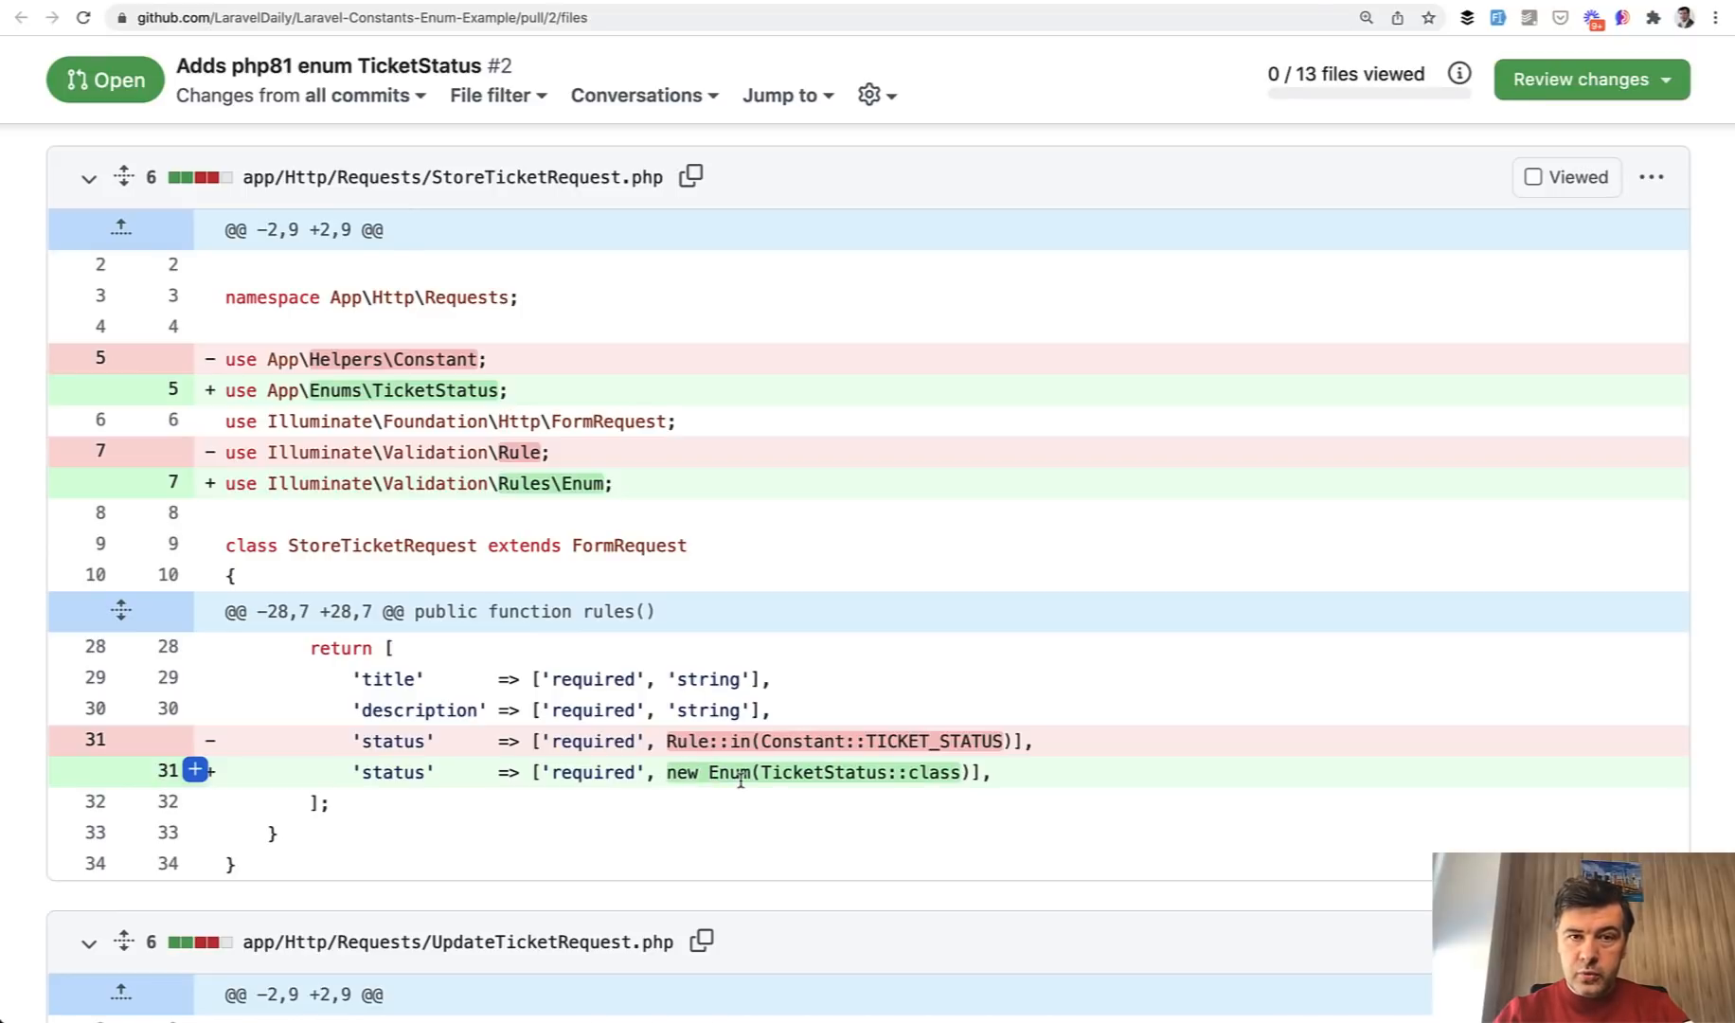
{"action": "mouse_move", "coordinate": [738, 784]}
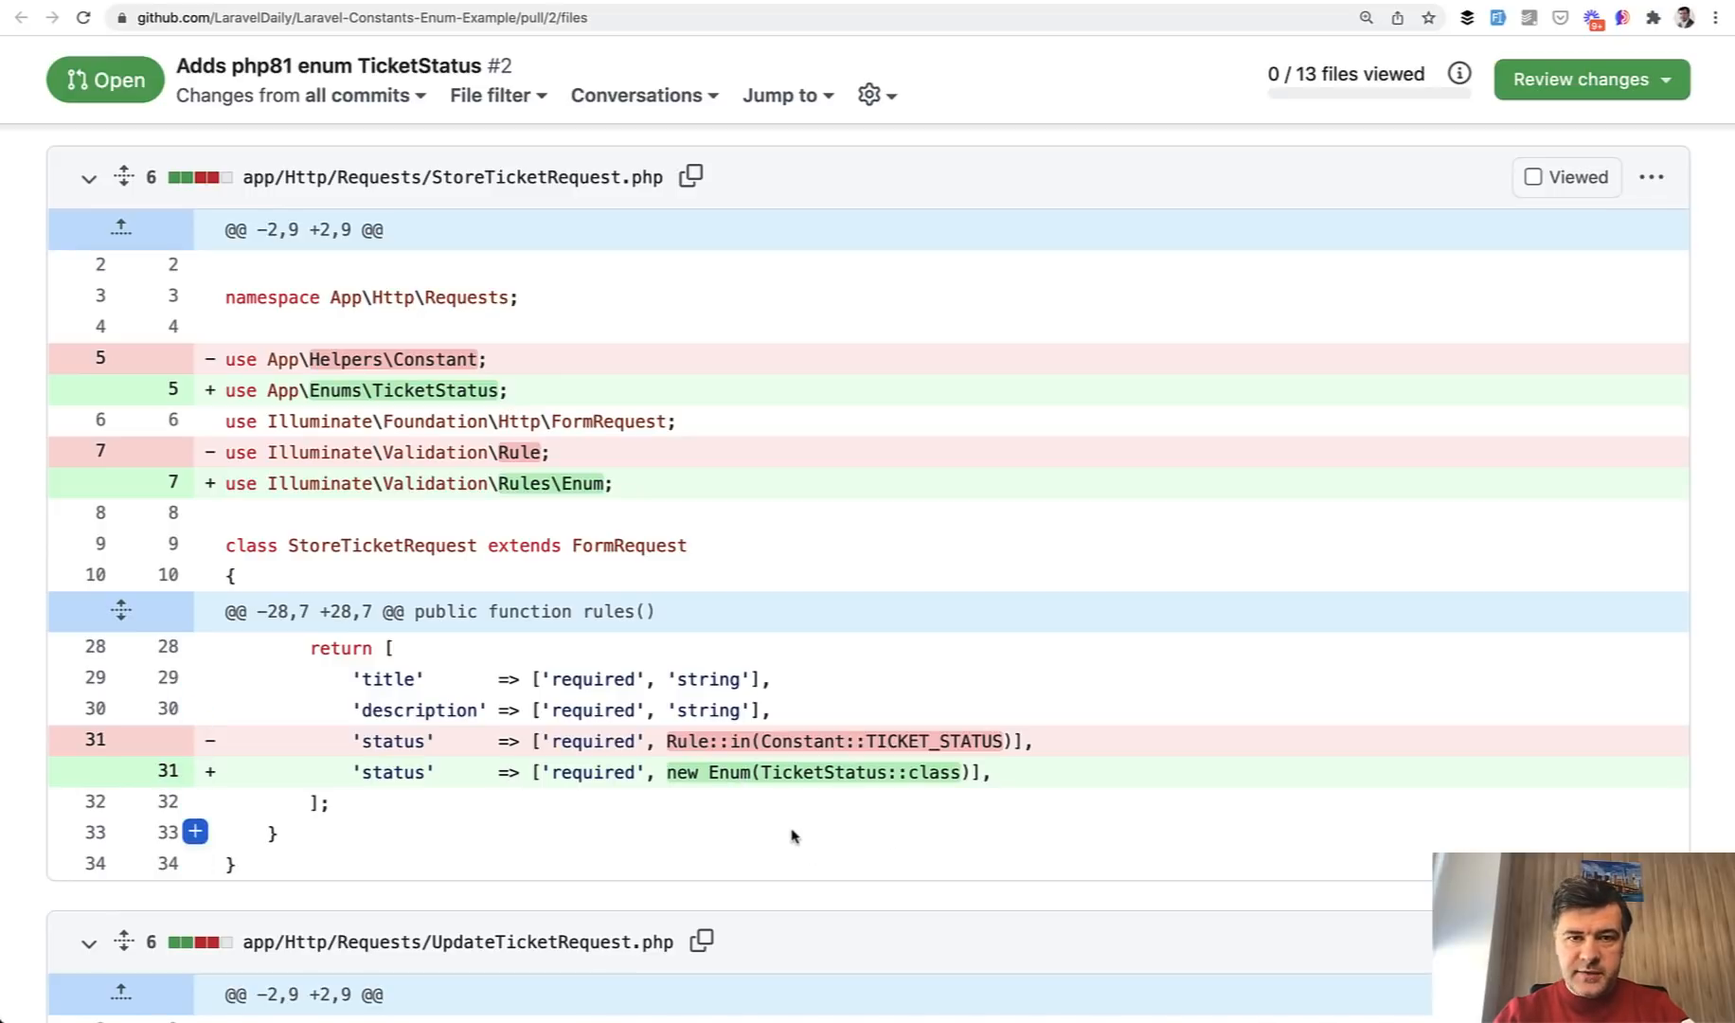
- Scroll through the request classes, Ticket model and TicketFactory diffs replacing Constant with TicketStatus
{"action": "scroll", "scroll_direction": "down", "scroll_amount": 3}
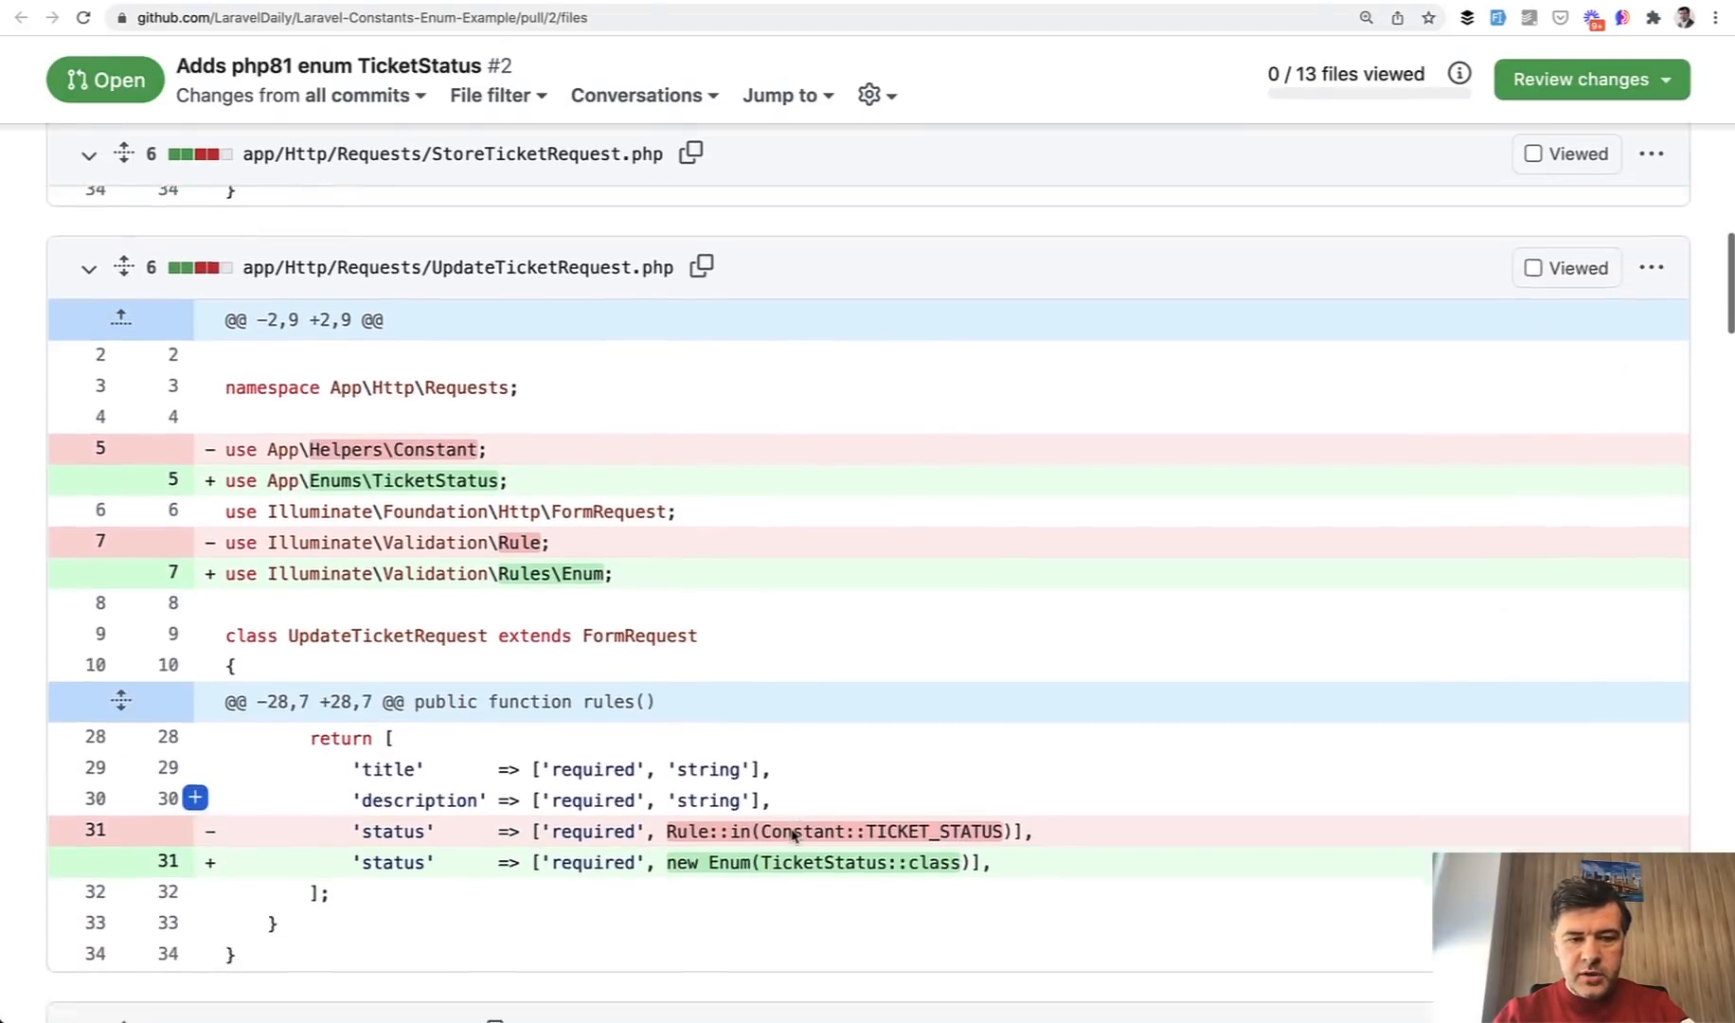
{"action": "scroll", "scroll_direction": "down", "scroll_amount": 3}
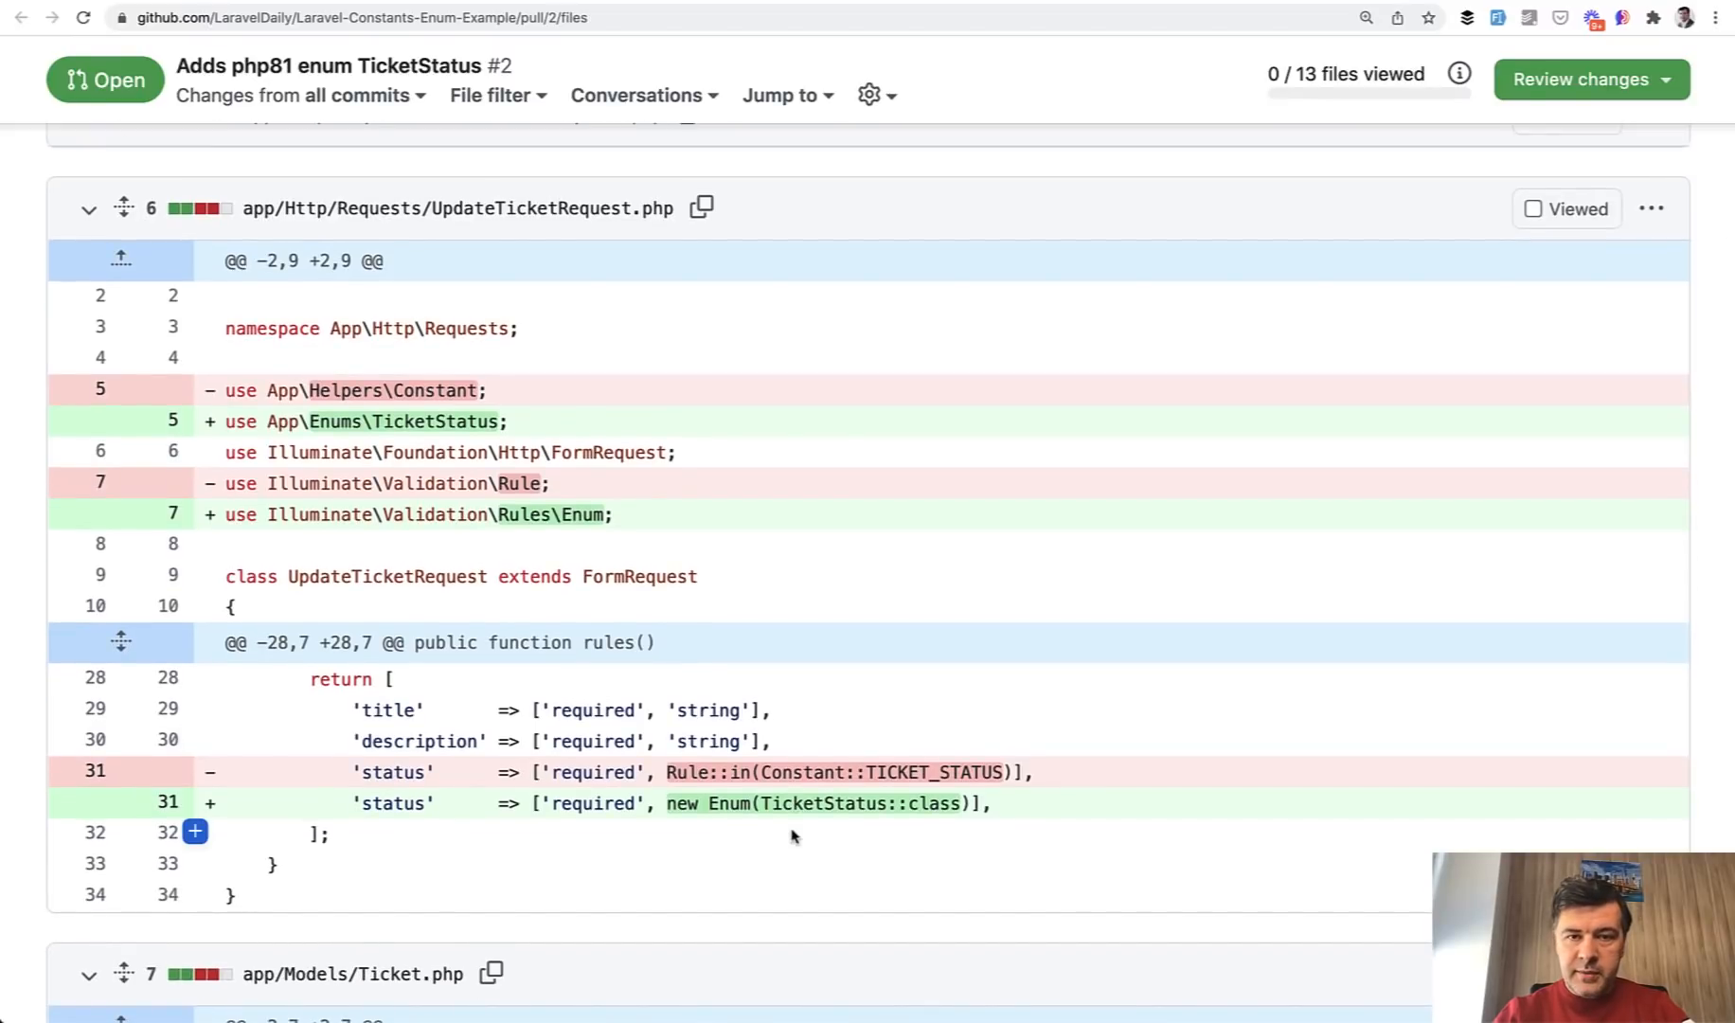
{"action": "scroll", "scroll_direction": "down", "scroll_amount": 3}
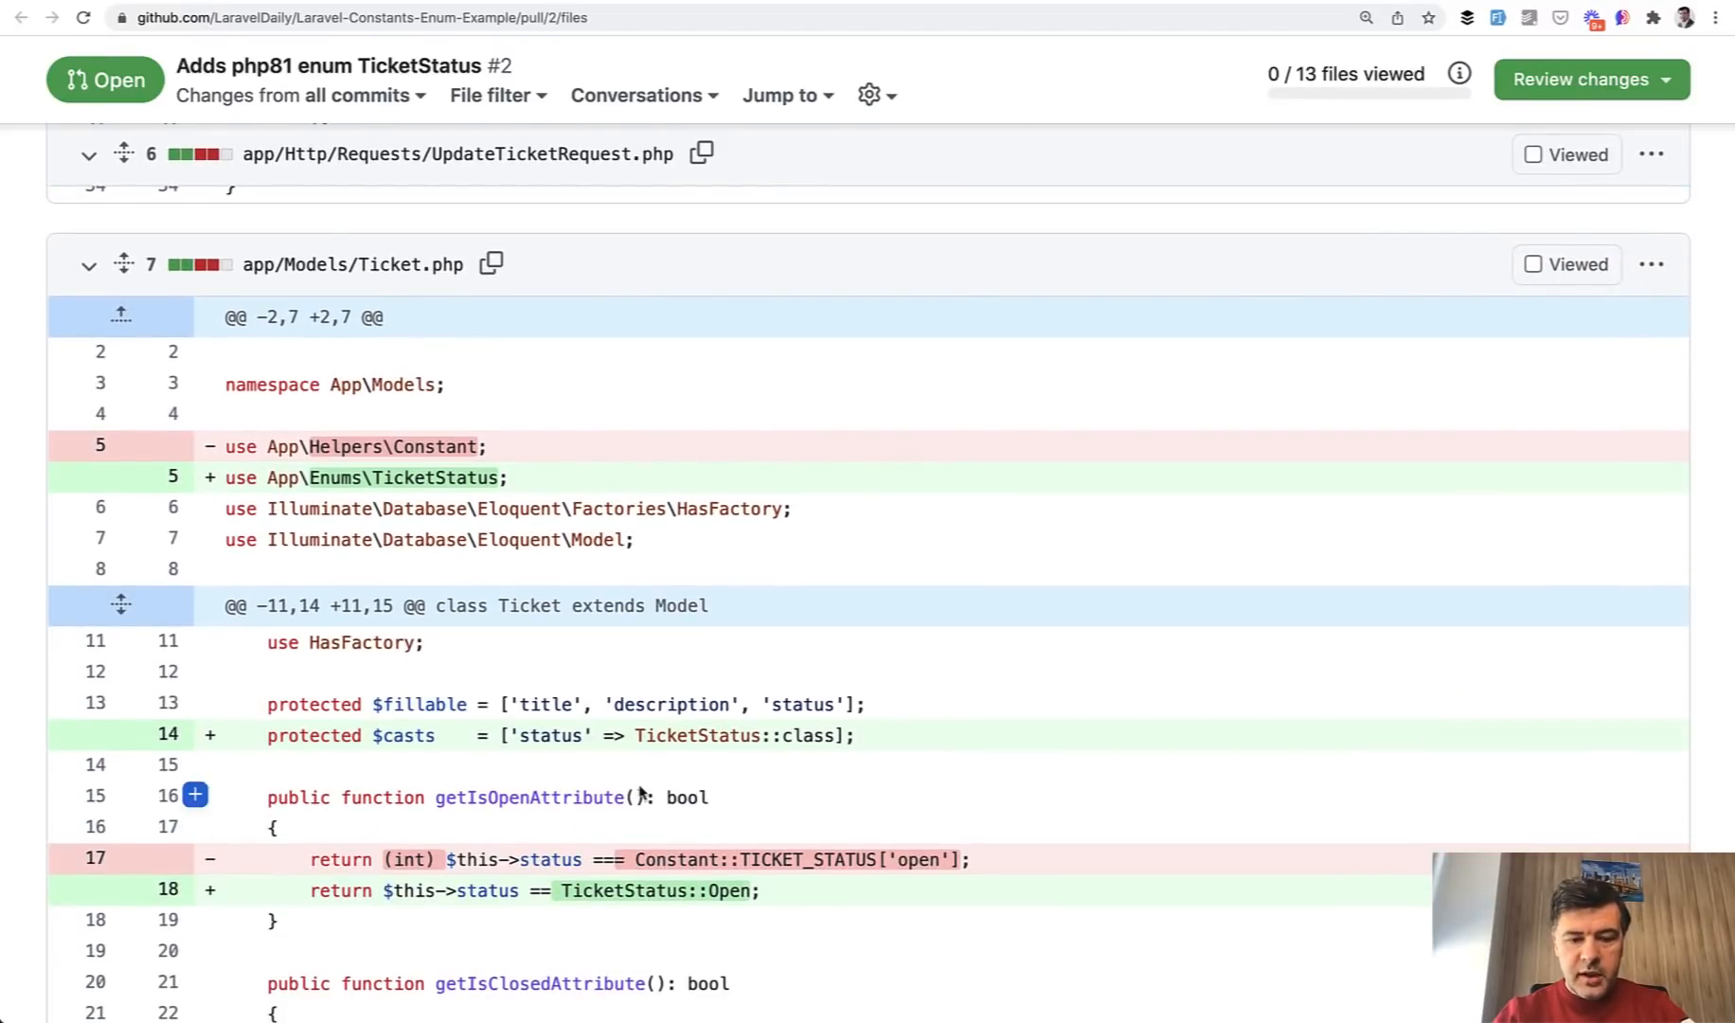
{"action": "scroll", "scroll_direction": "down", "scroll_amount": 3}
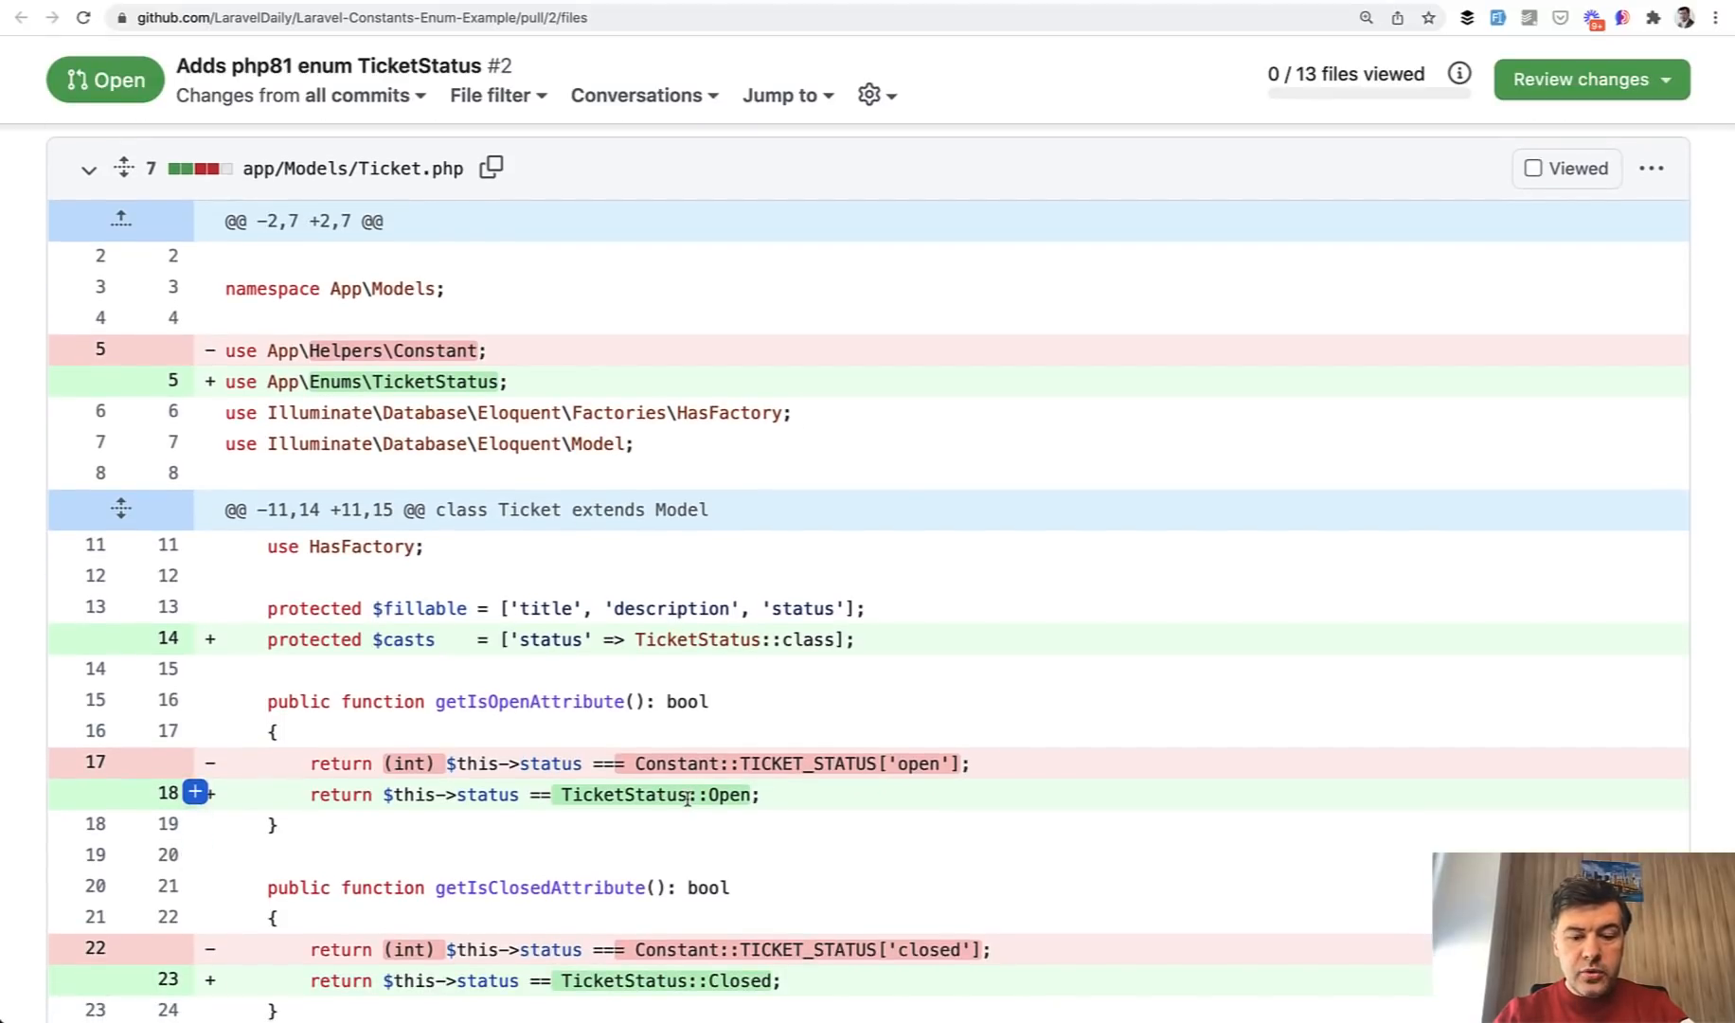
{"action": "scroll", "scroll_direction": "down", "scroll_amount": 3}
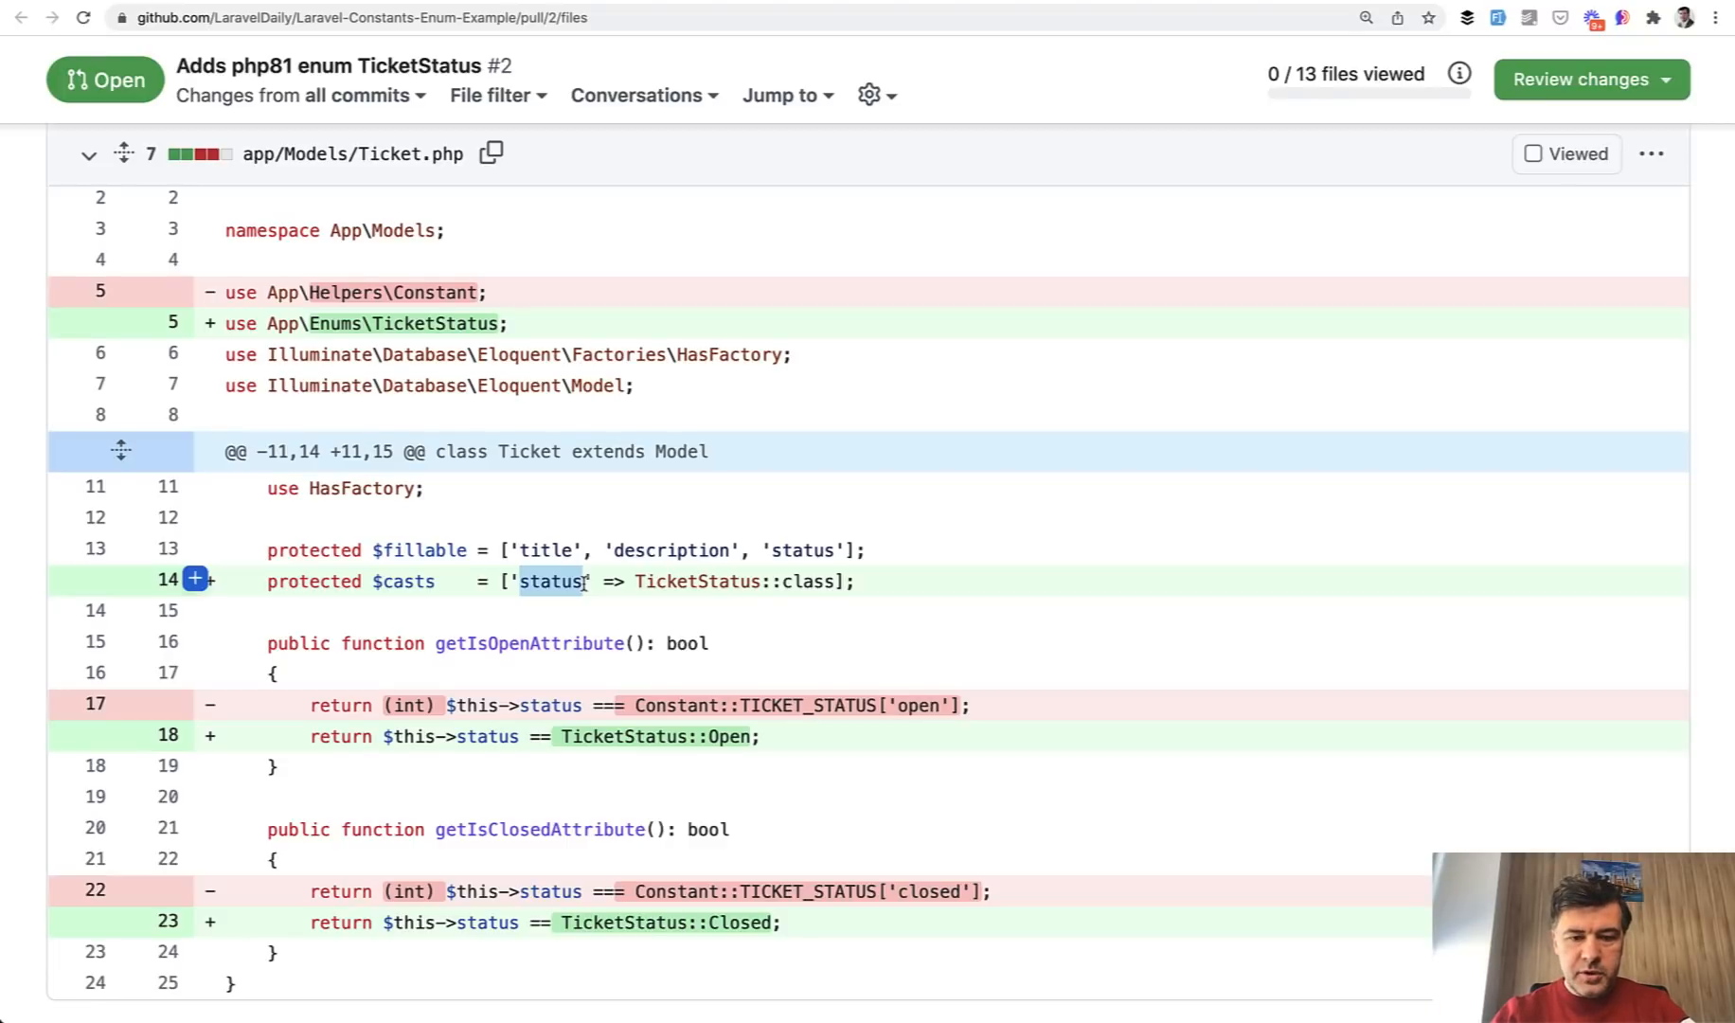
{"action": "scroll", "scroll_direction": "down", "scroll_amount": 3}
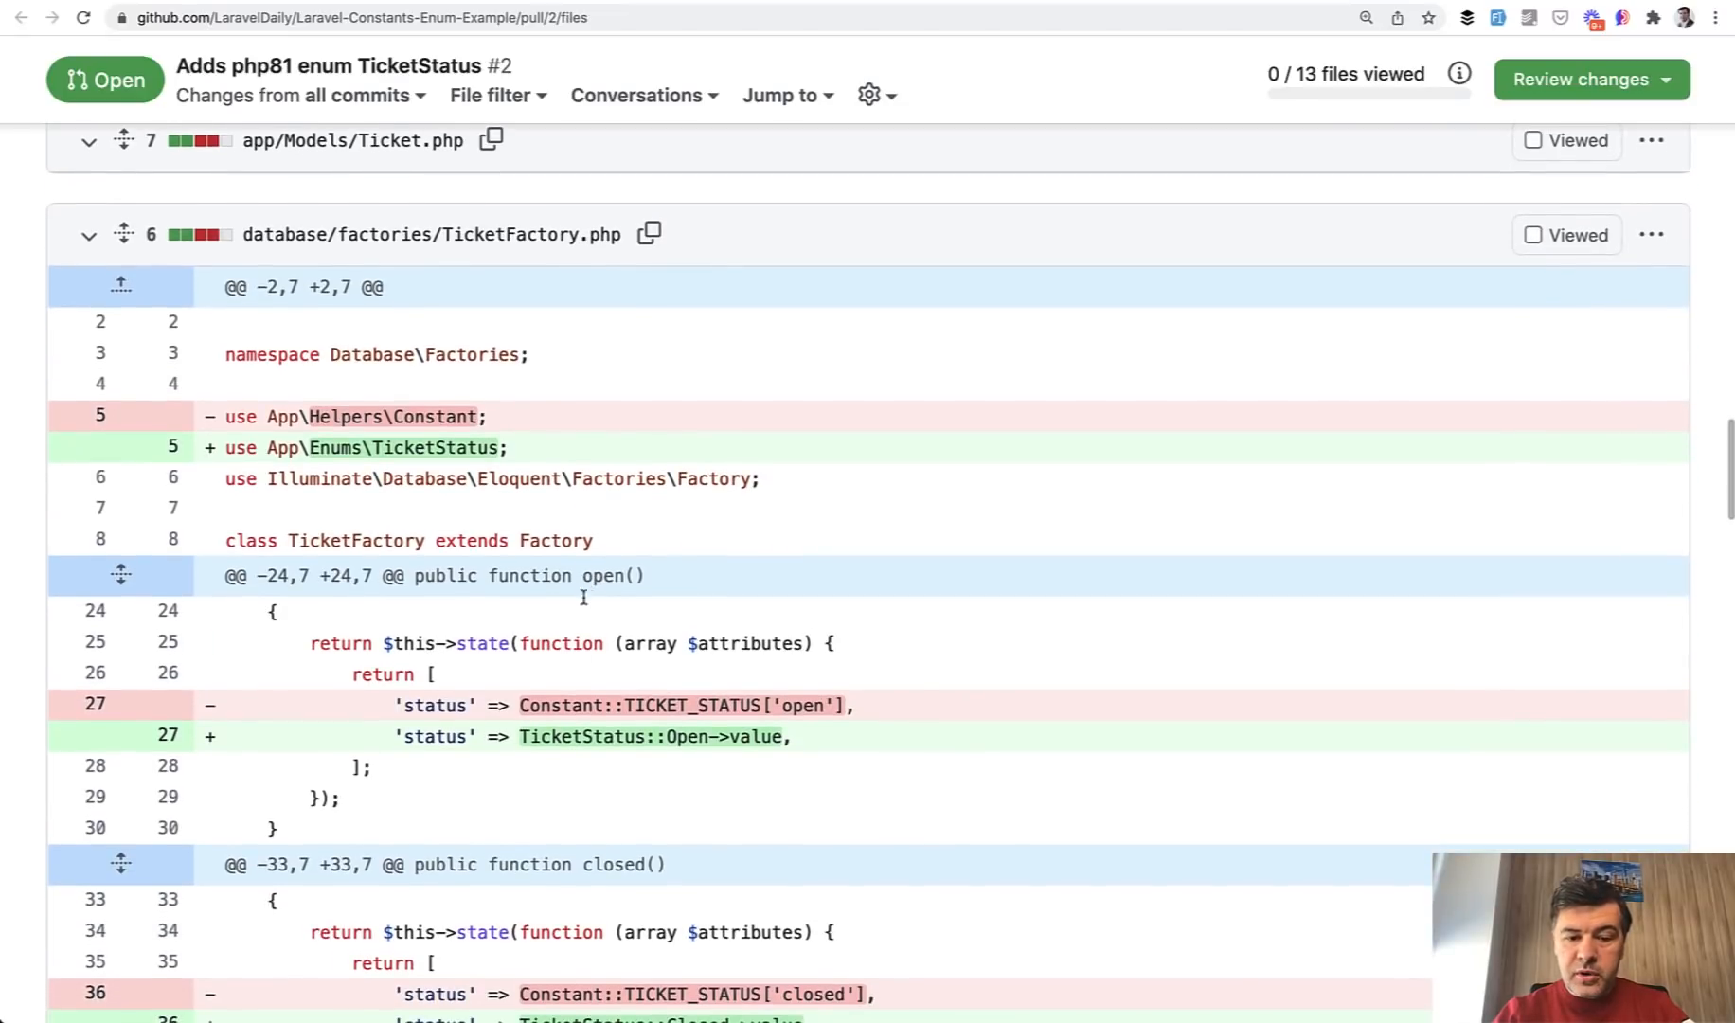
{"action": "left_click_drag", "start_coordinate": [521, 704], "coordinate": [824, 705]}
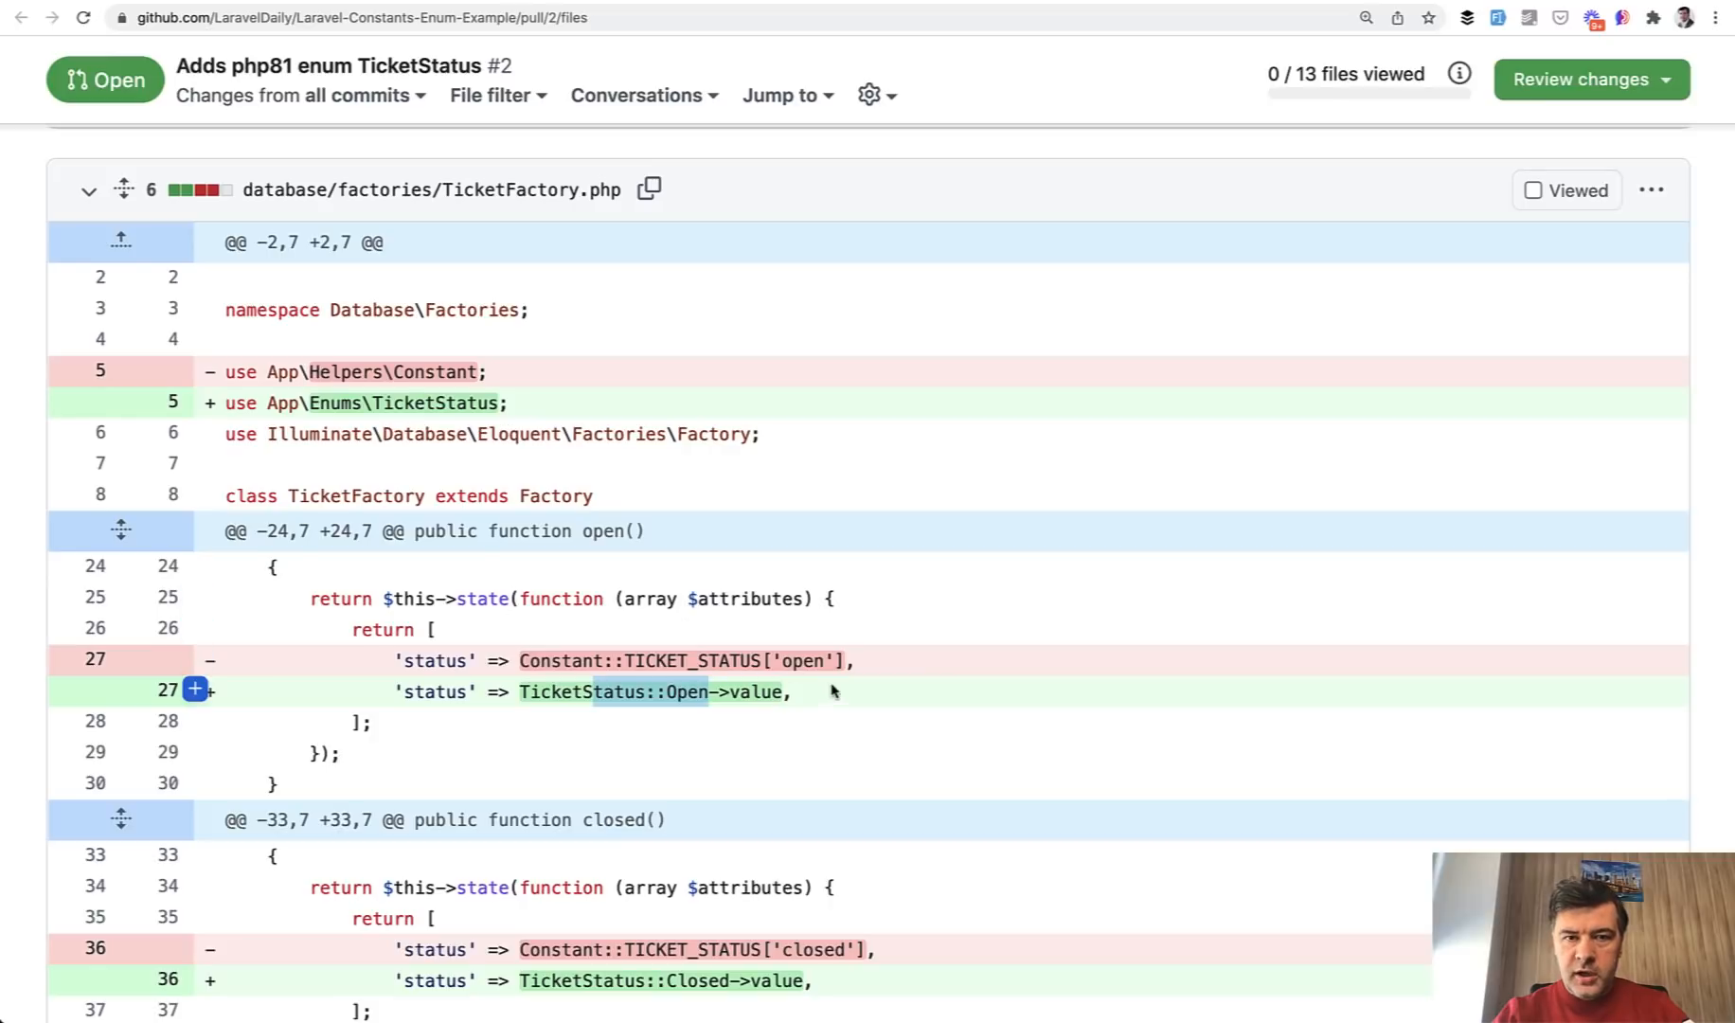
{"action": "mouse_move", "coordinate": [854, 712]}
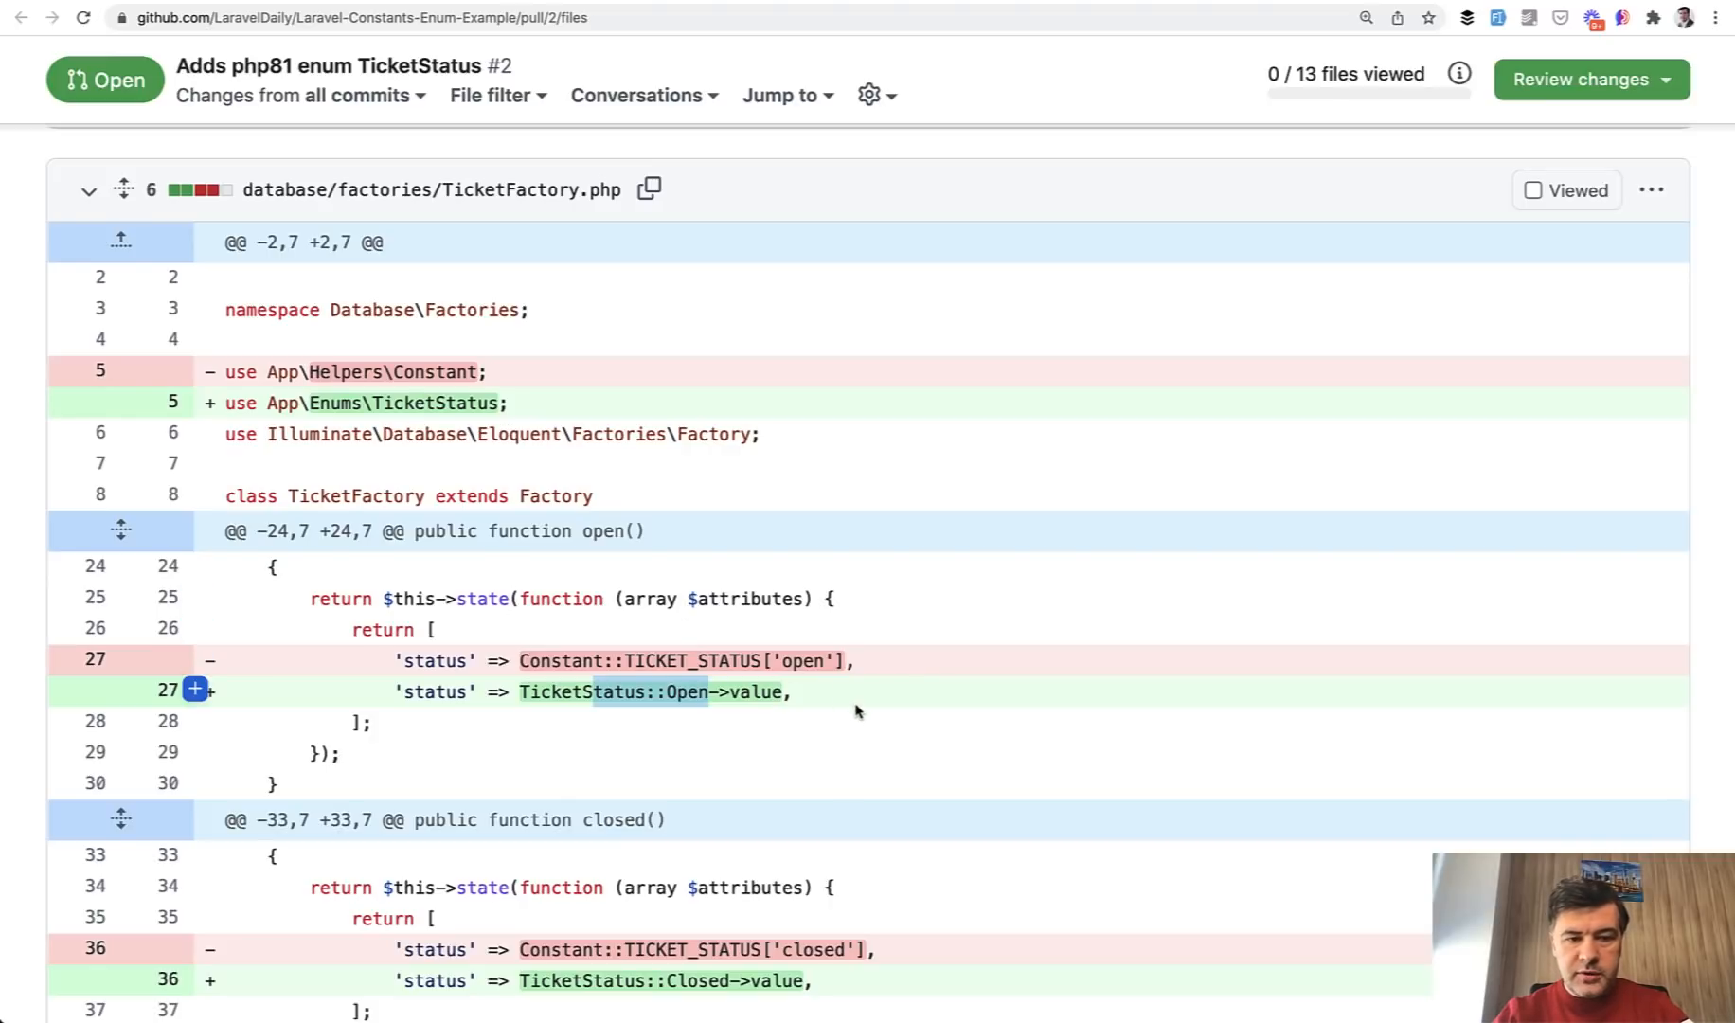
{"action": "scroll", "scroll_direction": "down", "scroll_amount": 3}
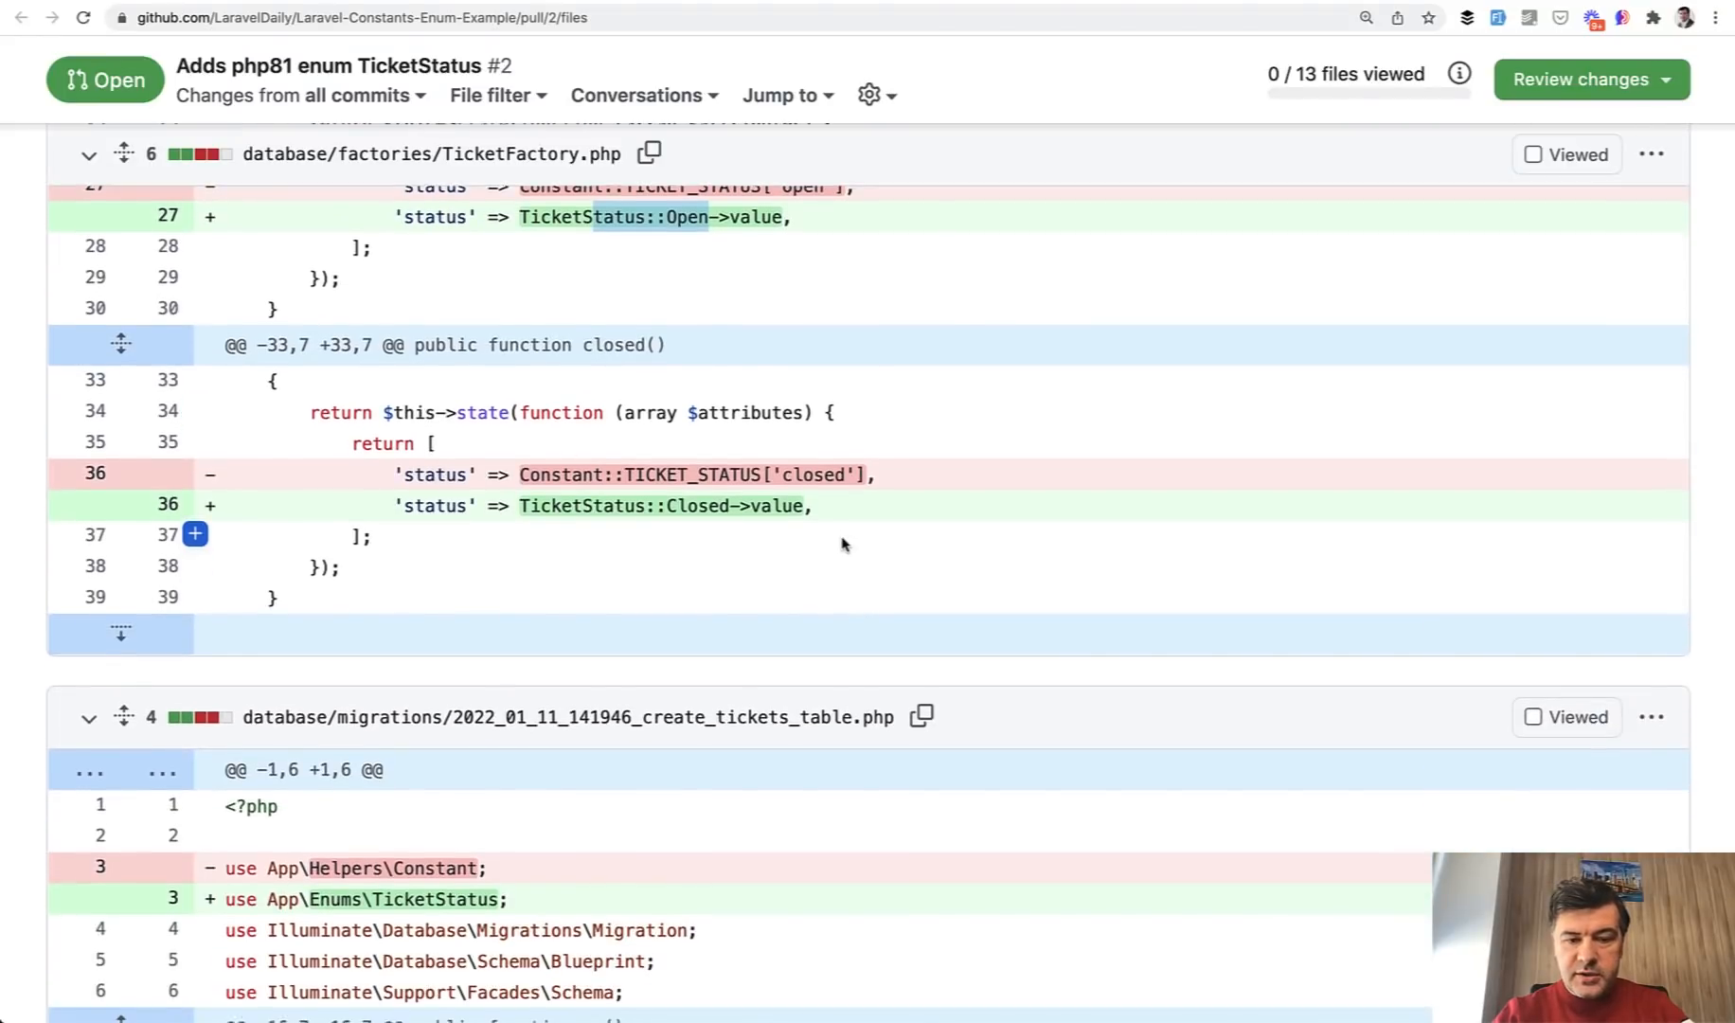
{"action": "scroll", "scroll_direction": "down", "scroll_amount": 3}
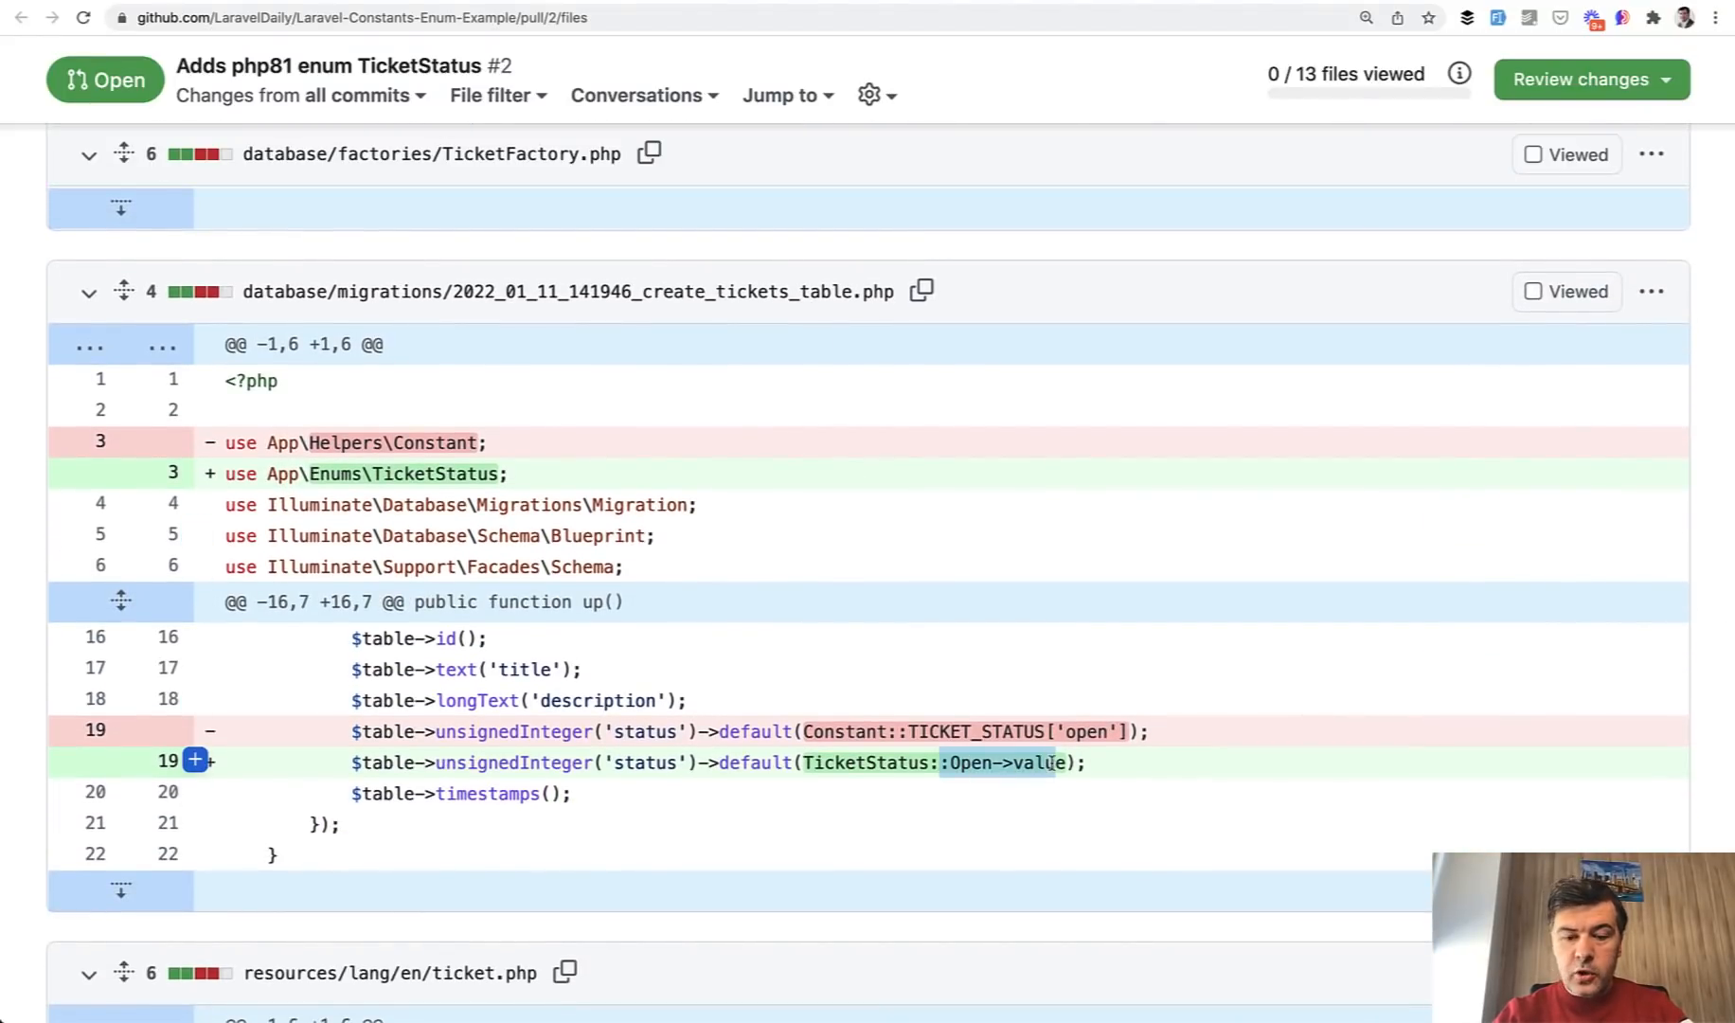
{"action": "scroll", "scroll_direction": "down", "scroll_amount": 3}
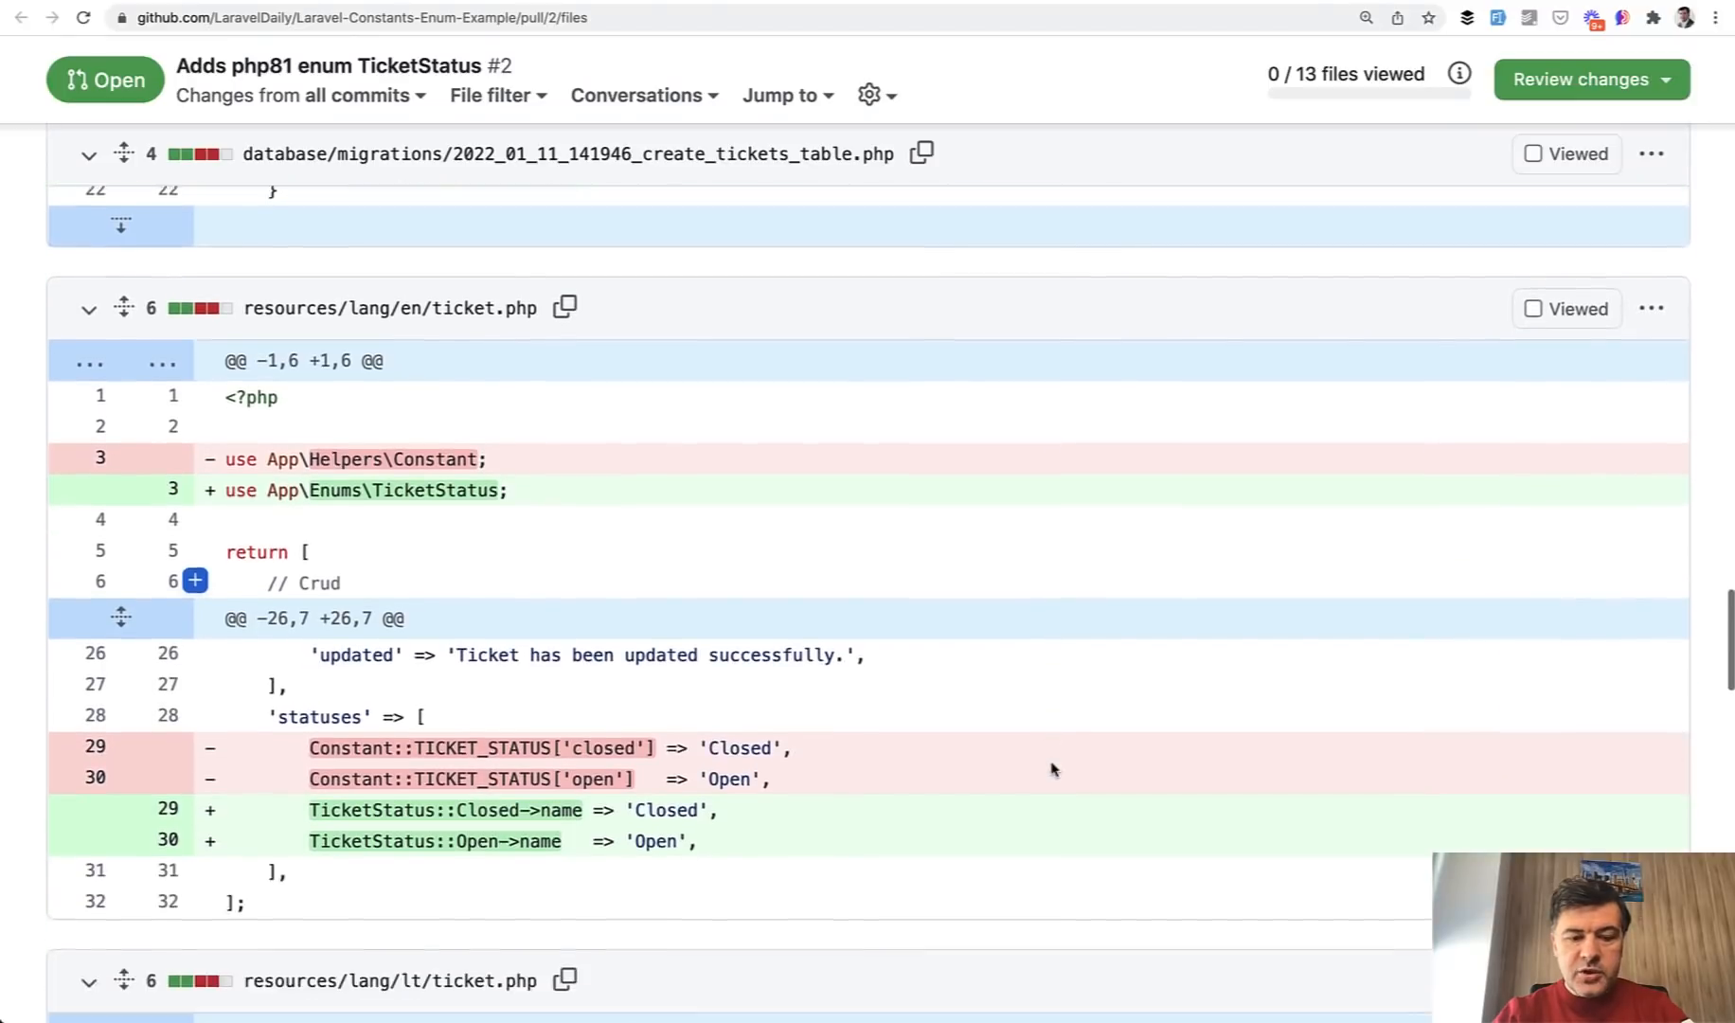
{"action": "scroll", "scroll_direction": "down", "scroll_amount": 3}
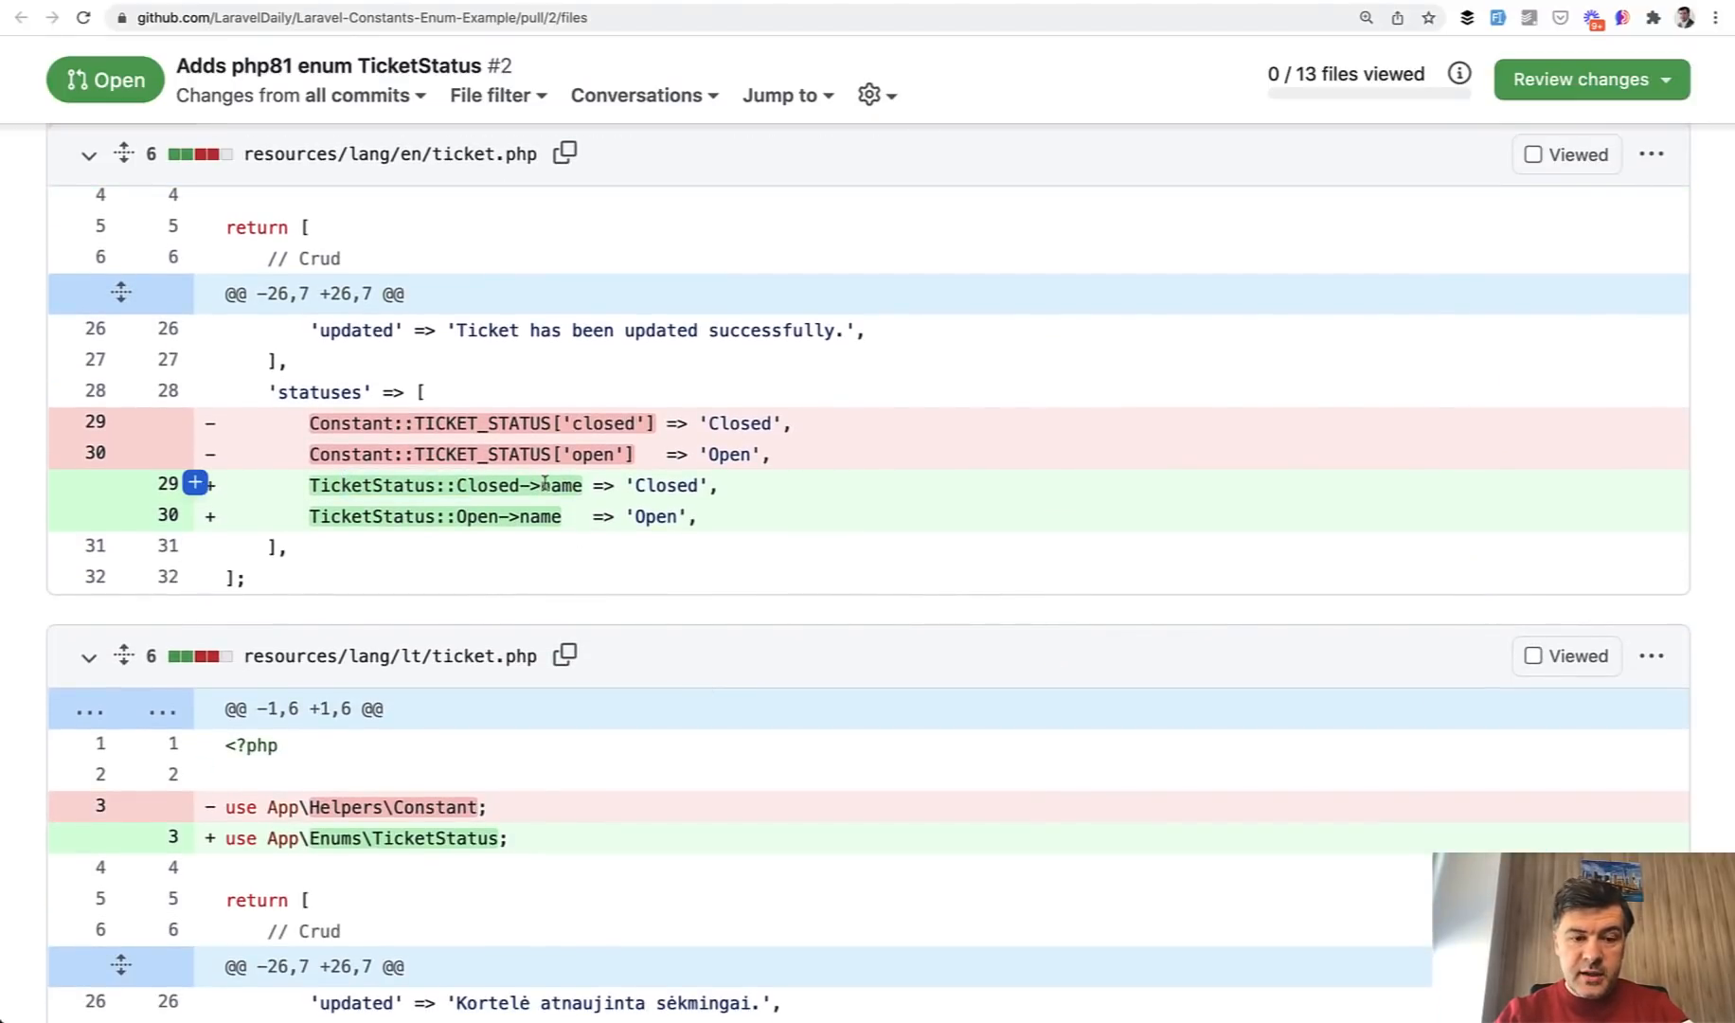
{"action": "double_click", "coordinate": [556, 485]}
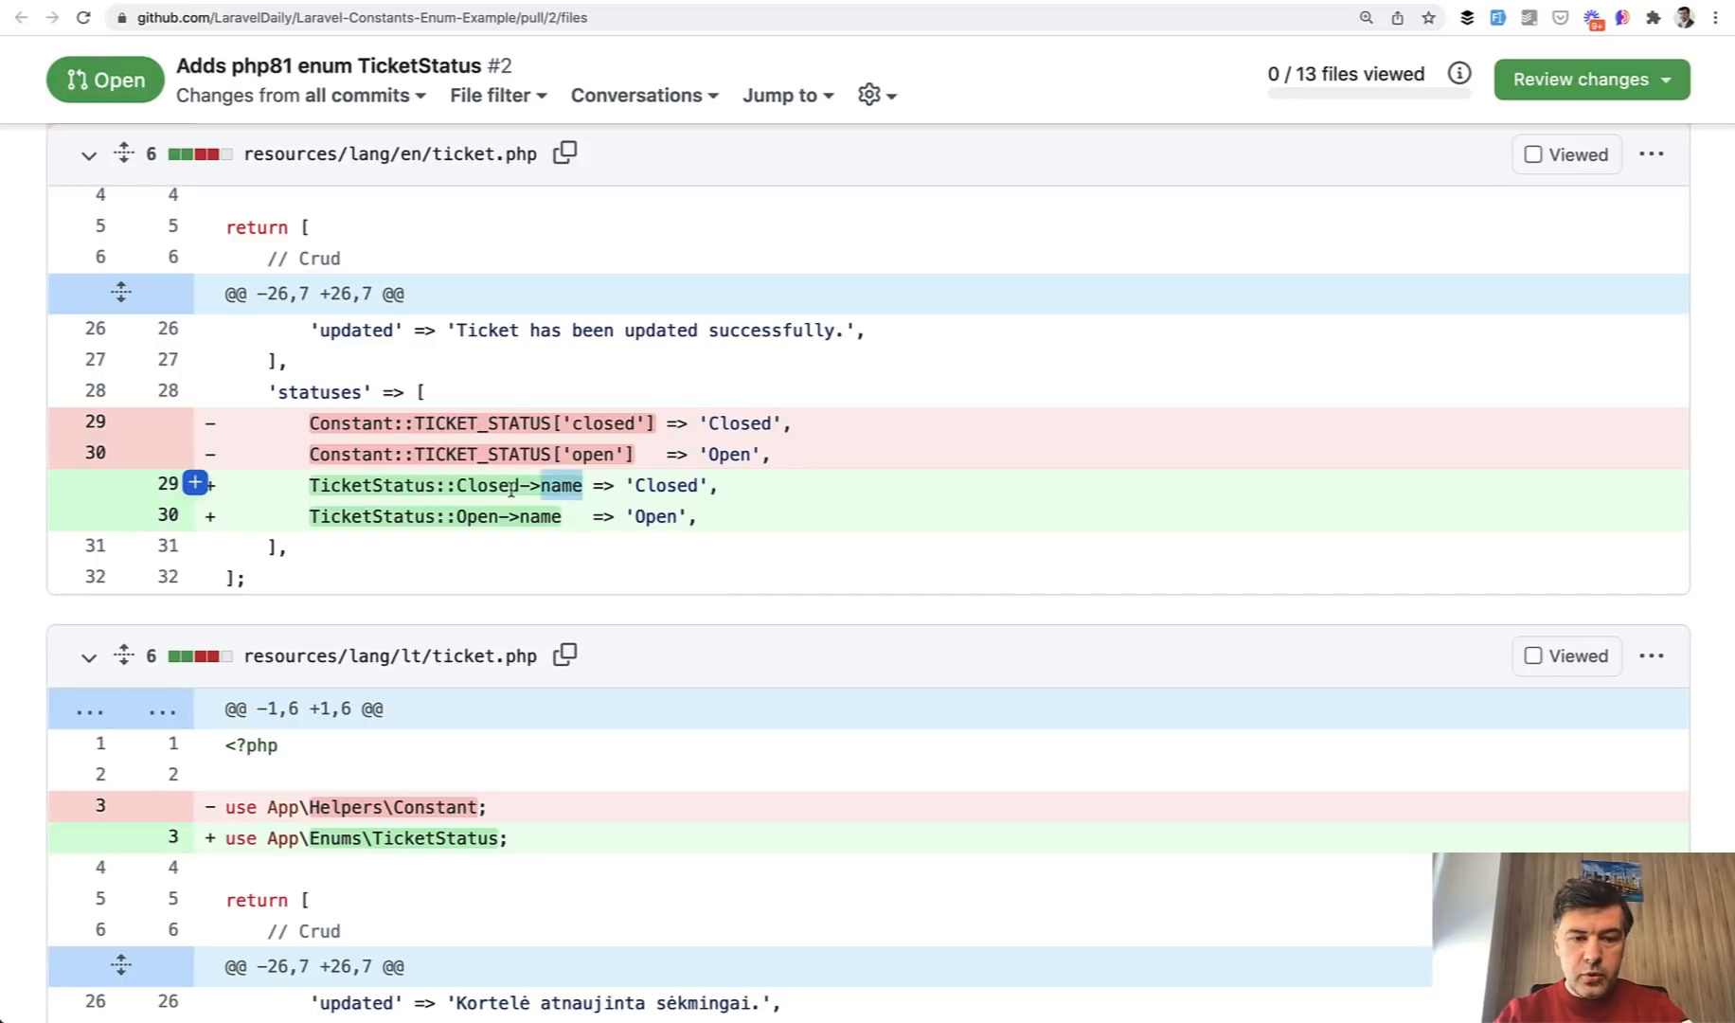
{"action": "scroll", "scroll_direction": "down", "scroll_amount": 3}
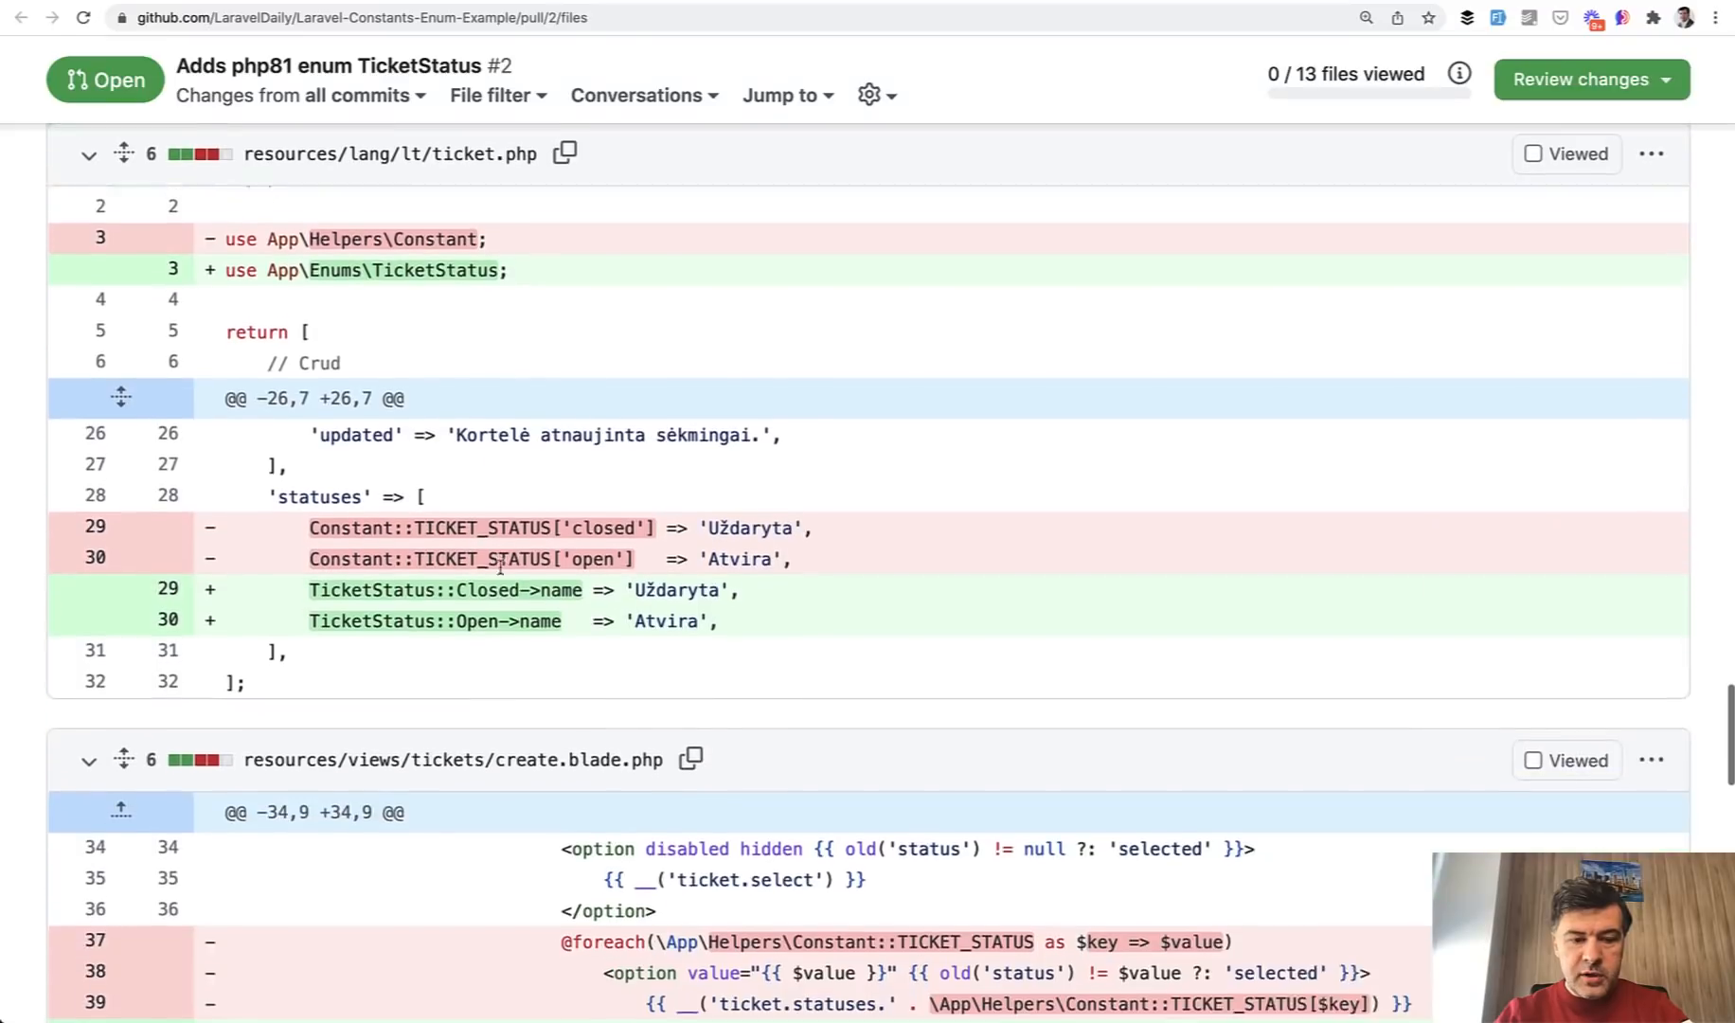
{"action": "scroll", "scroll_direction": "down", "scroll_amount": 3}
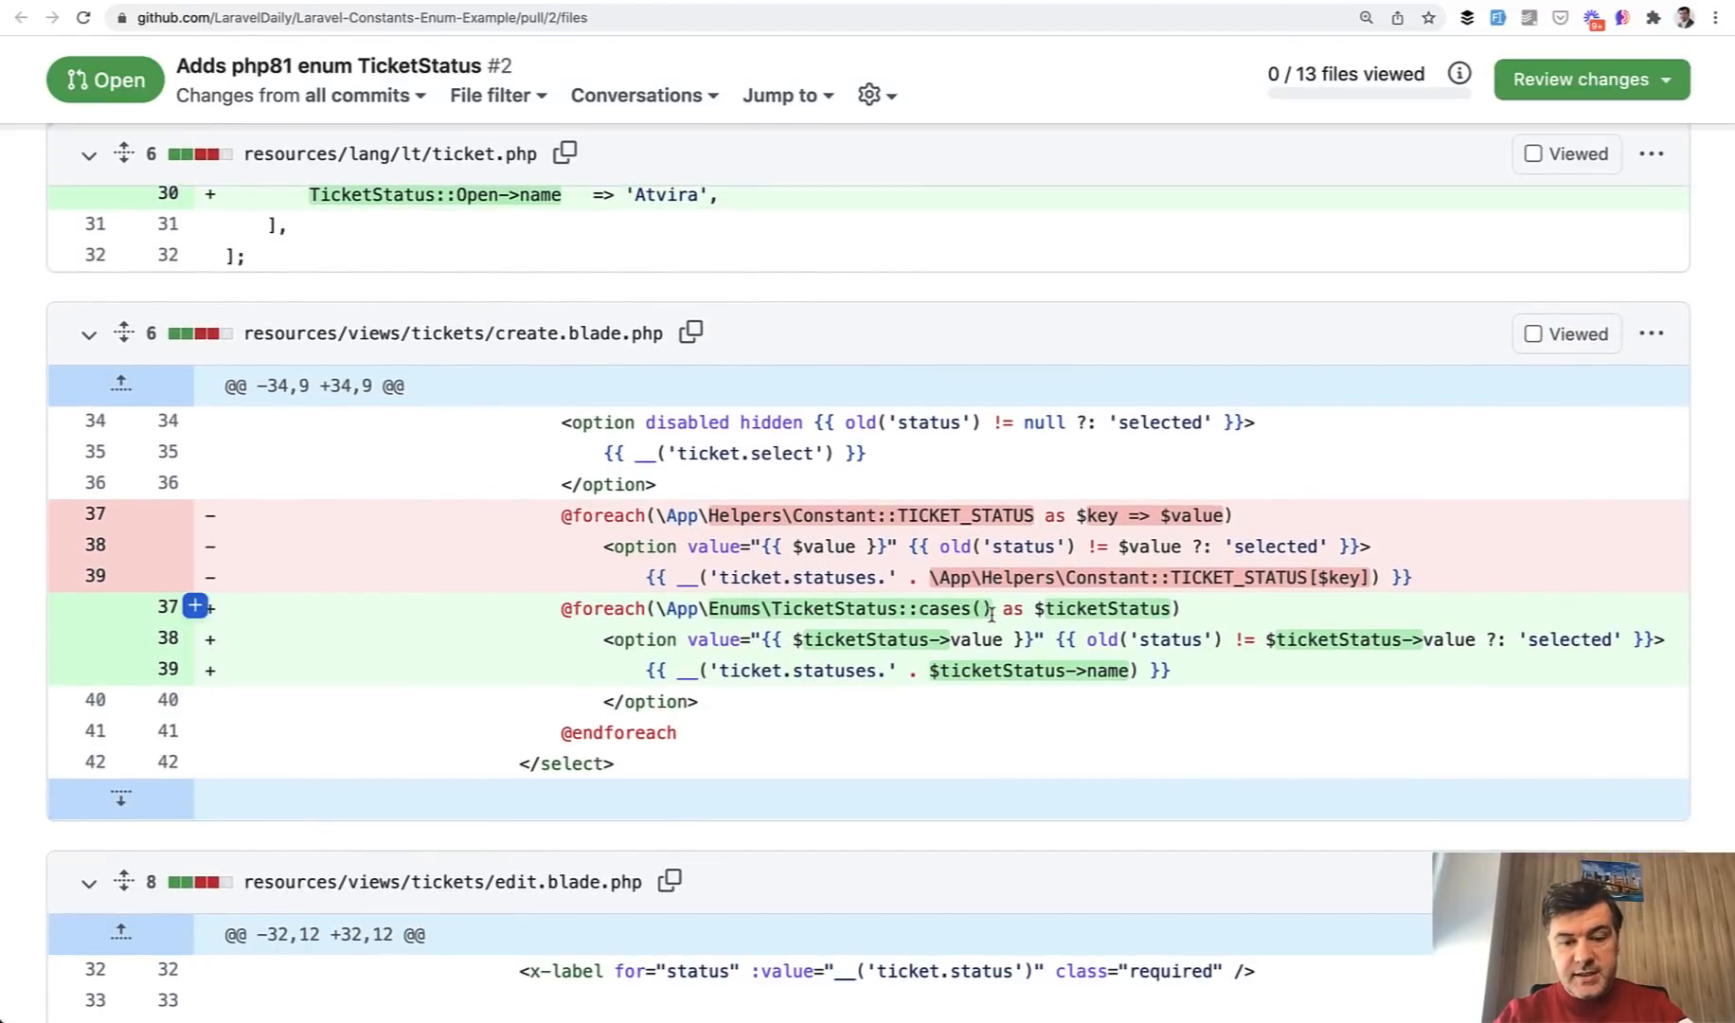
{"action": "double_click", "coordinate": [945, 608]}
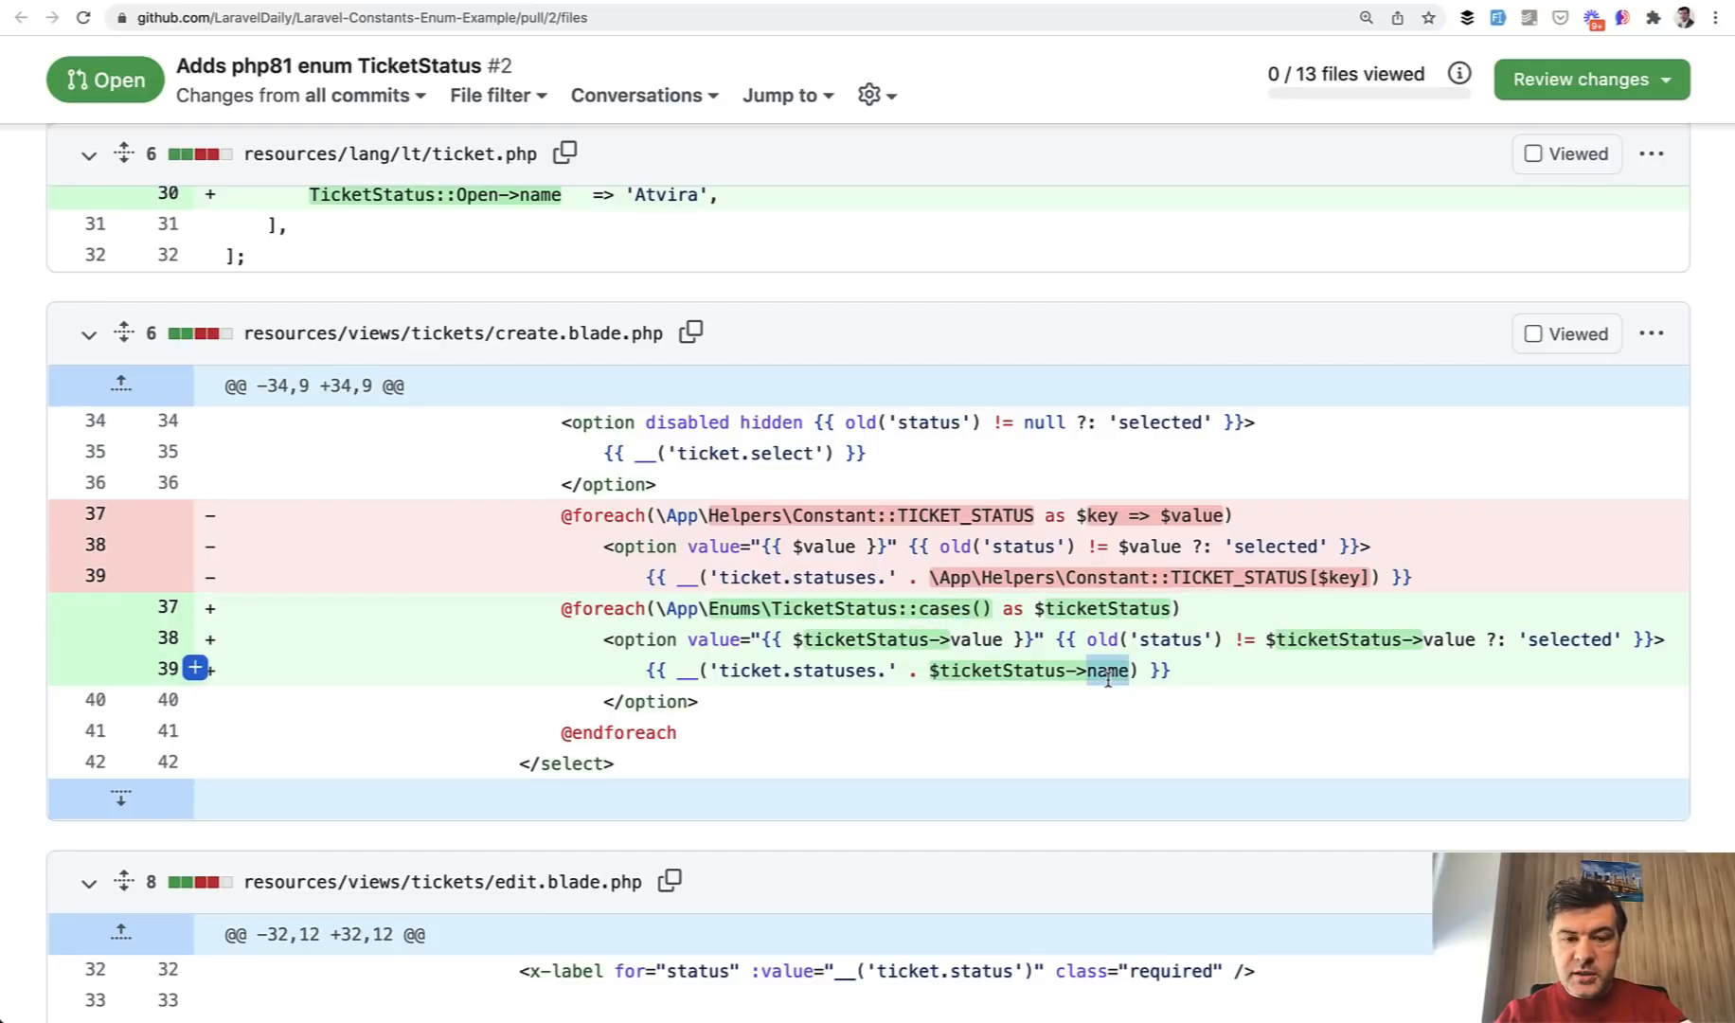
{"action": "scroll", "scroll_direction": "down", "scroll_amount": 3}
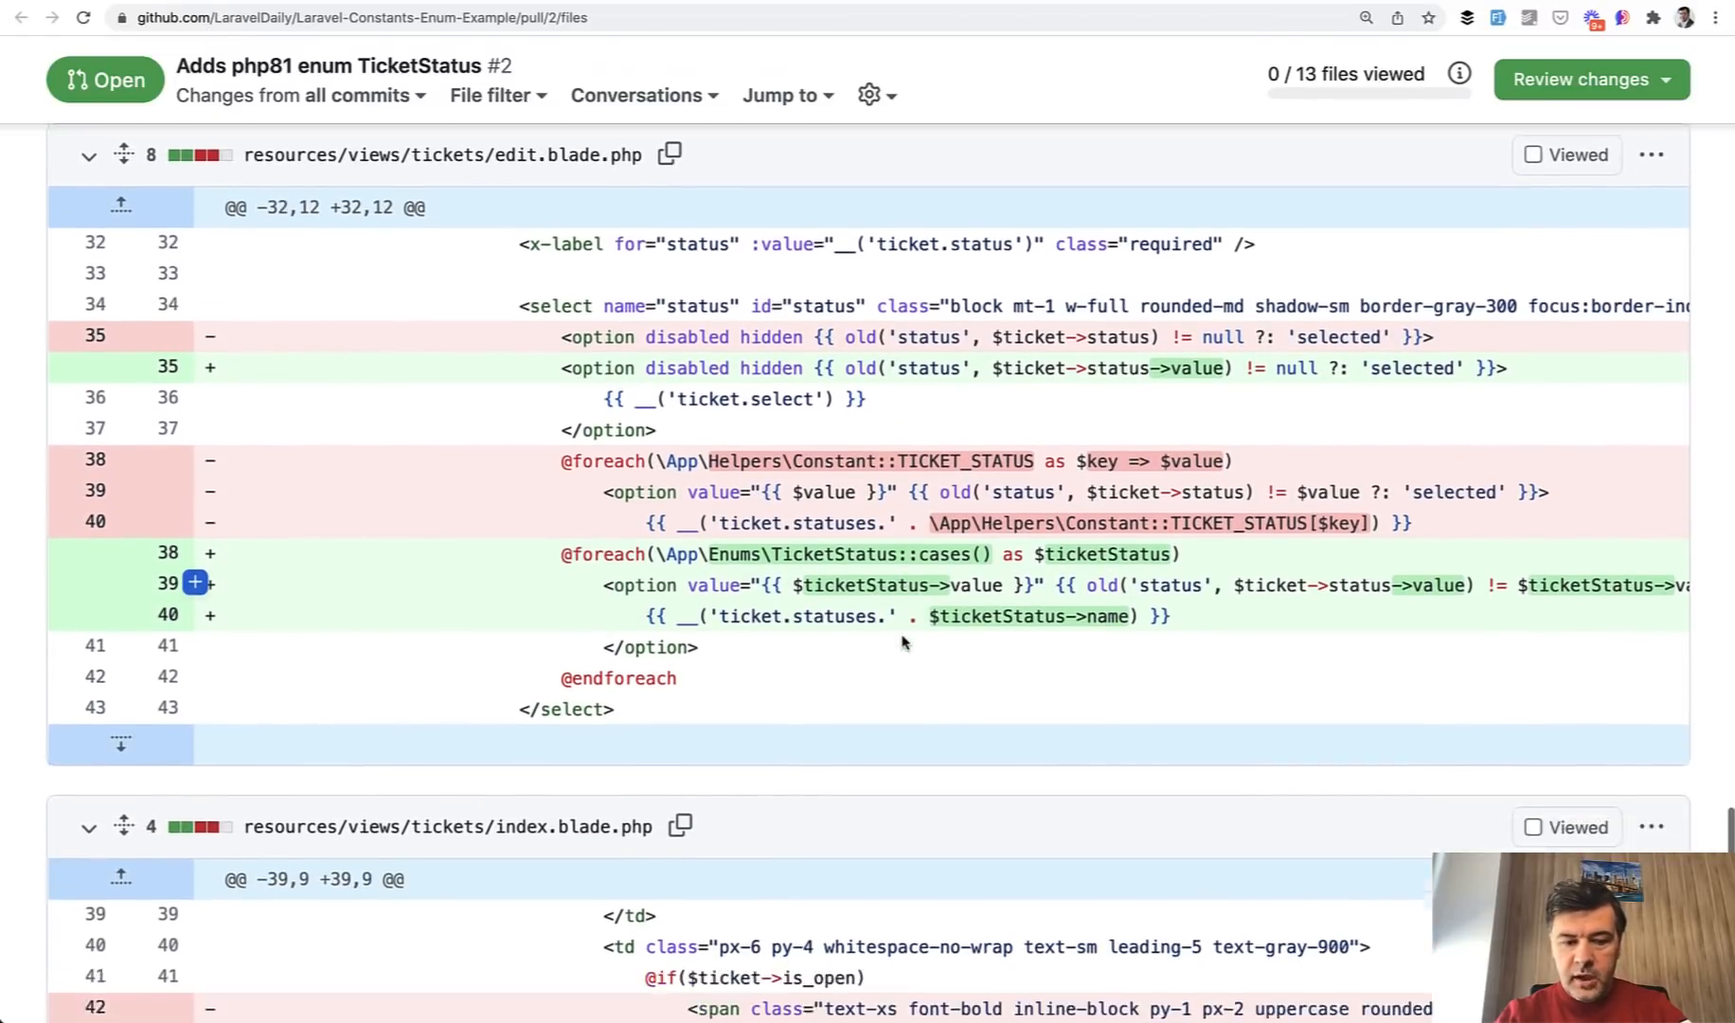
{"action": "scroll", "scroll_direction": "down", "scroll_amount": 3}
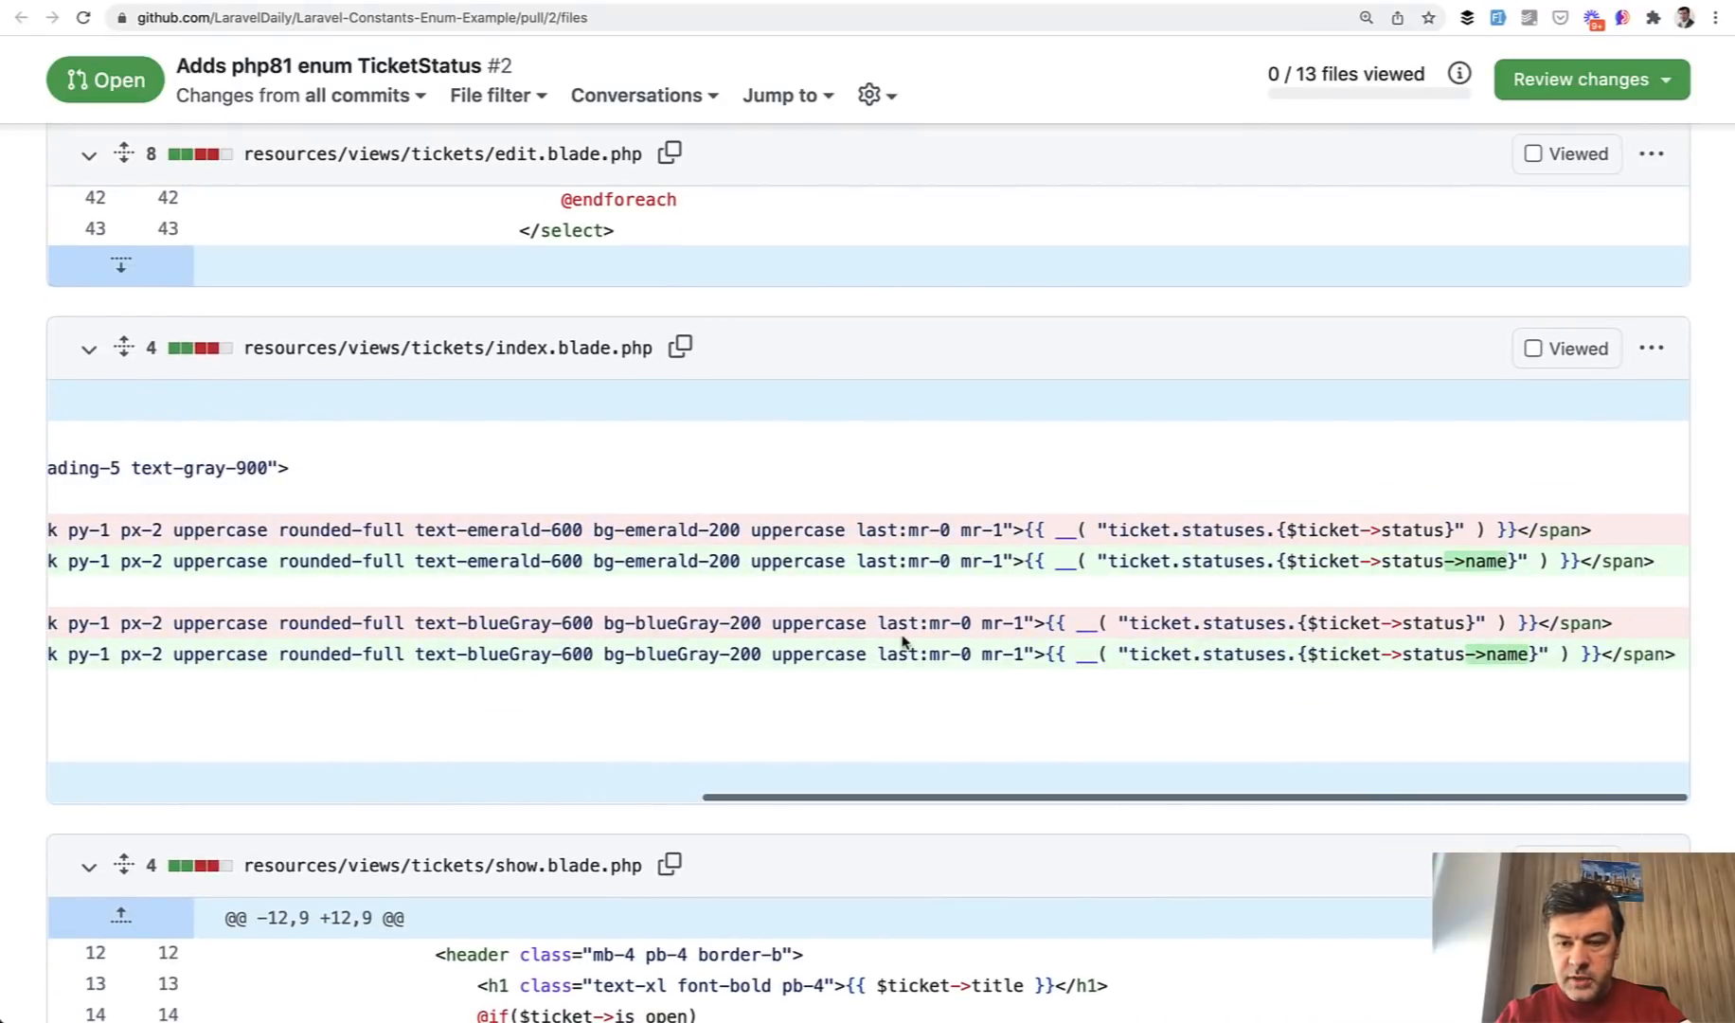
{"action": "scroll", "scroll_direction": "down", "scroll_amount": 3}
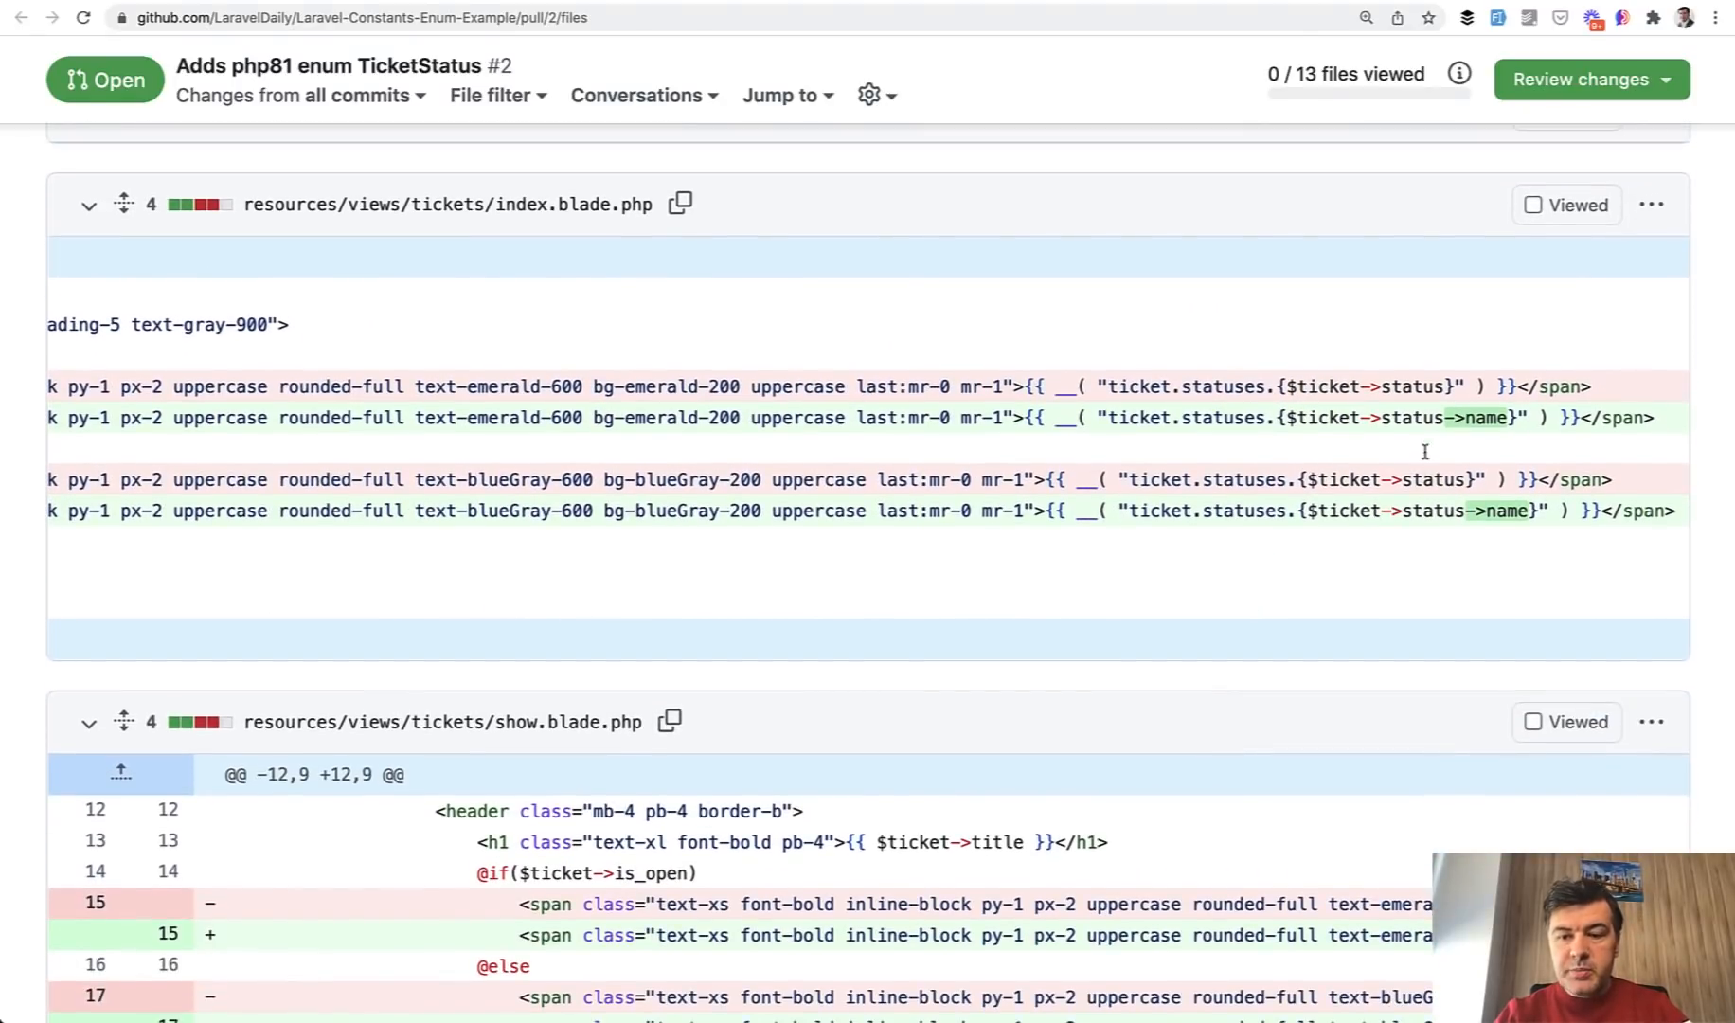
{"action": "mouse_move", "coordinate": [1397, 416]}
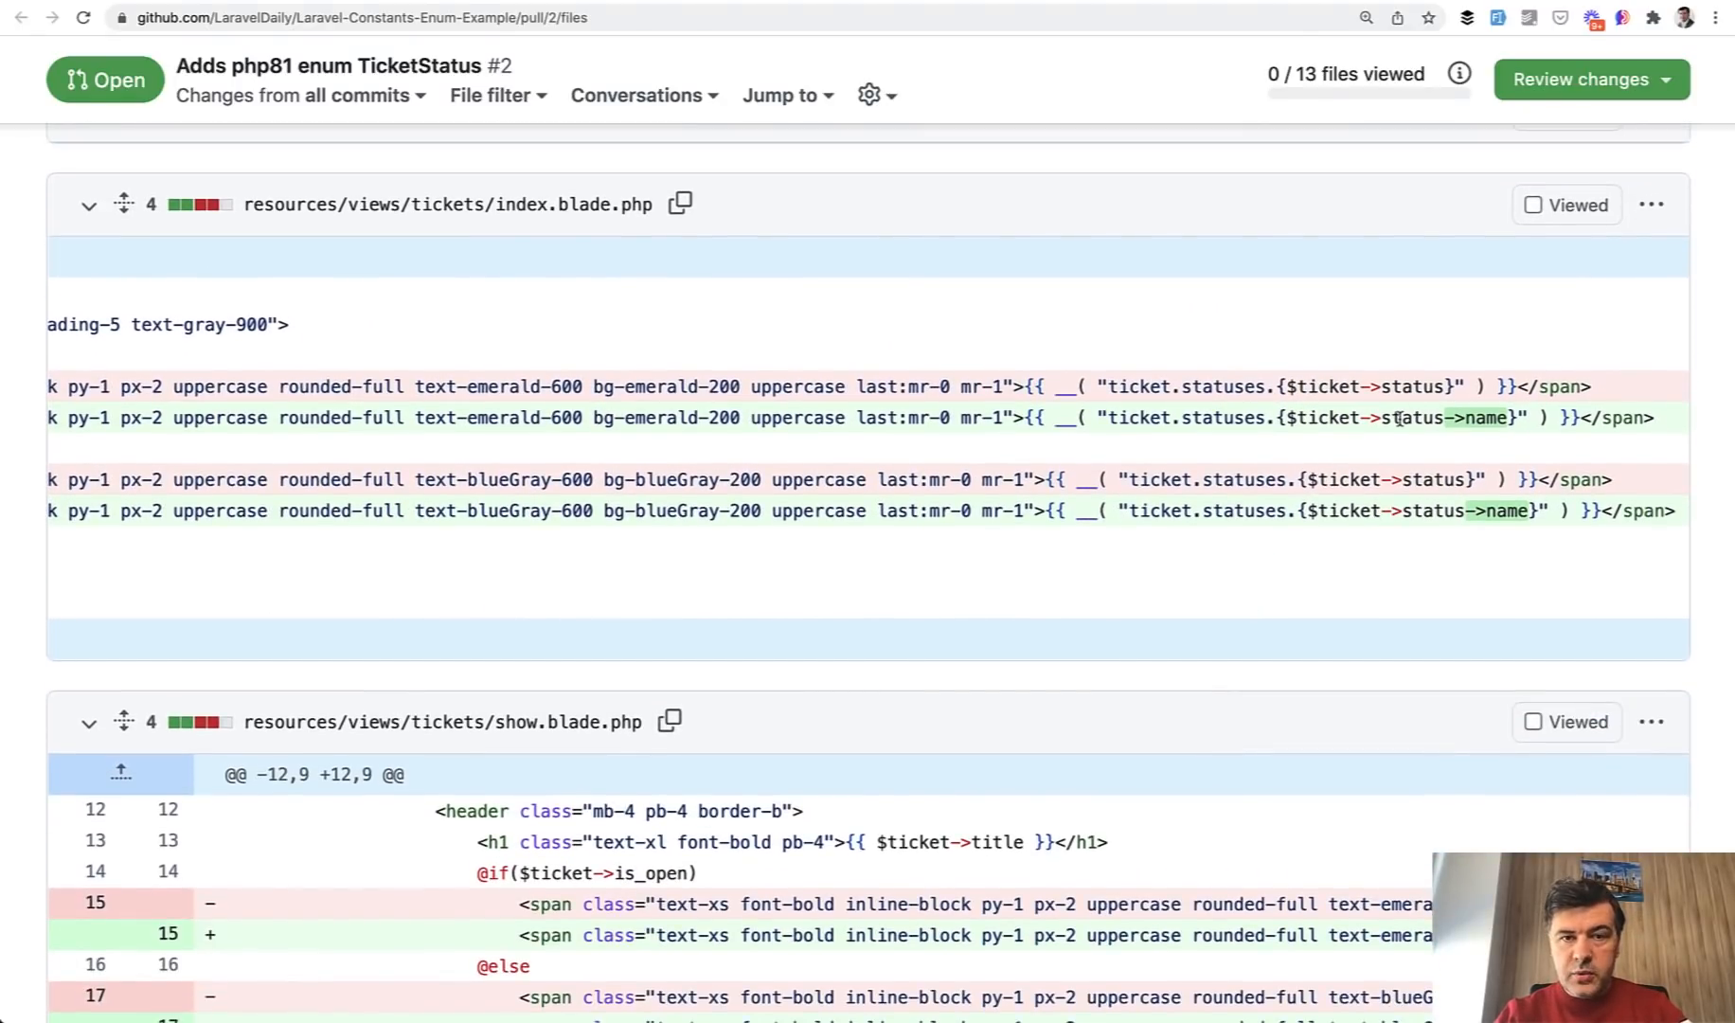
{"action": "double_click", "coordinate": [1407, 417]}
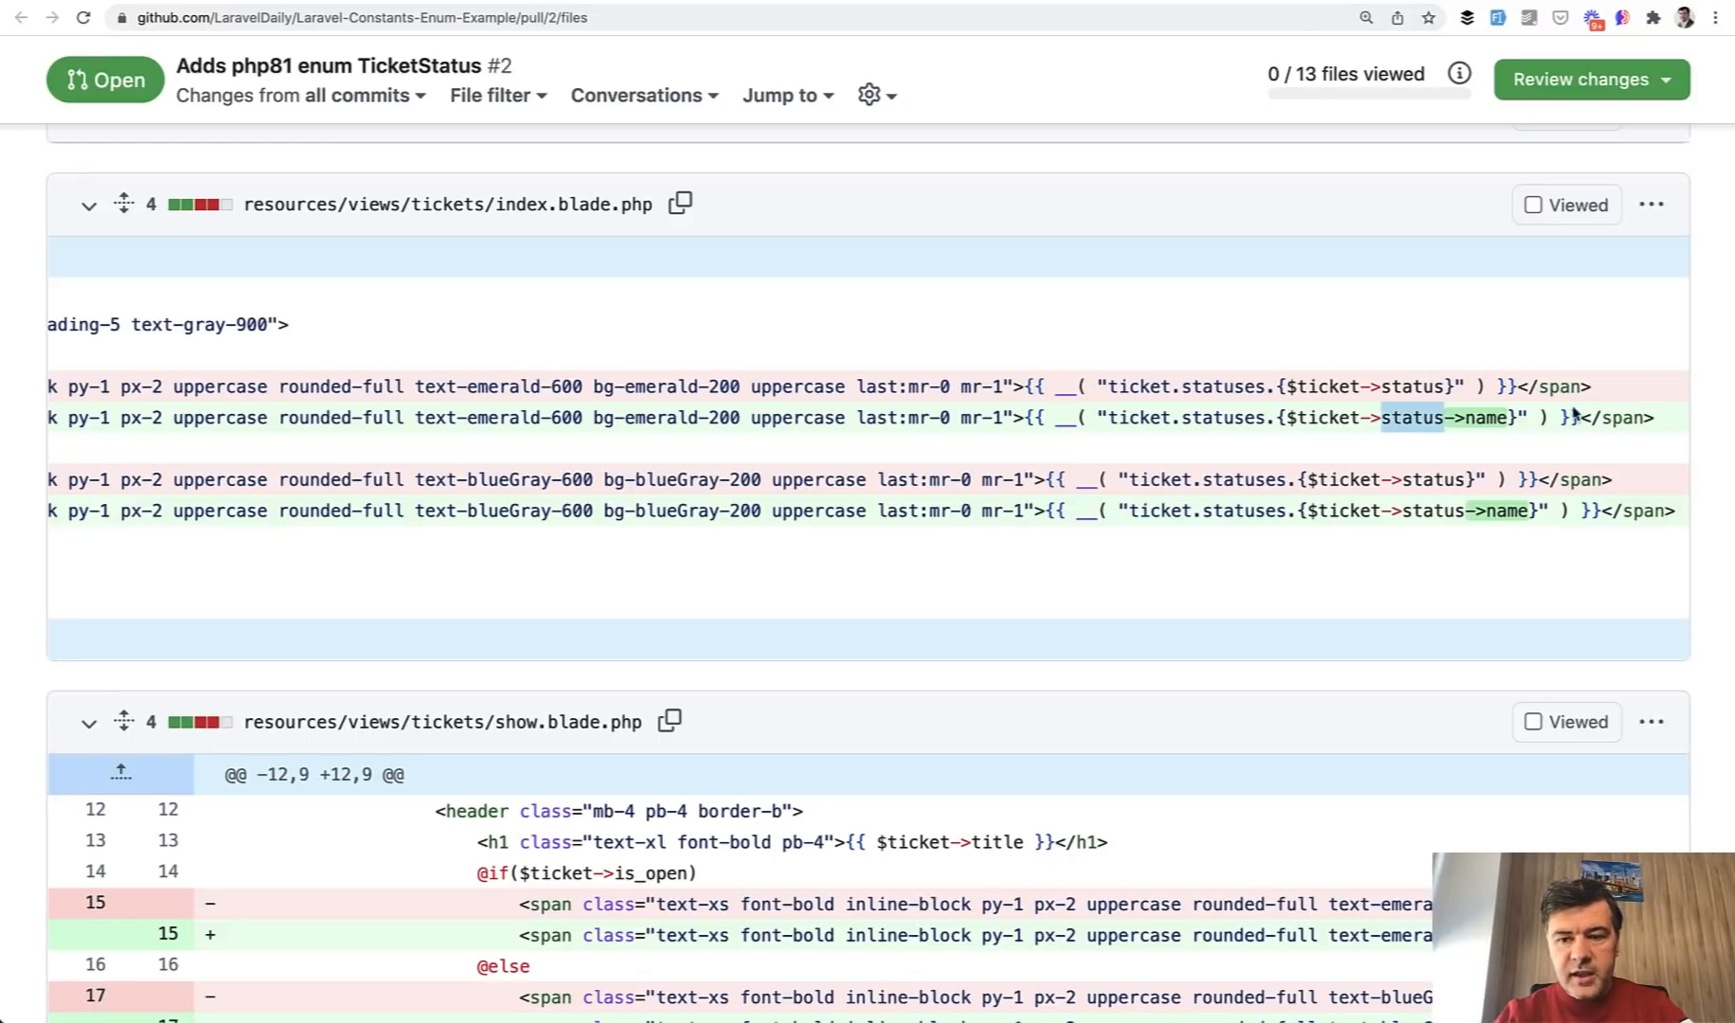
{"action": "mouse_move", "coordinate": [1303, 503]}
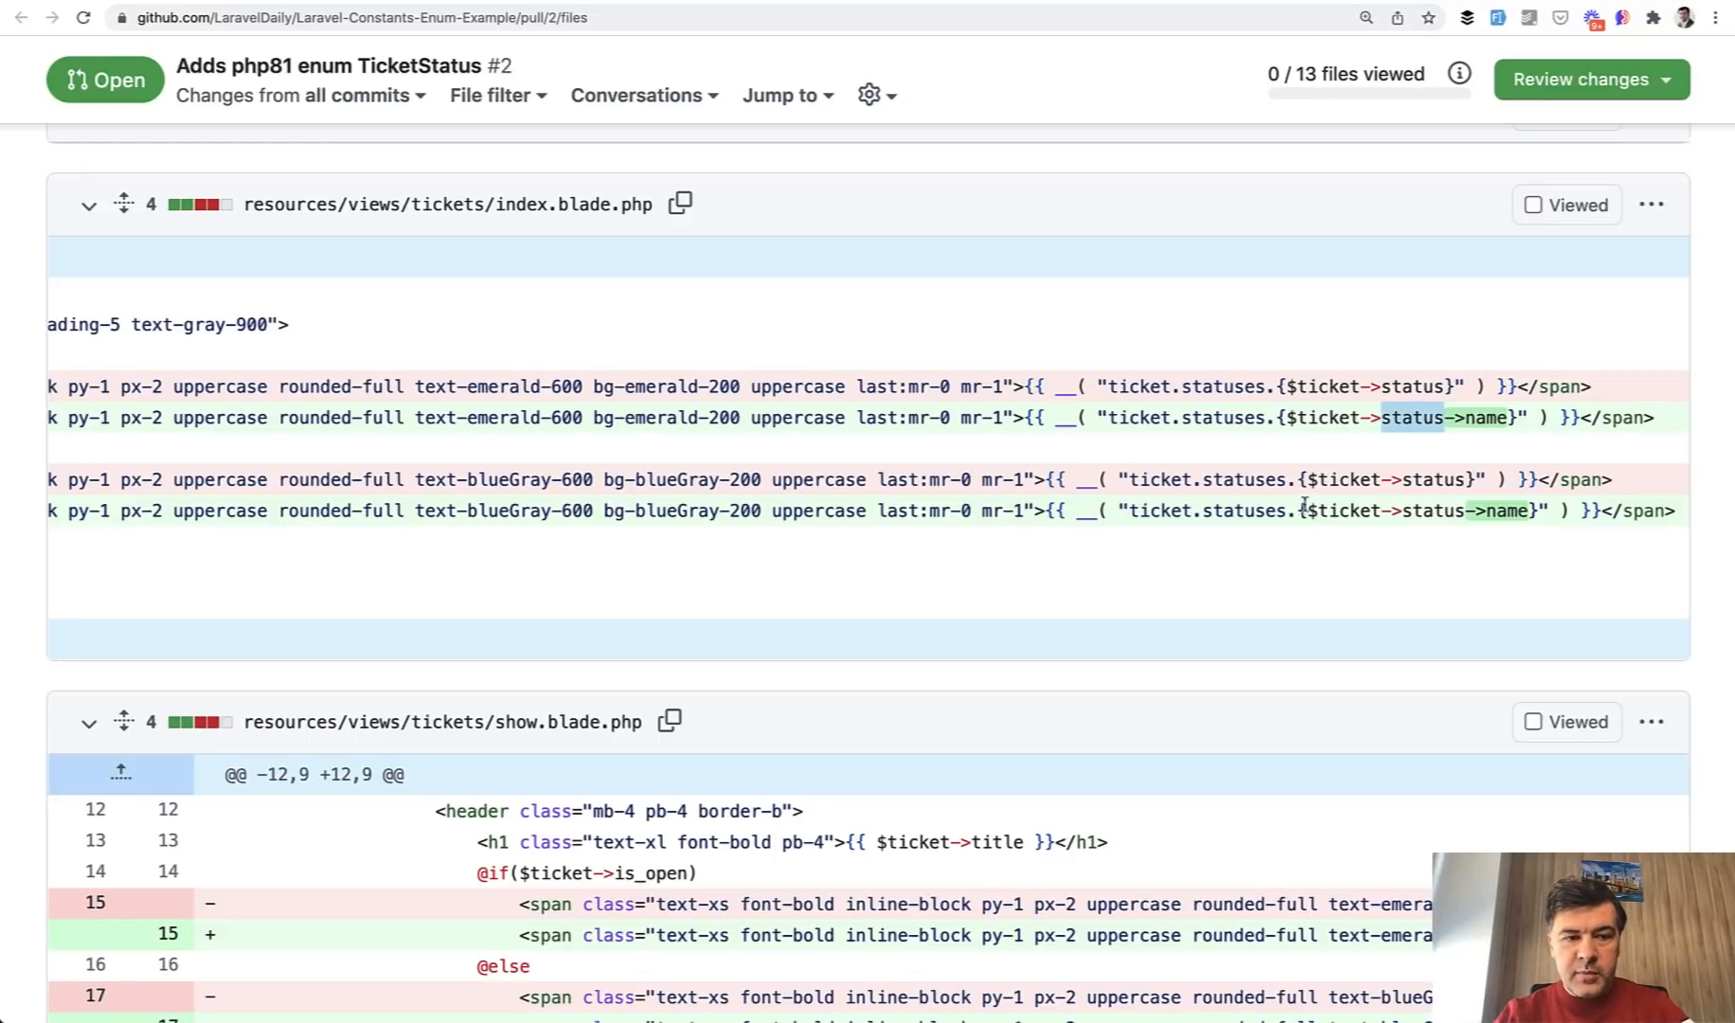
{"action": "scroll", "scroll_direction": "down", "scroll_amount": 3}
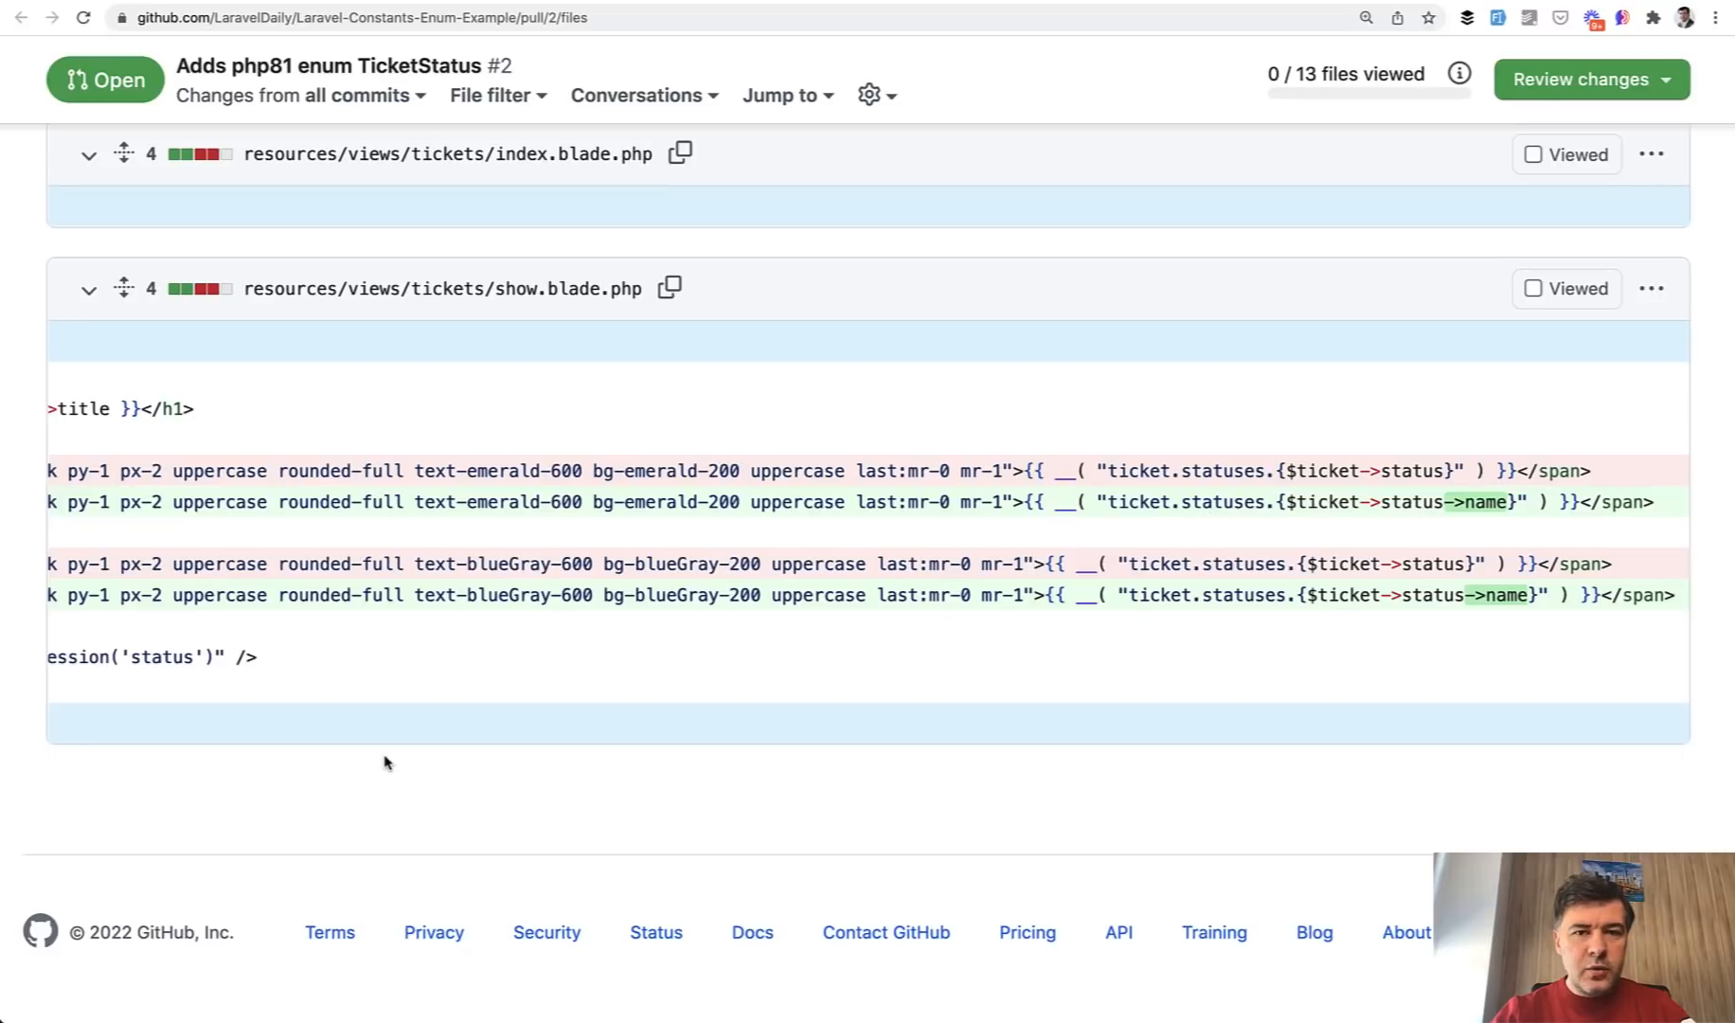
{"action": "mouse_move", "coordinate": [1055, 404]}
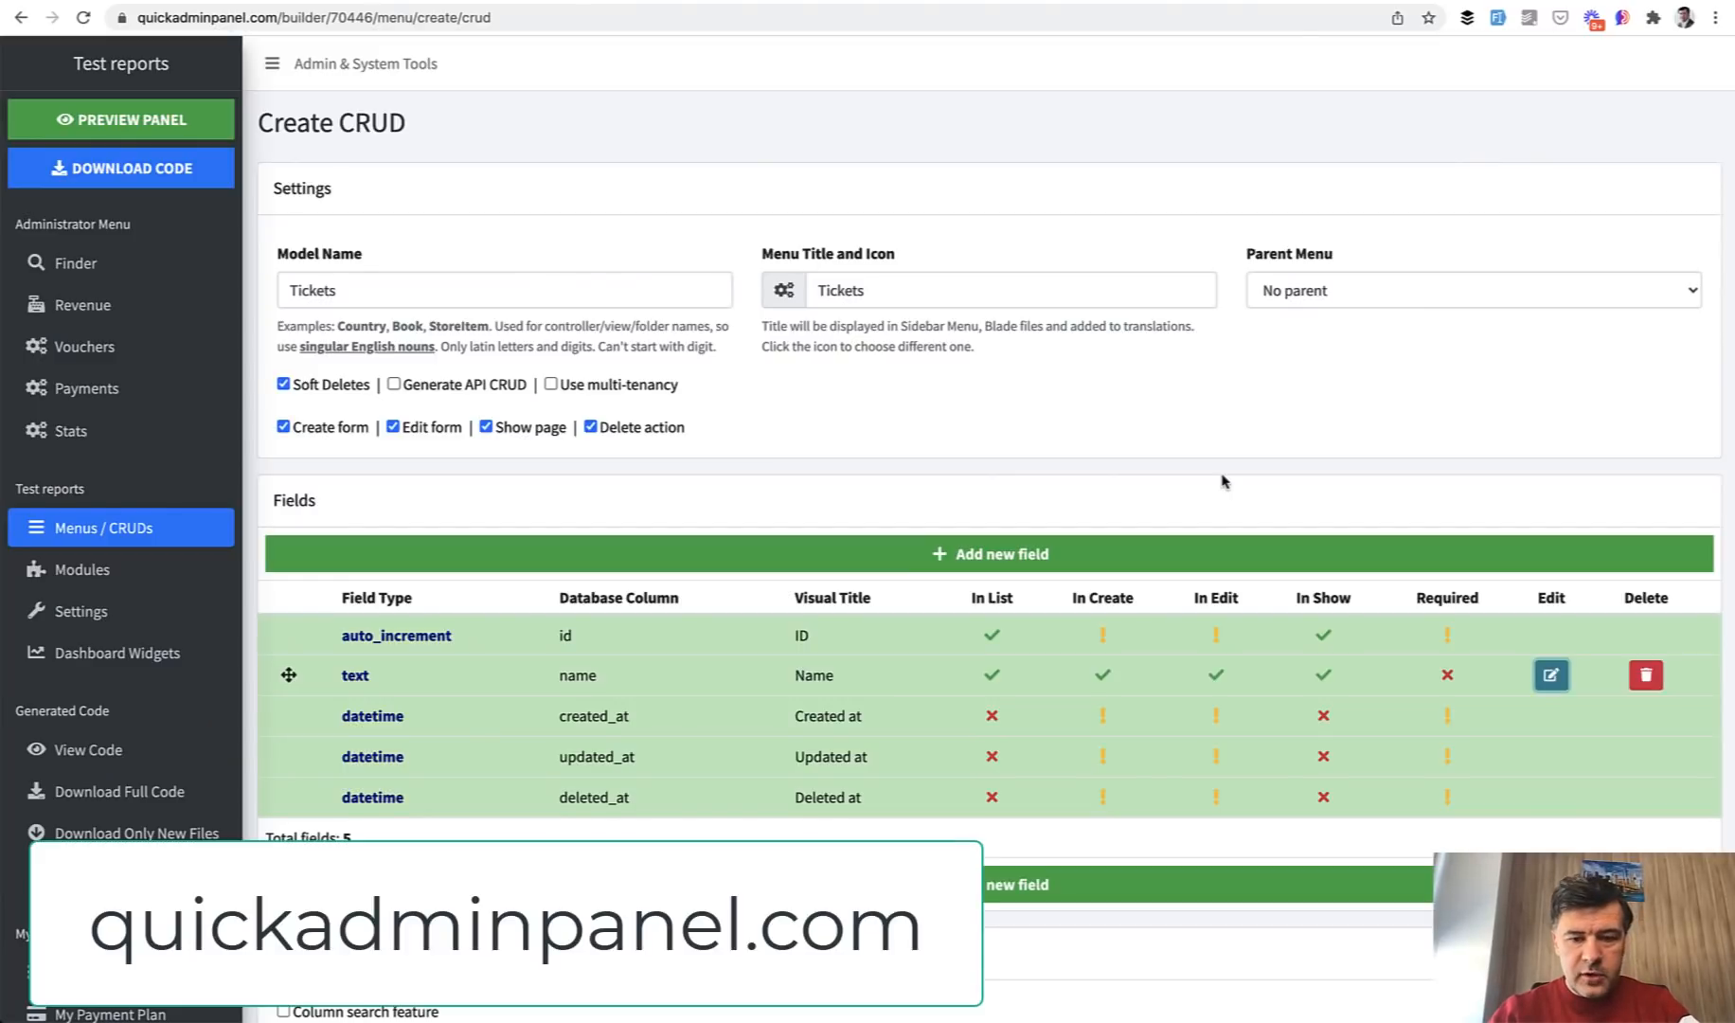
- Add a new Tickets field of type Select
{"action": "left_click", "coordinate": [988, 553]}
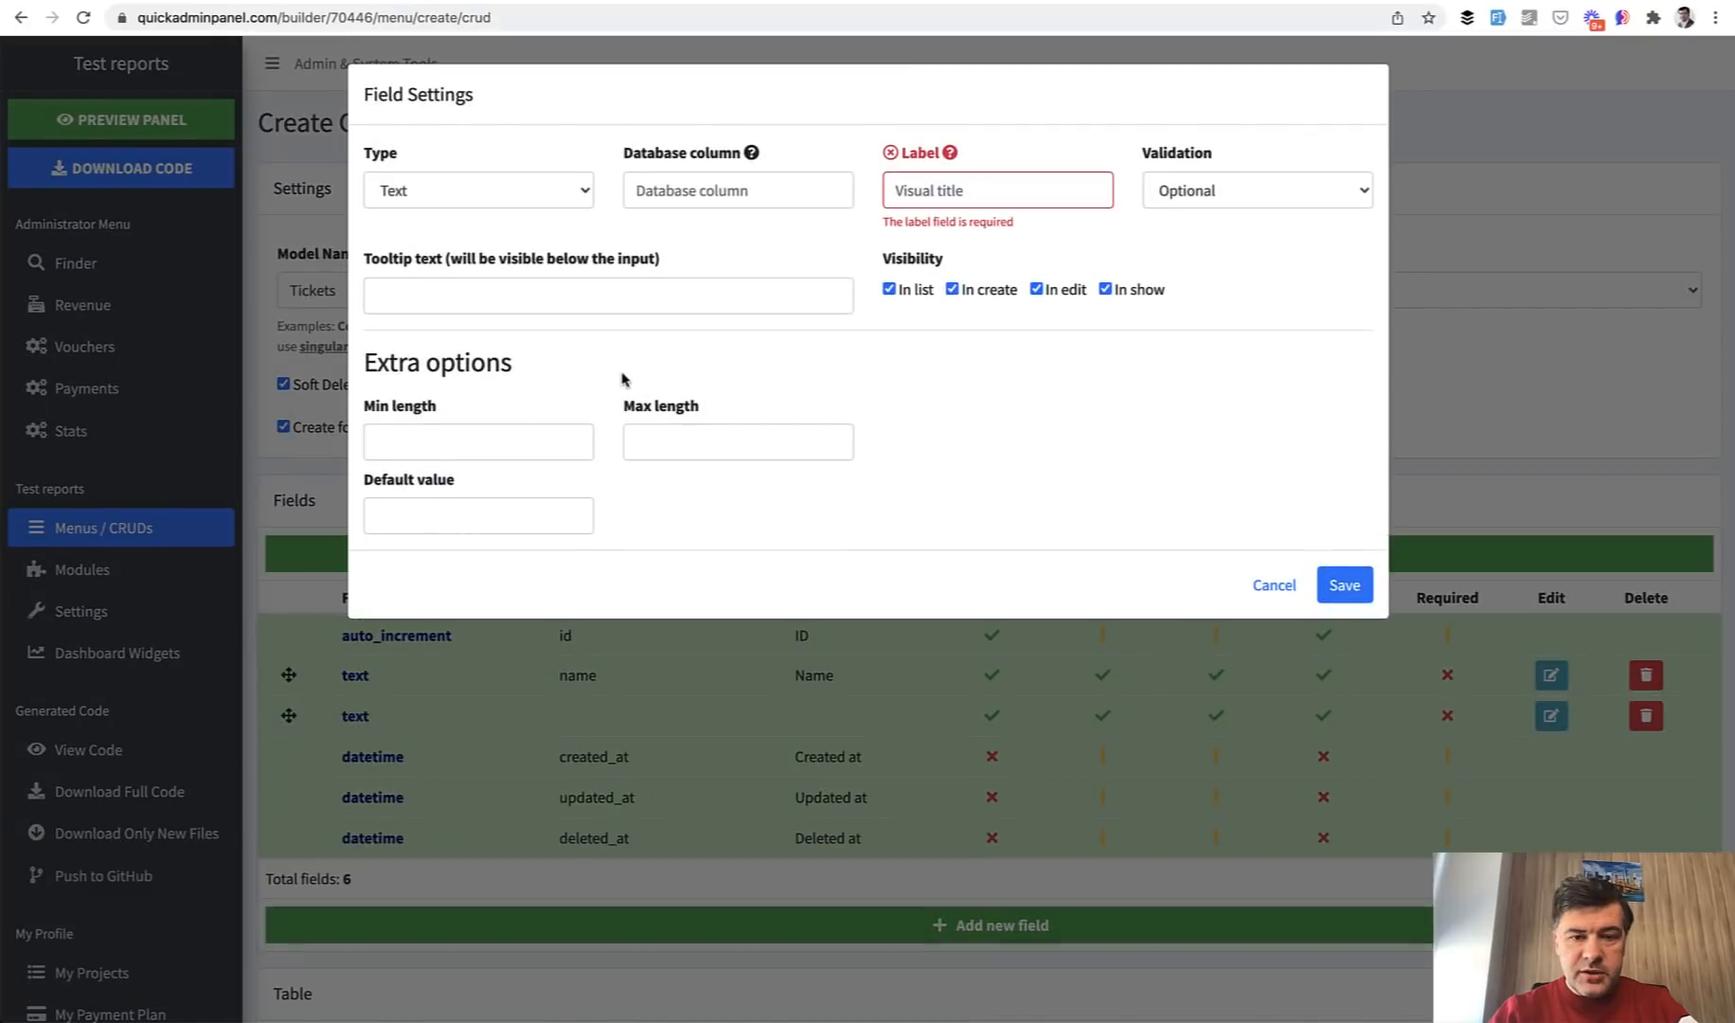
{"action": "left_click", "coordinate": [477, 189]}
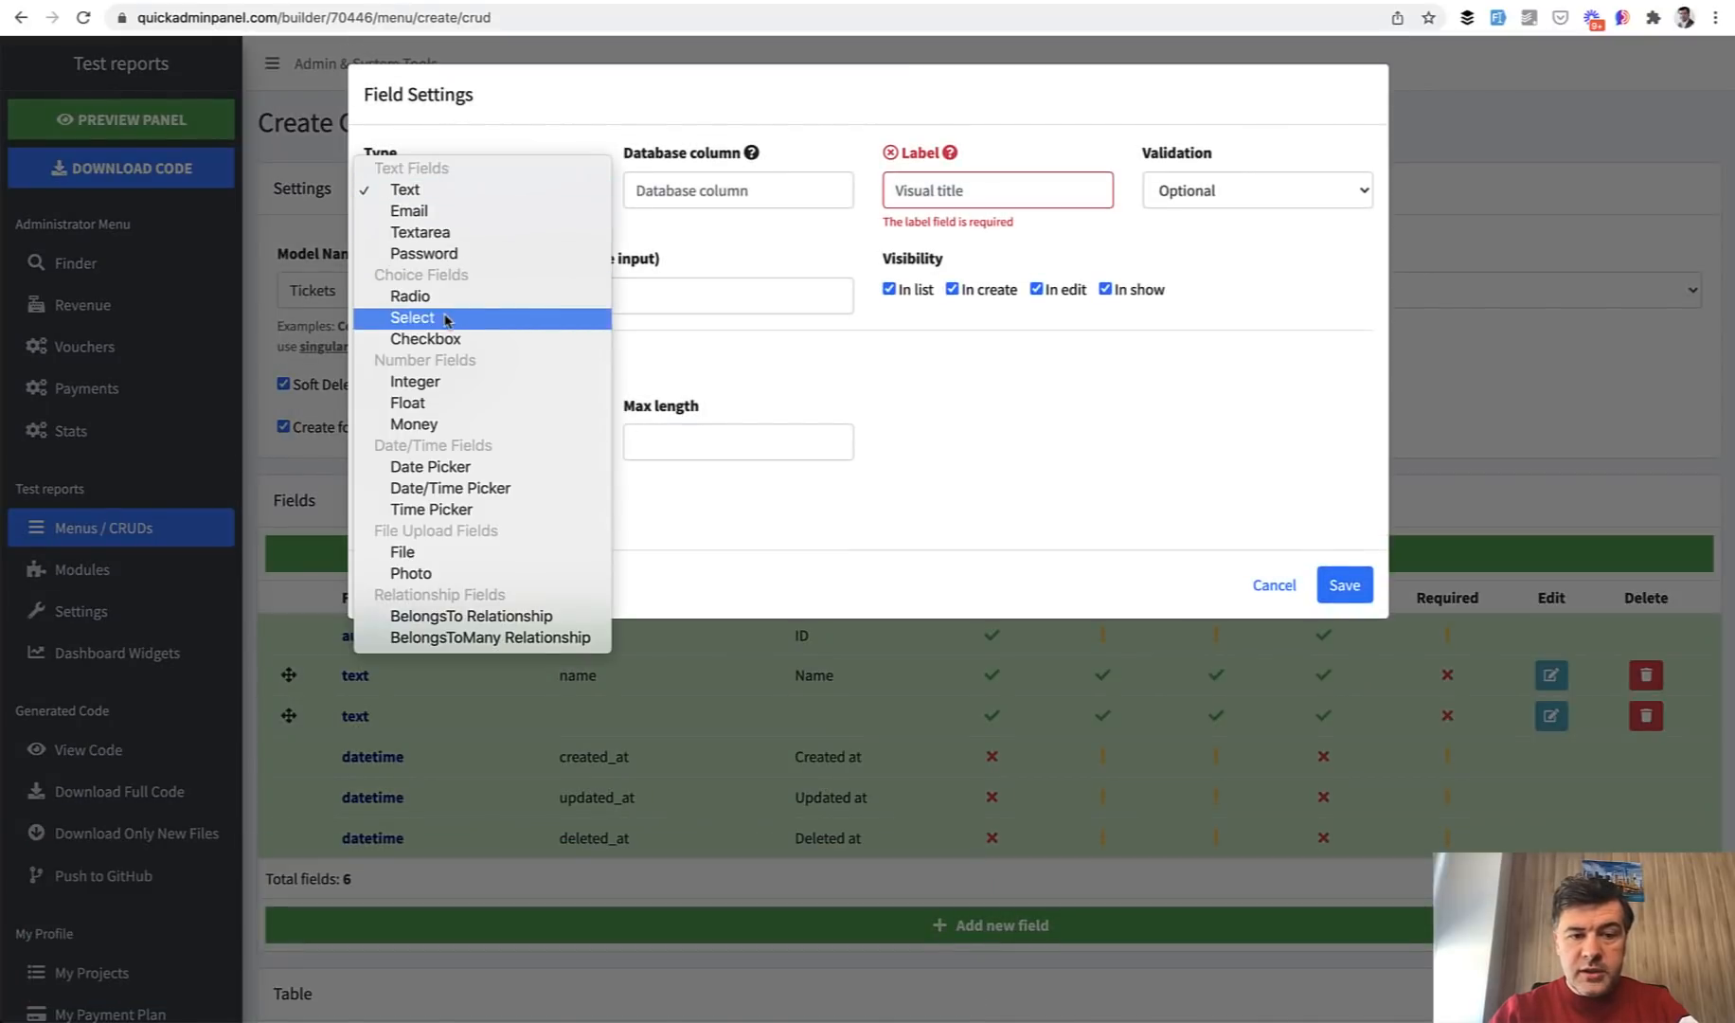
{"action": "left_click", "coordinate": [411, 318]}
{"action": "type", "text": "status"}
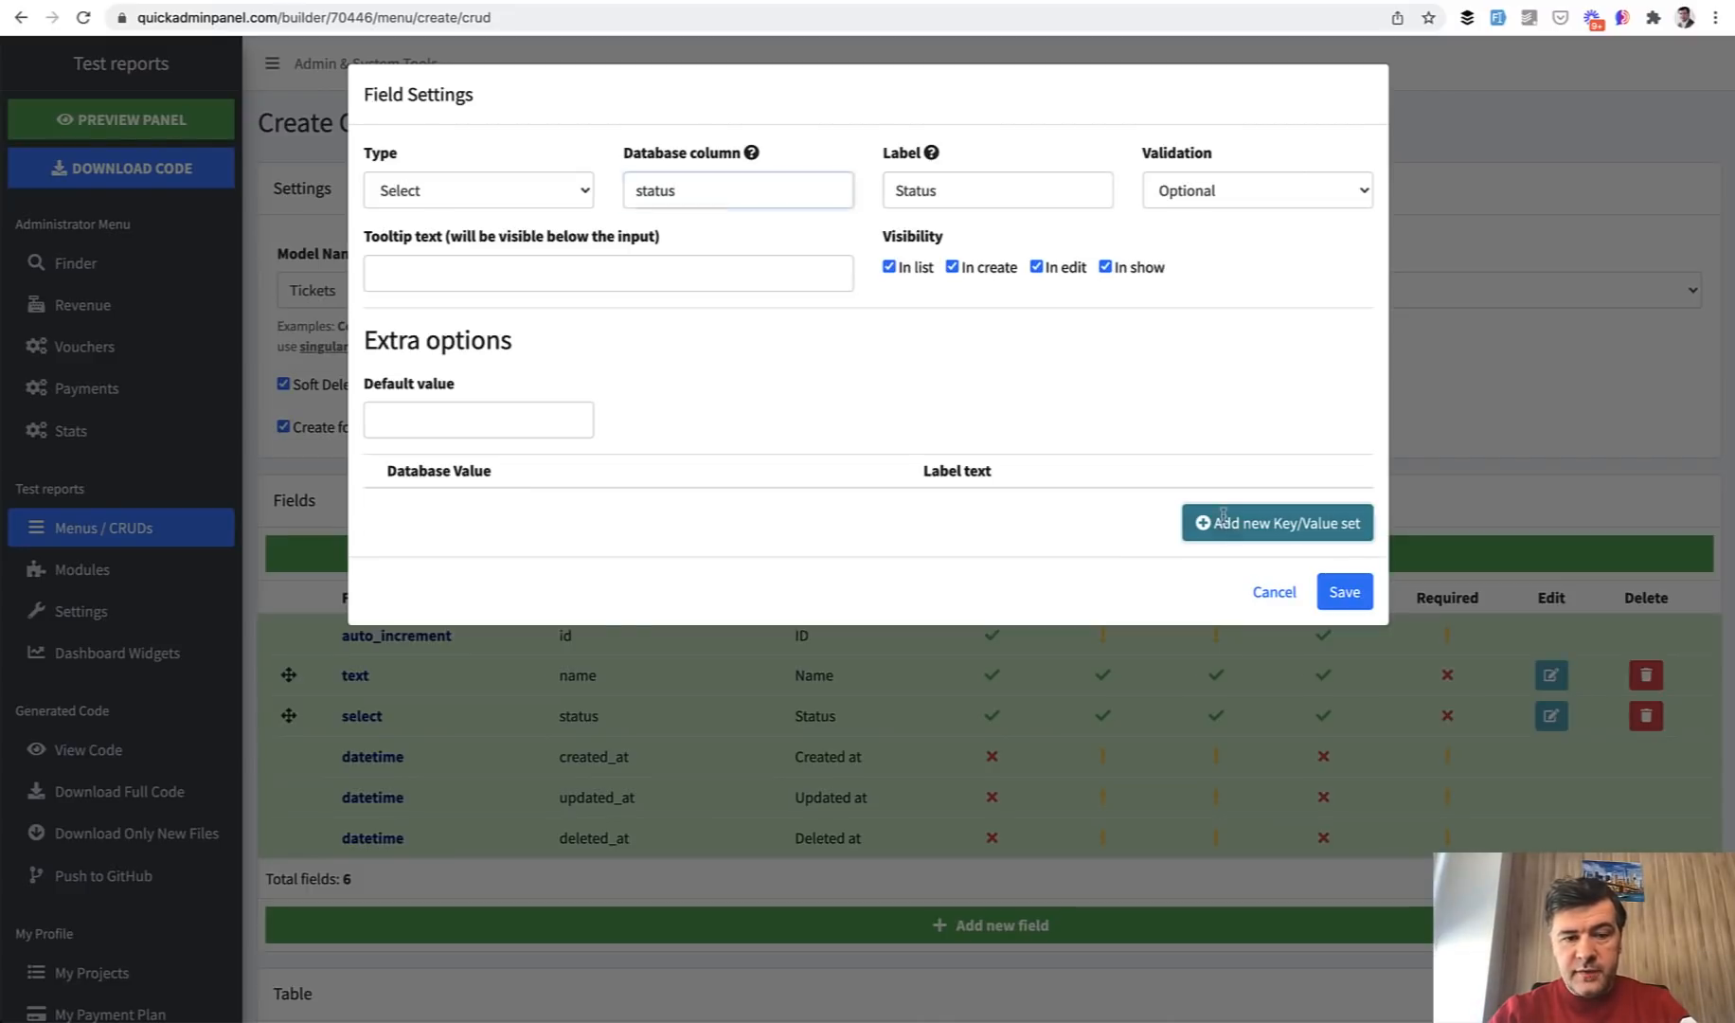
- Add the closed/Closed option row and save the status field
{"action": "left_click", "coordinate": [1274, 522]}
{"action": "type", "text": "open"}
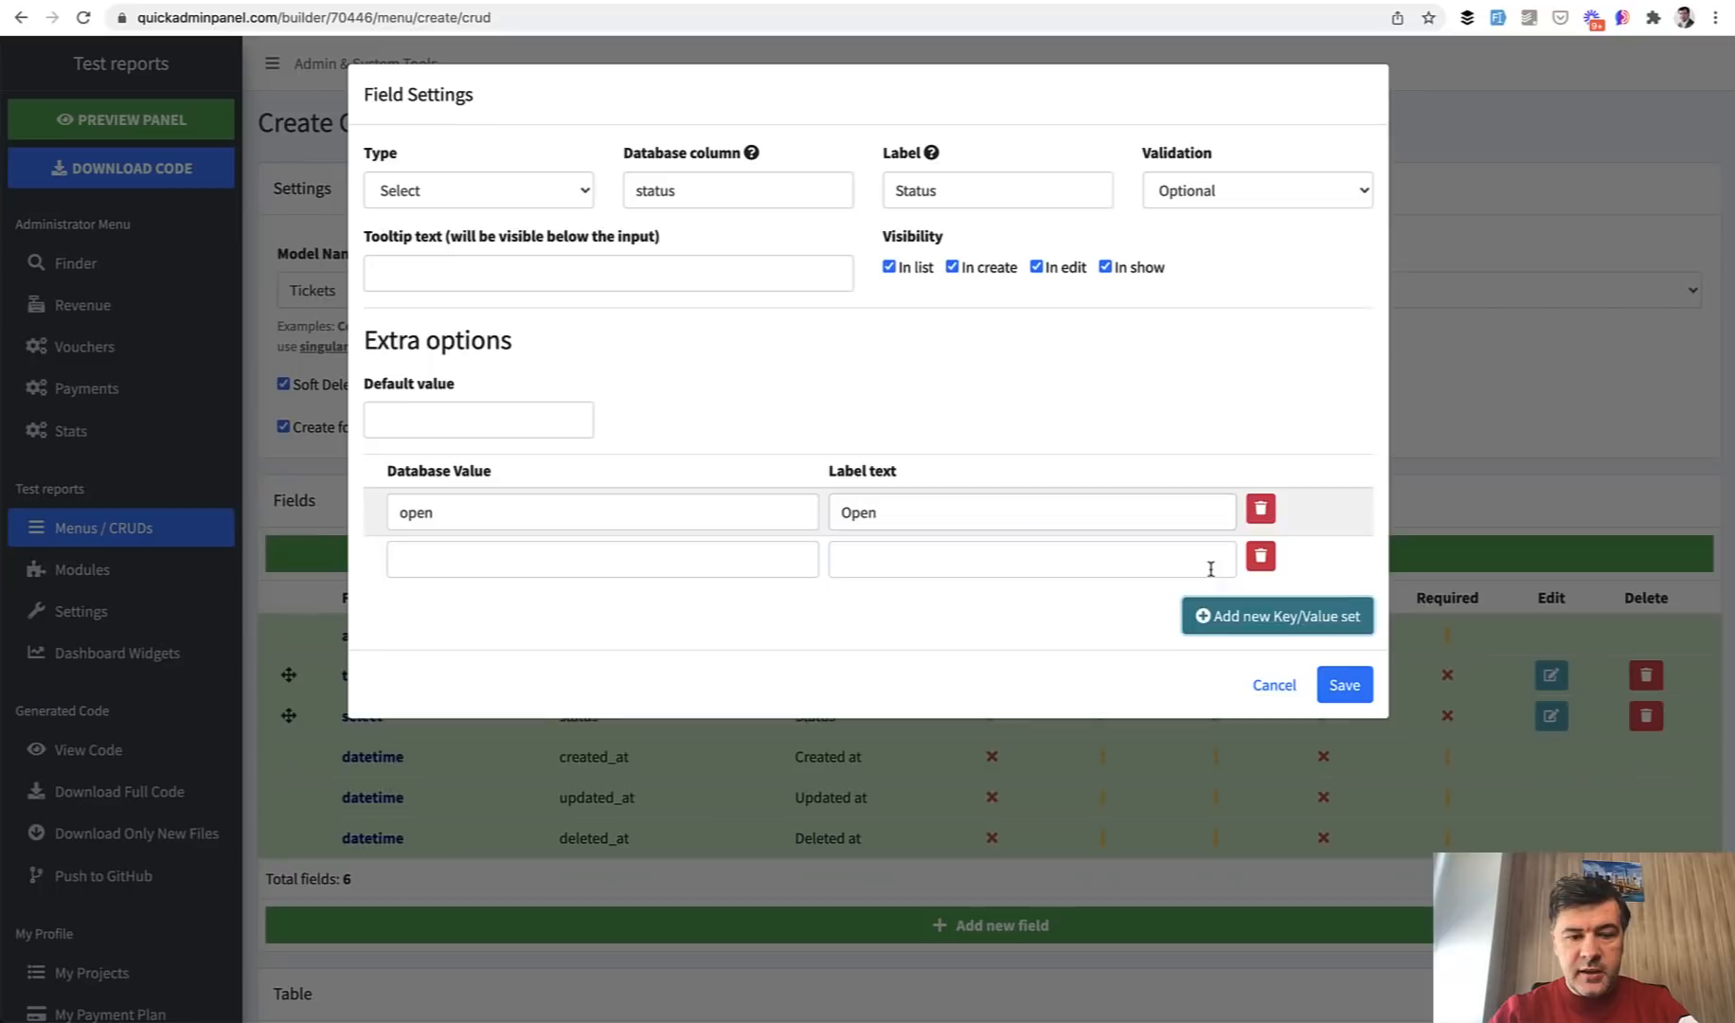
{"action": "type", "text": "clos"}
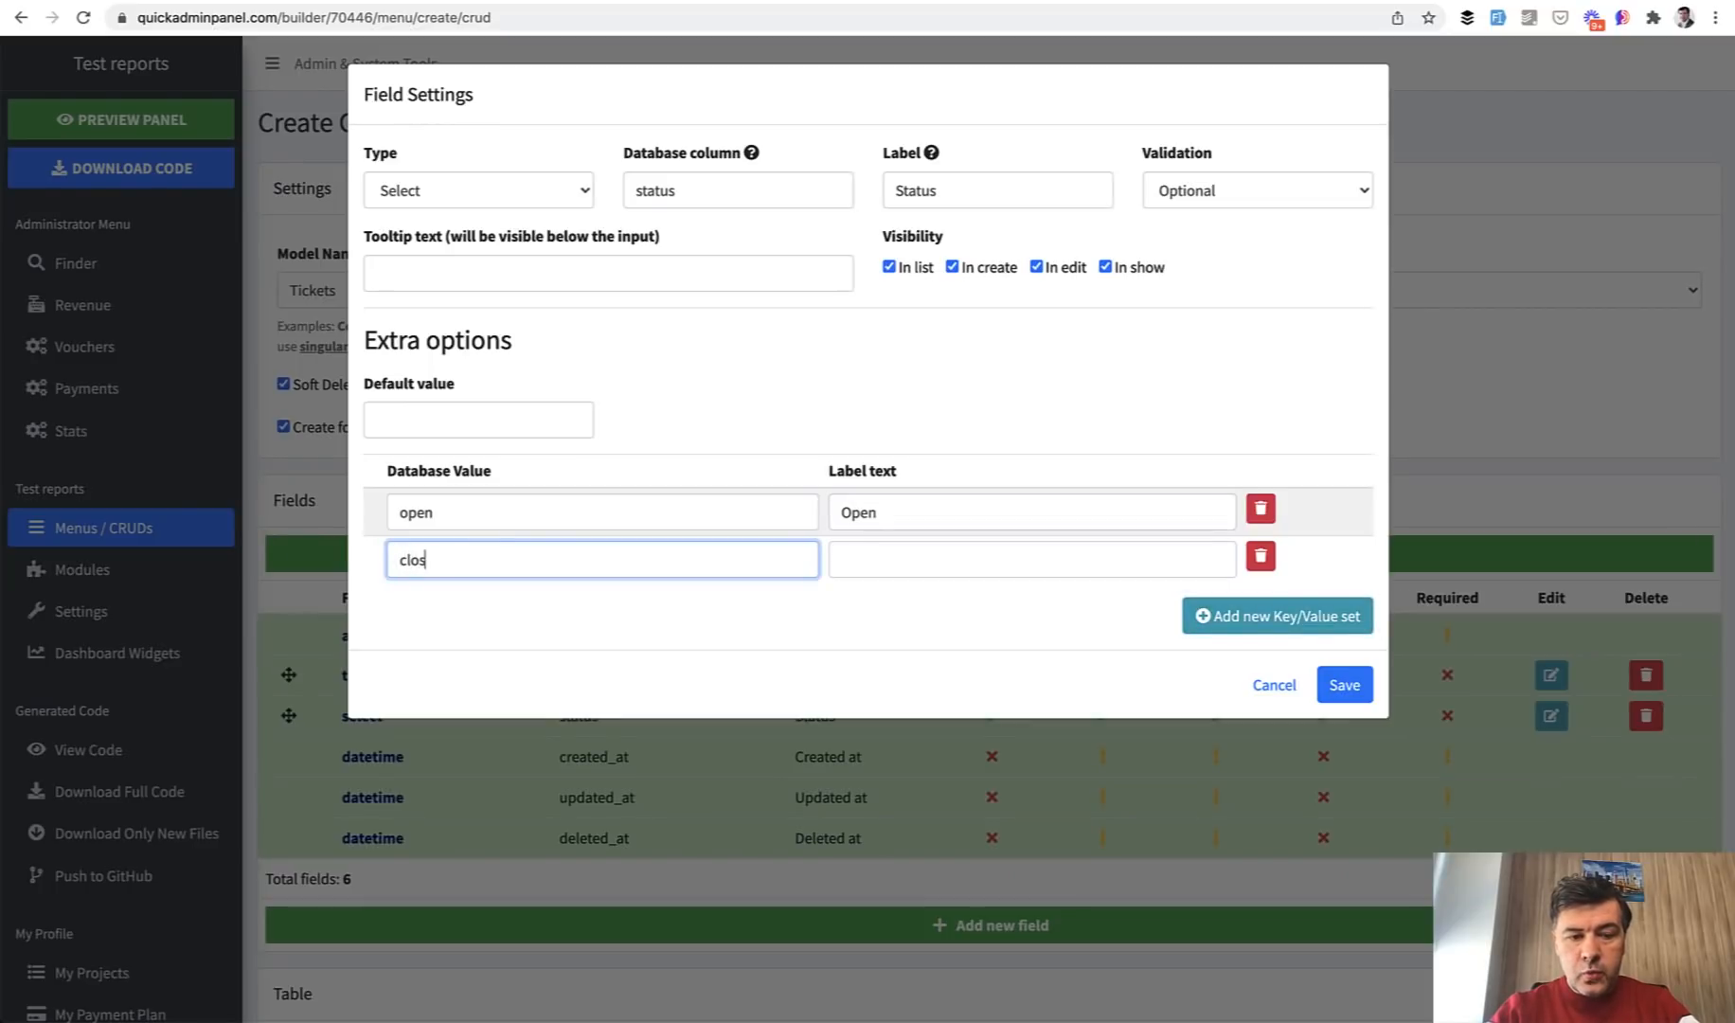
{"action": "type", "text": "Closed"}
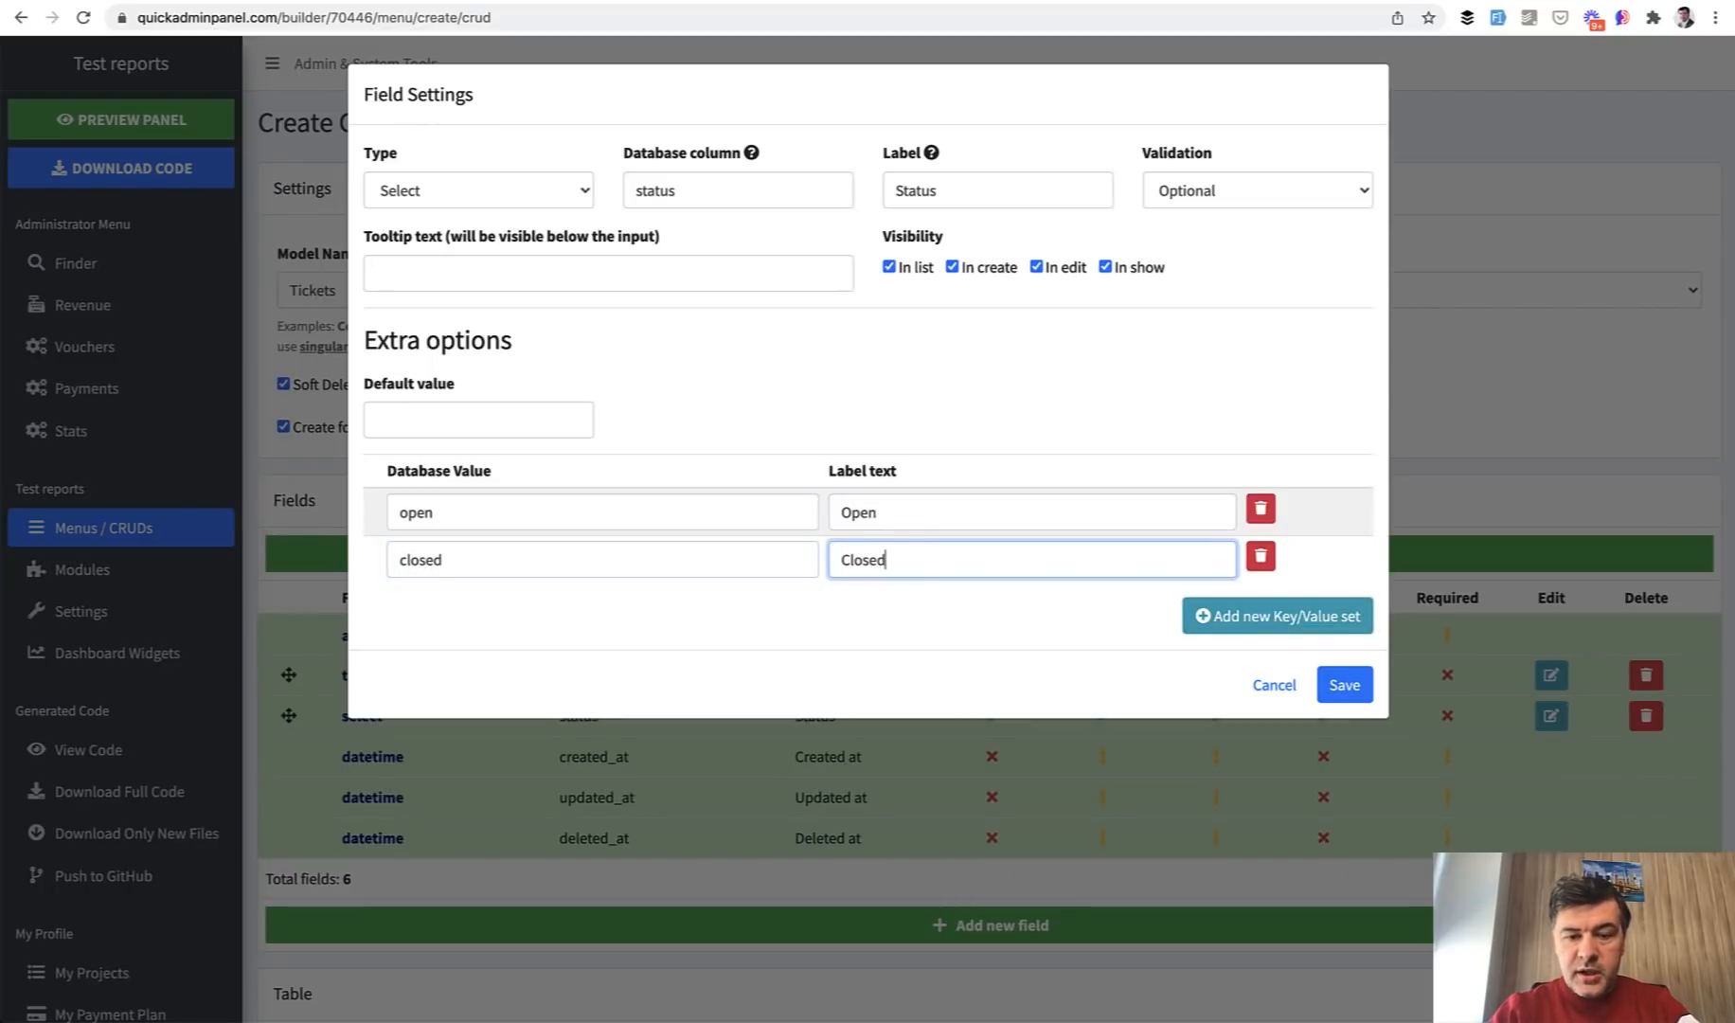
{"action": "left_click", "coordinate": [1343, 683]}
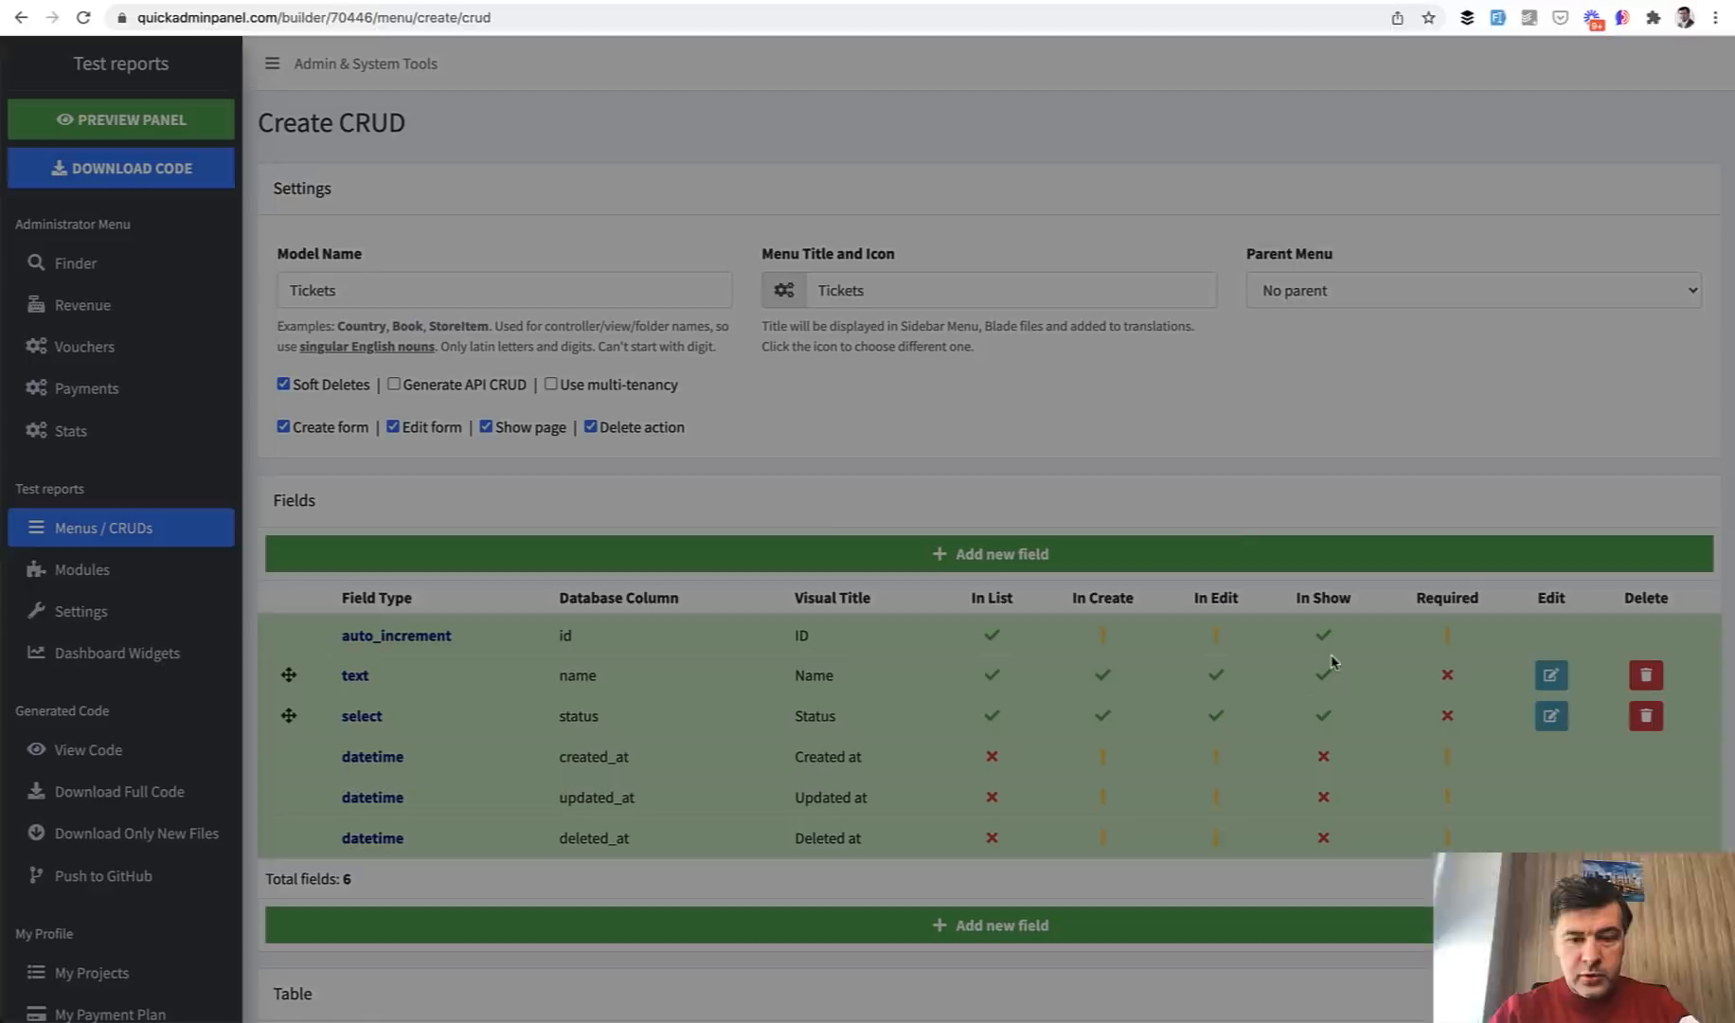
- Show the generated Ticket.php model and highlight its STATUS_SELECT constant with open and closed entries
{"action": "scroll", "scroll_direction": "down", "scroll_amount": 3}
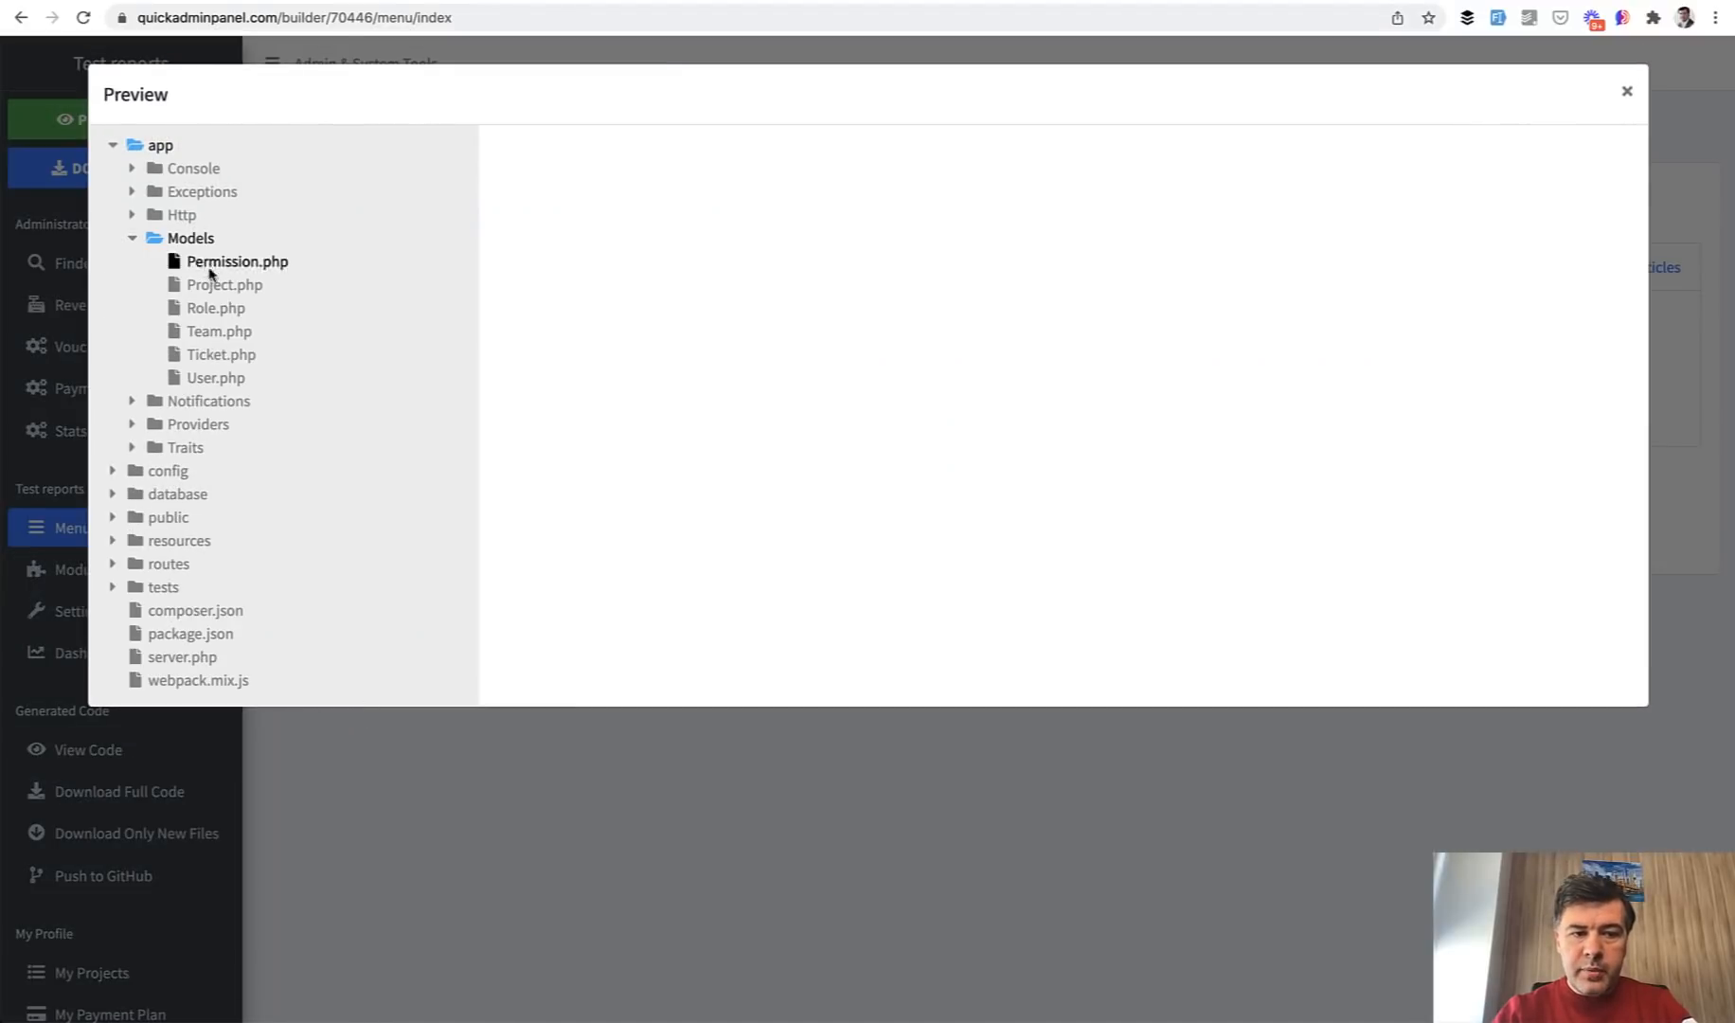
{"action": "left_click", "coordinate": [220, 354]}
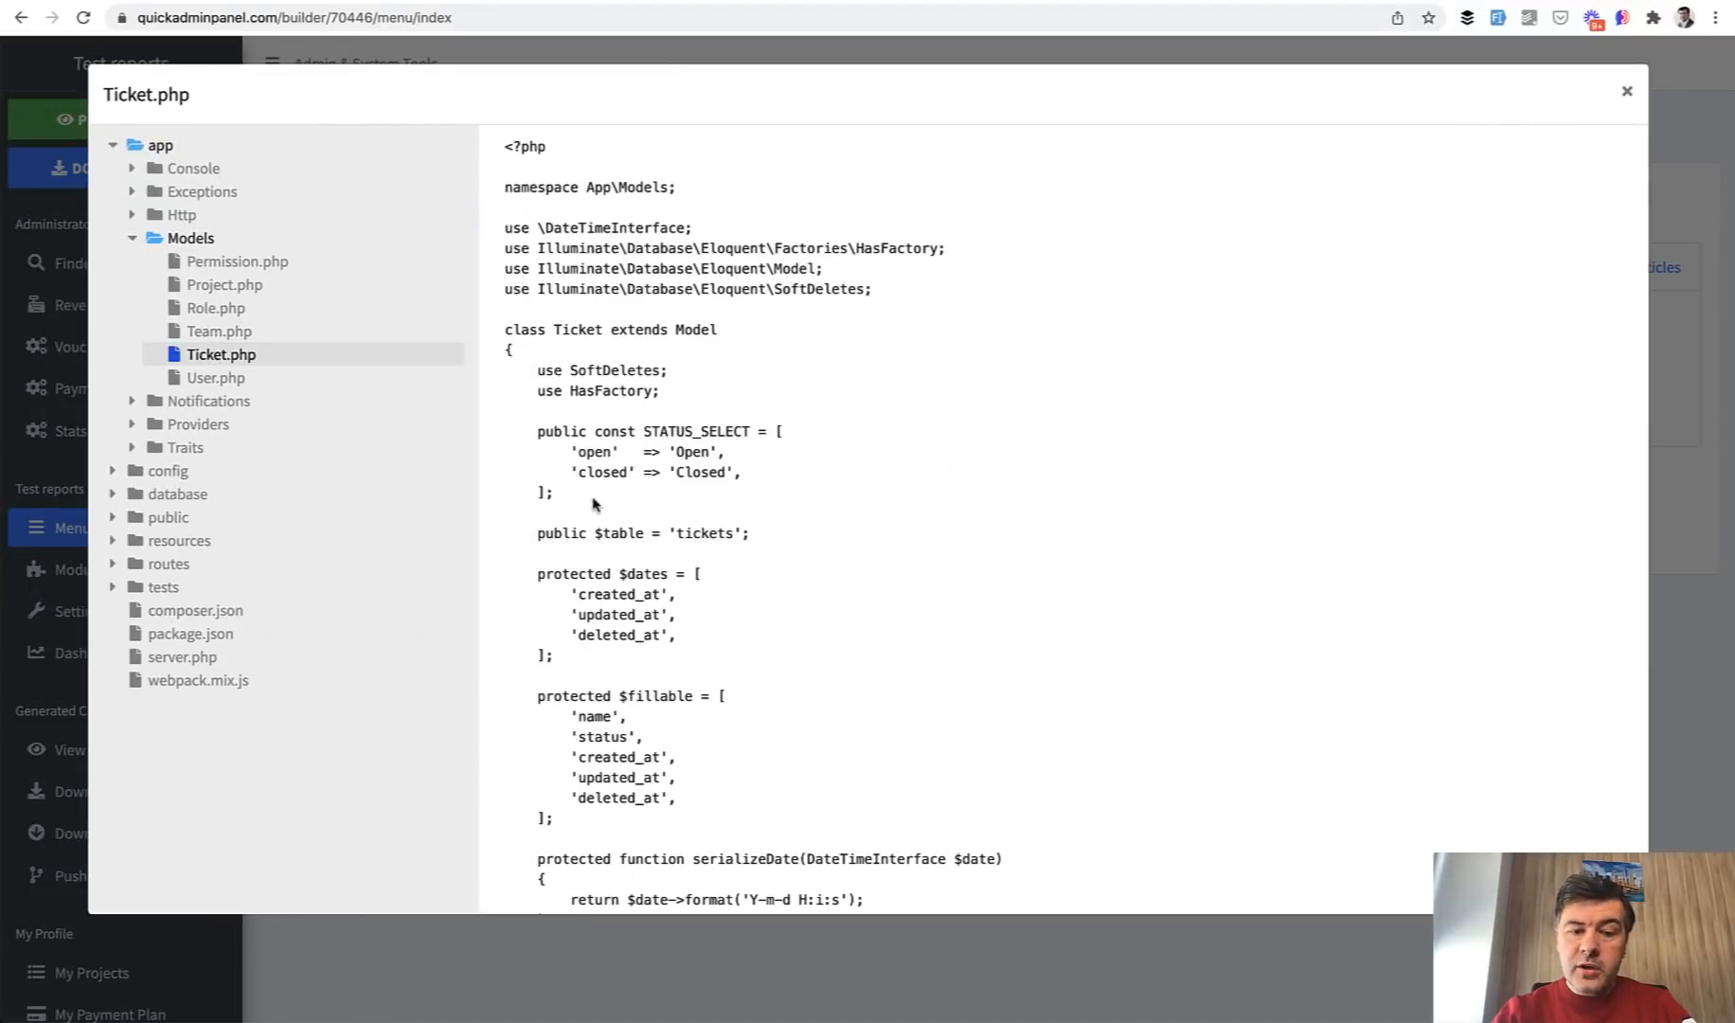
{"action": "left_click_drag", "start_coordinate": [538, 430], "coordinate": [553, 492]}
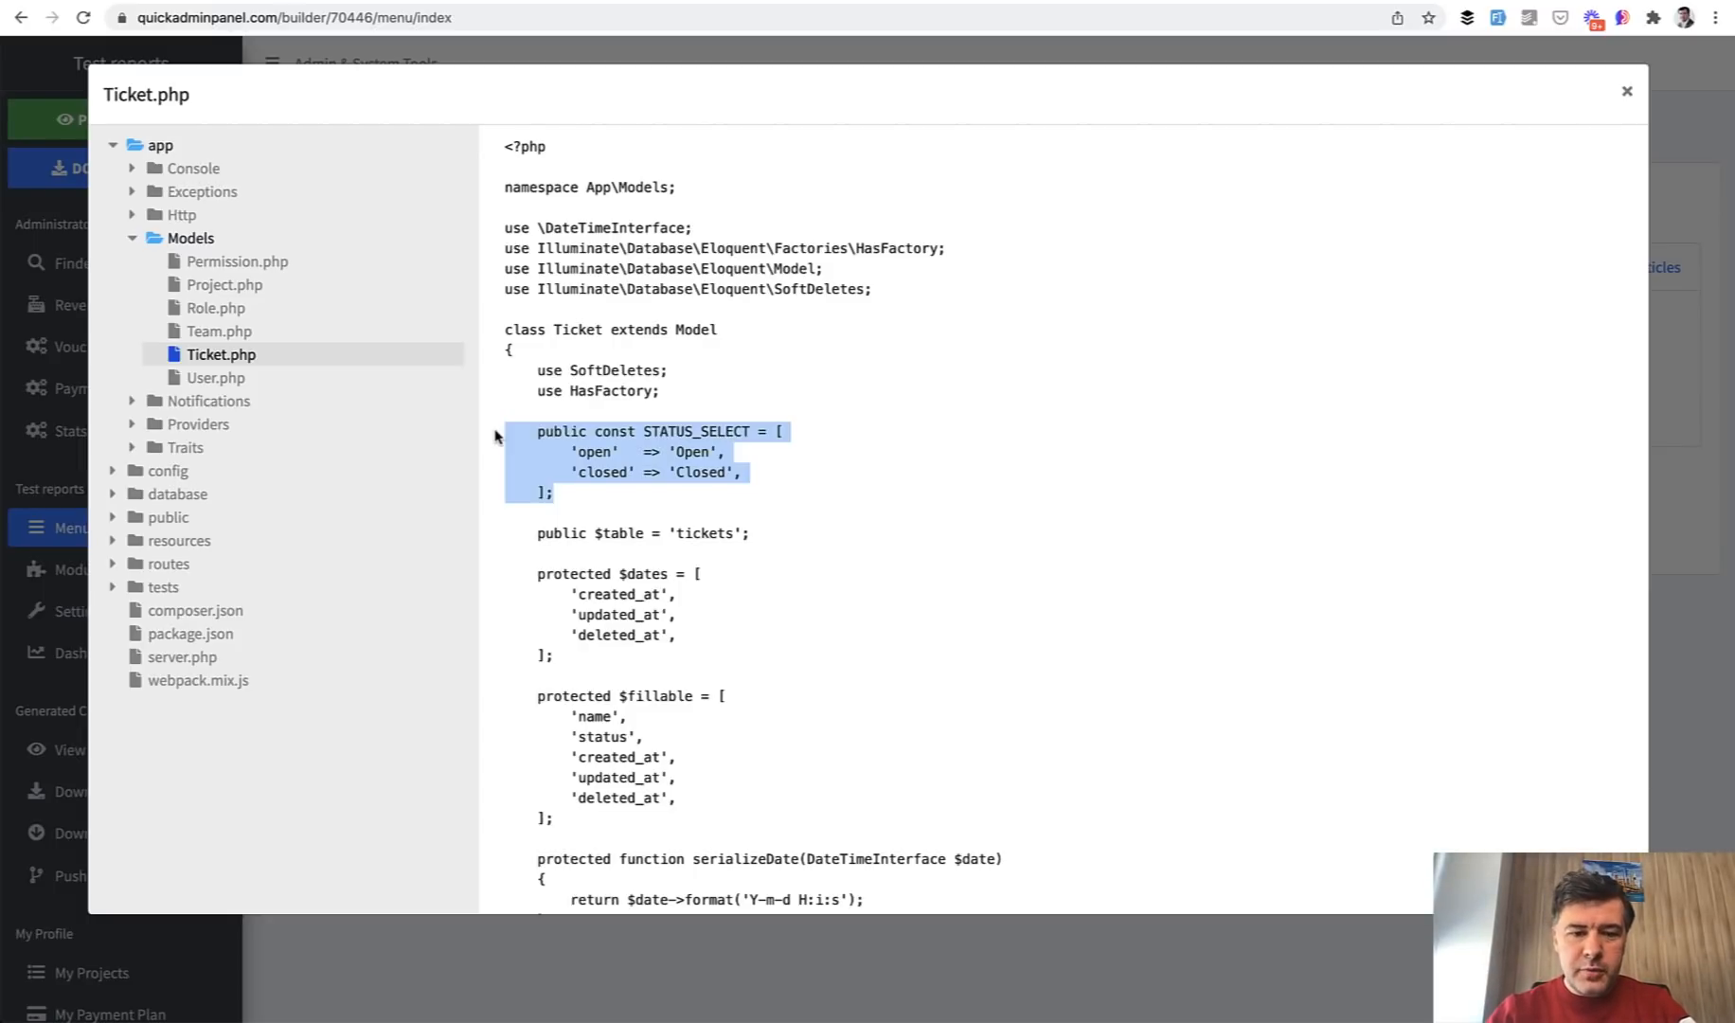
{"action": "left_click", "coordinate": [567, 509]}
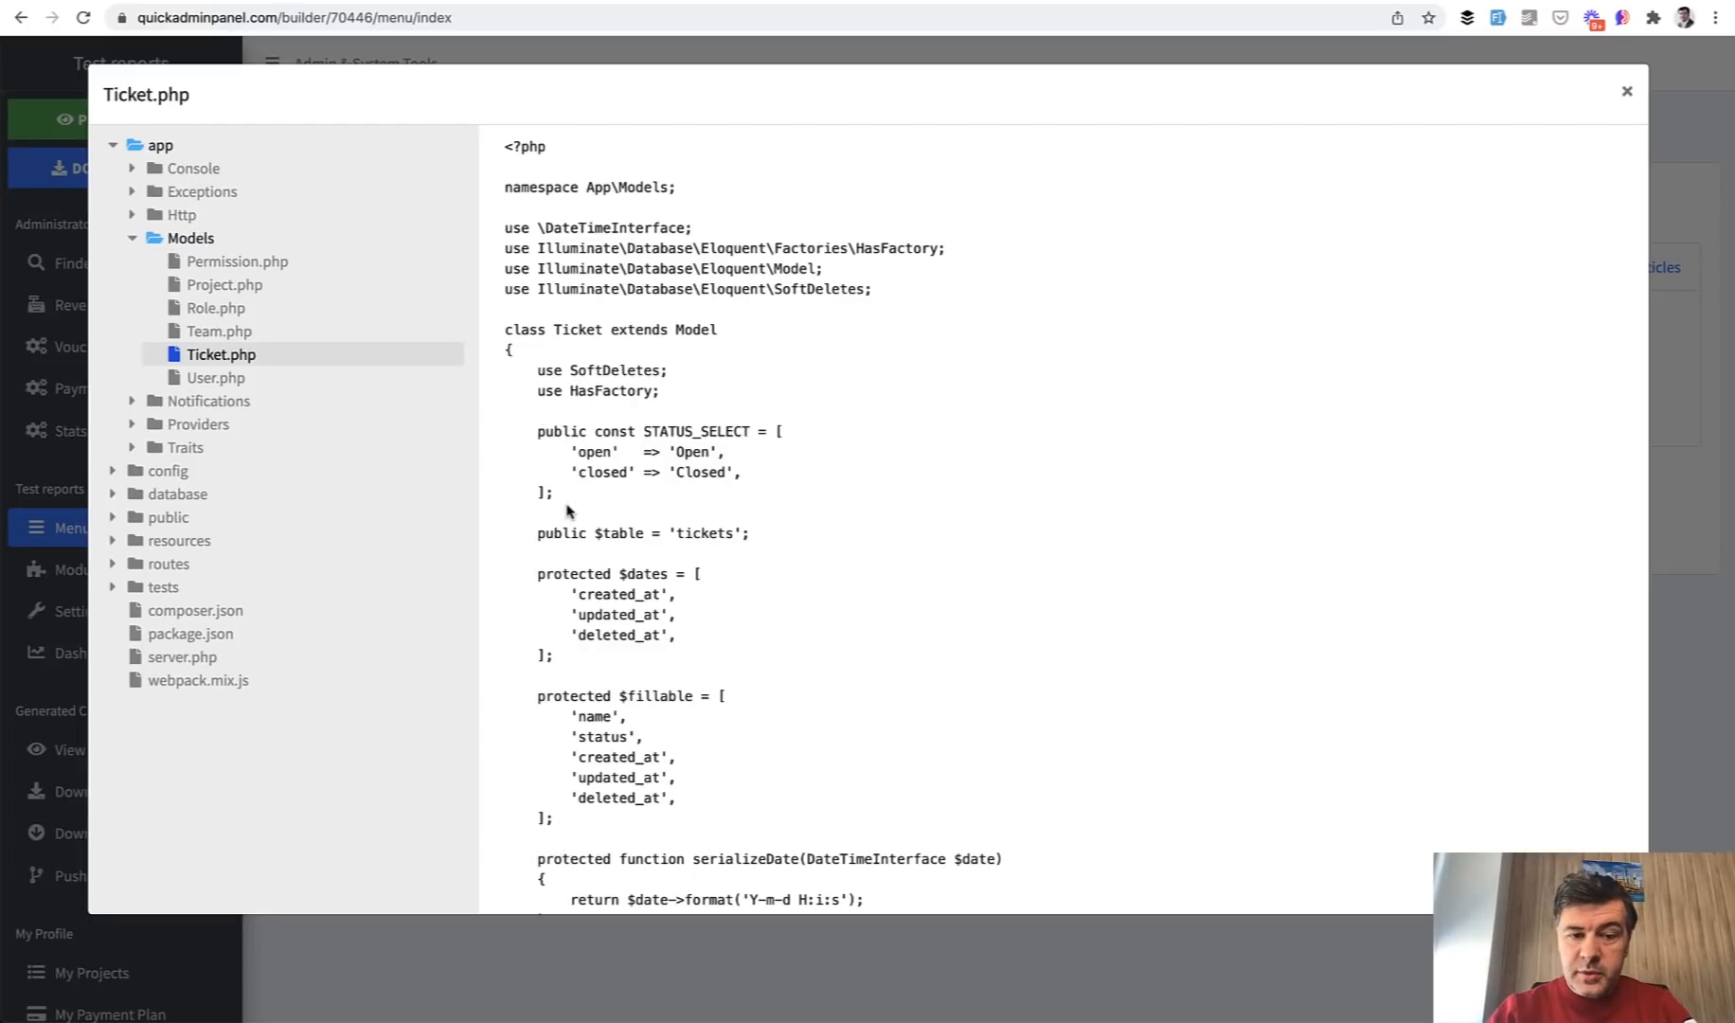
{"action": "left_click_drag", "start_coordinate": [538, 451], "coordinate": [559, 493]}
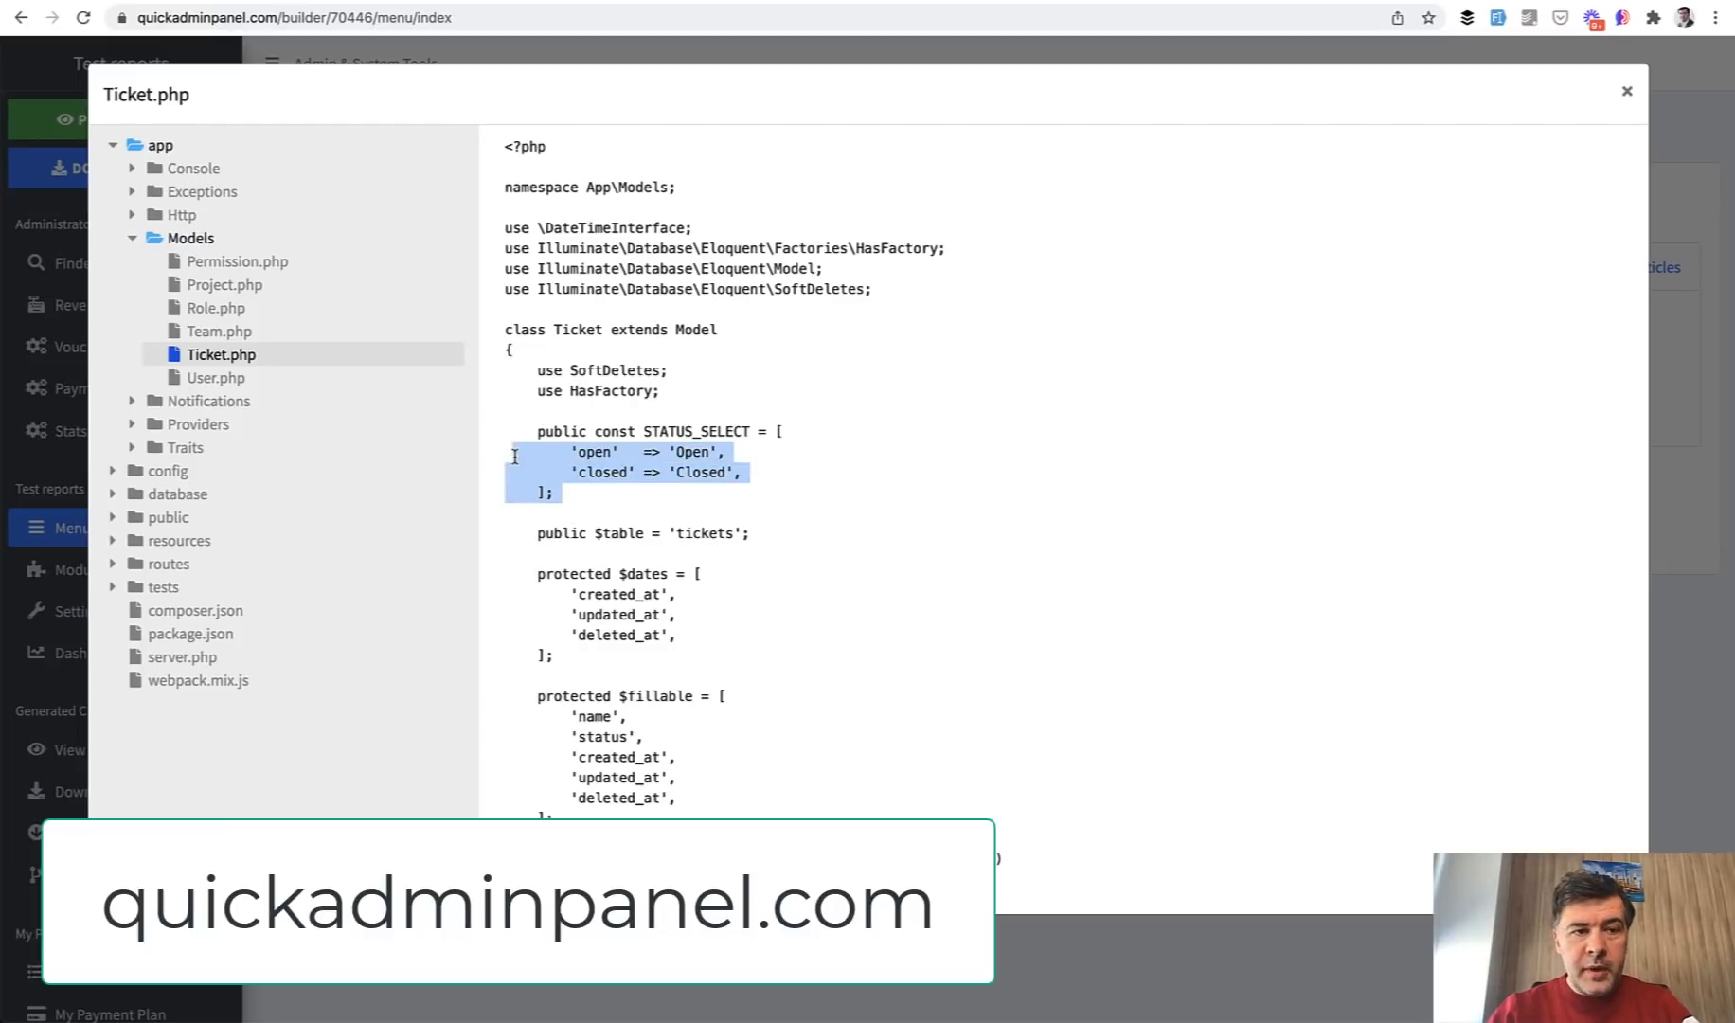